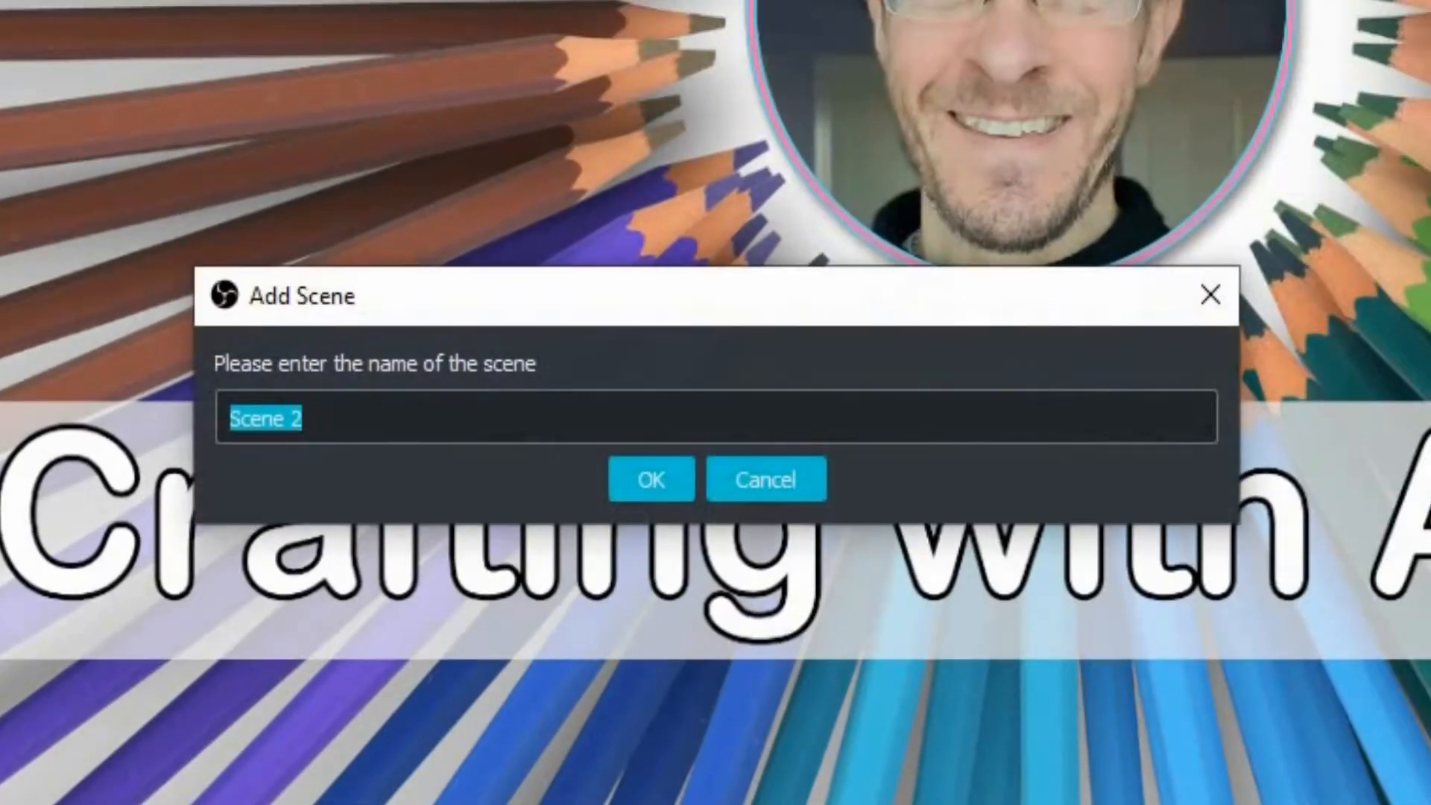
- Name the new scene 'Countdown Screen' and confirm it
text(Cou)
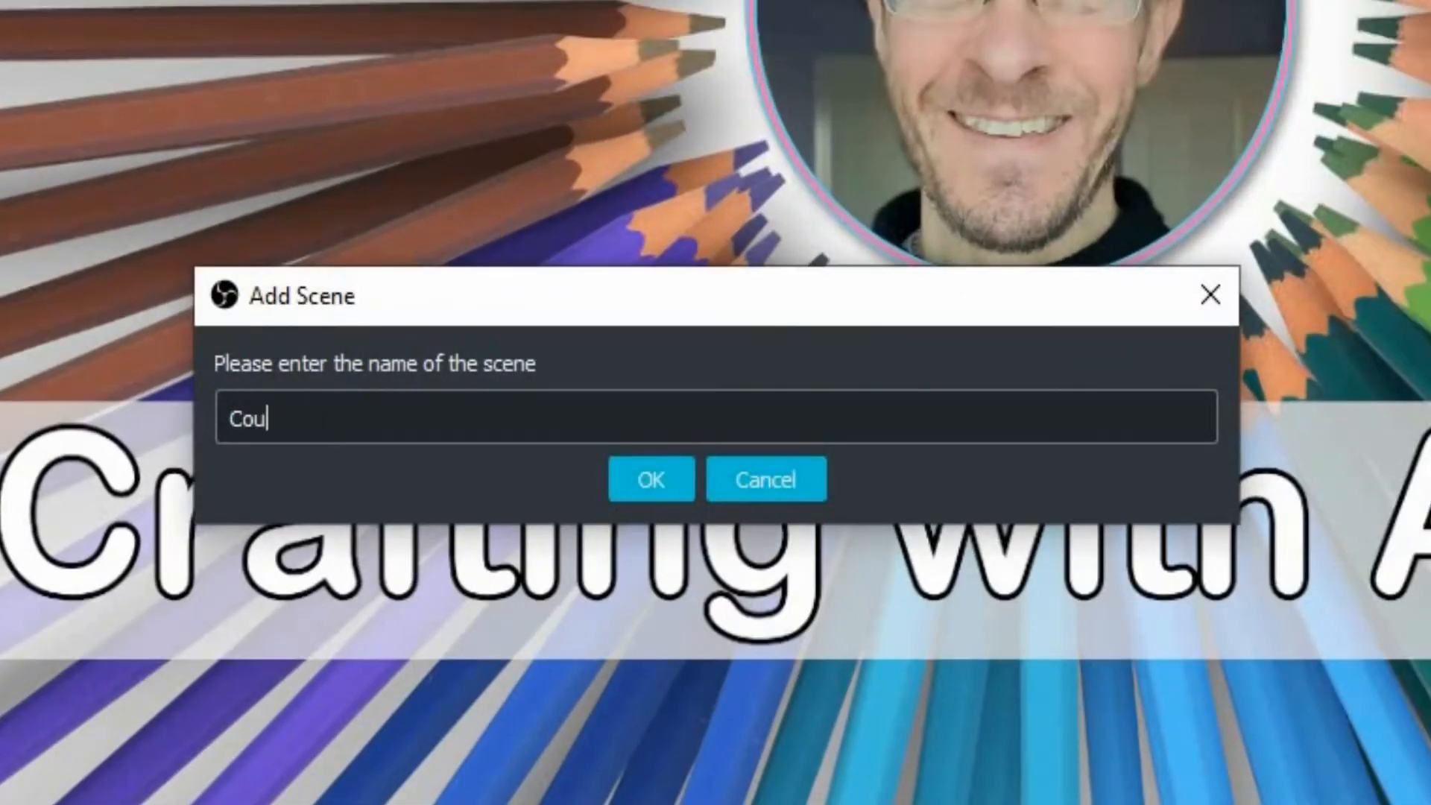
text(ntdo)
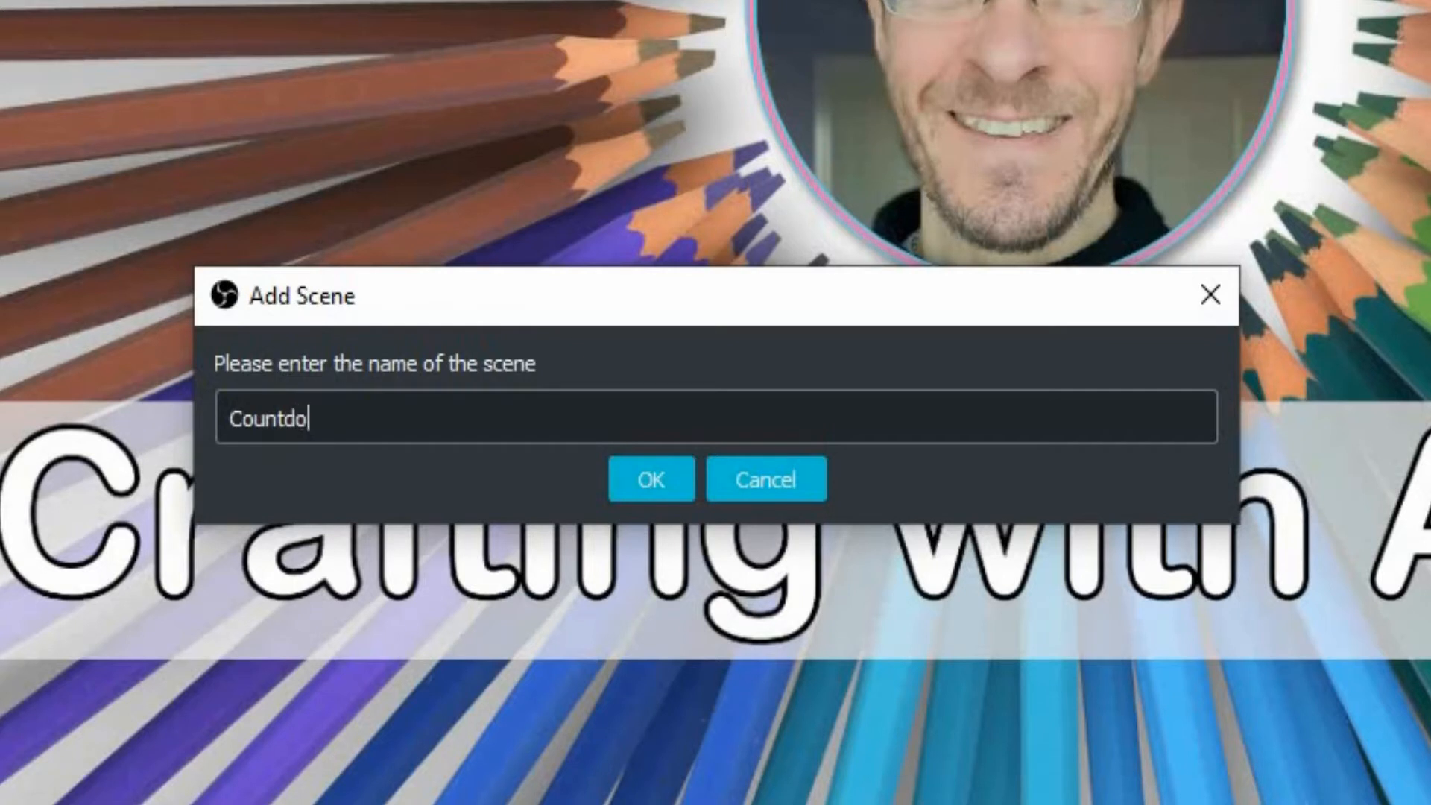
text(wn Scr)
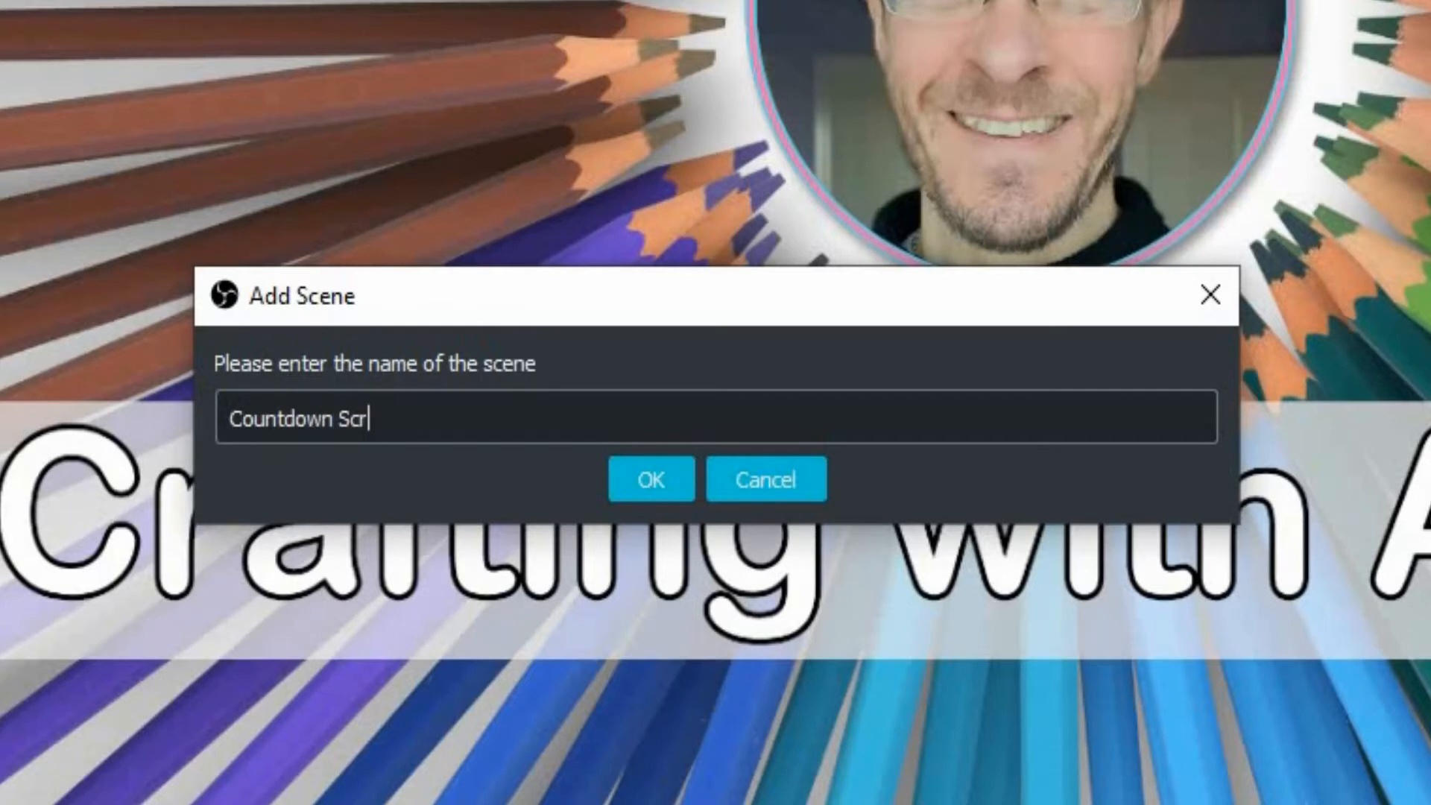
text(een)
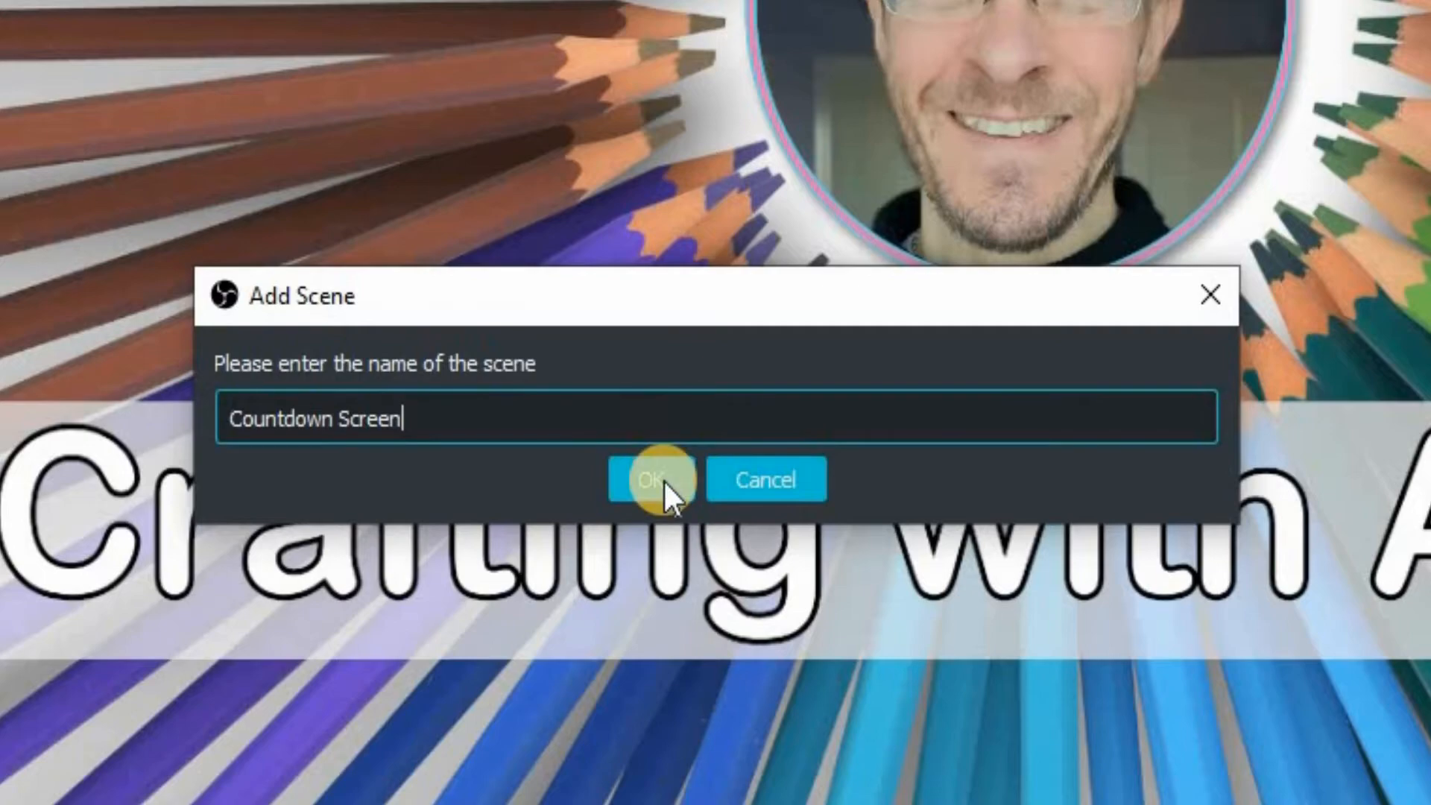
click(651, 478)
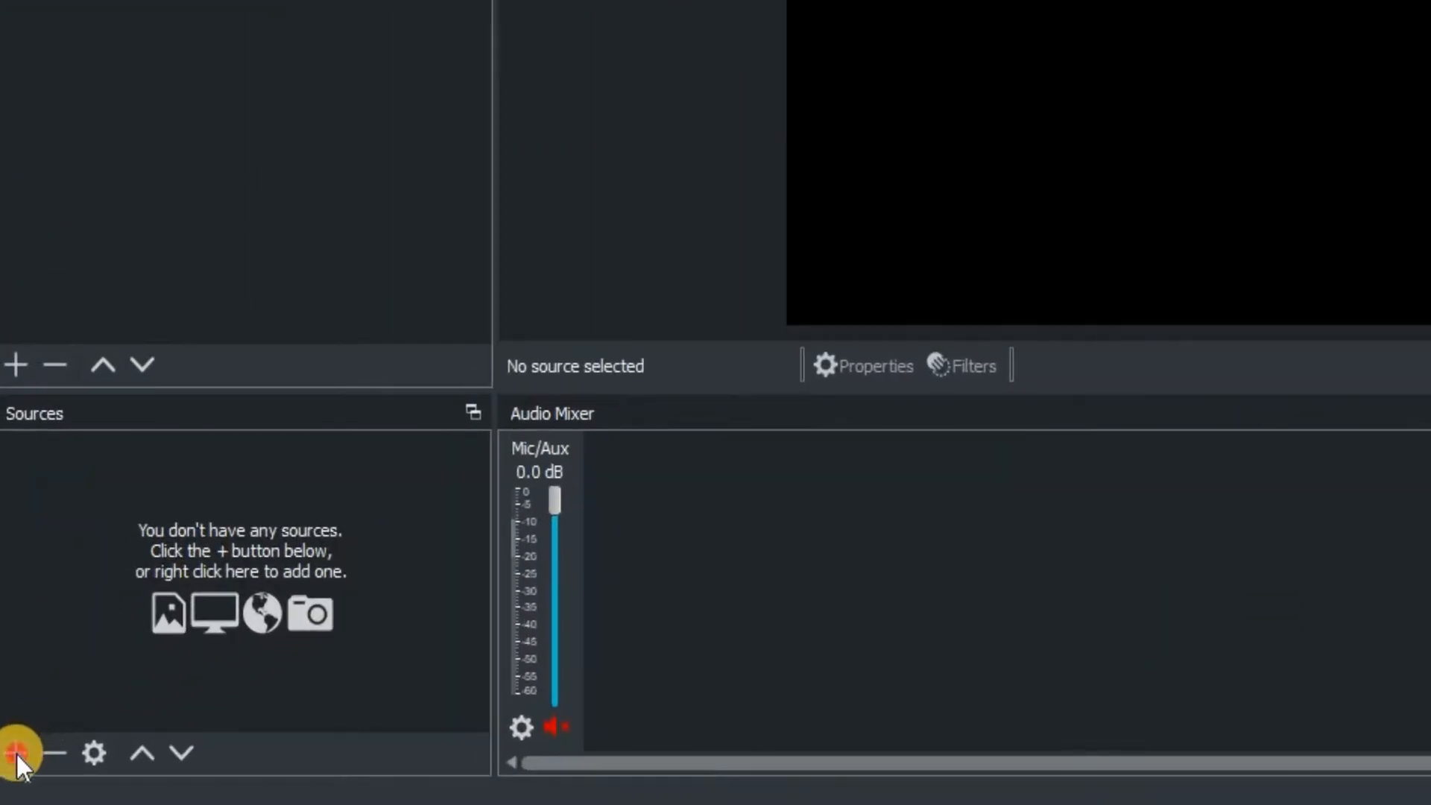
- Add an Image source named 'Background for countdown' to the Countdown Screen scene
click(15, 751)
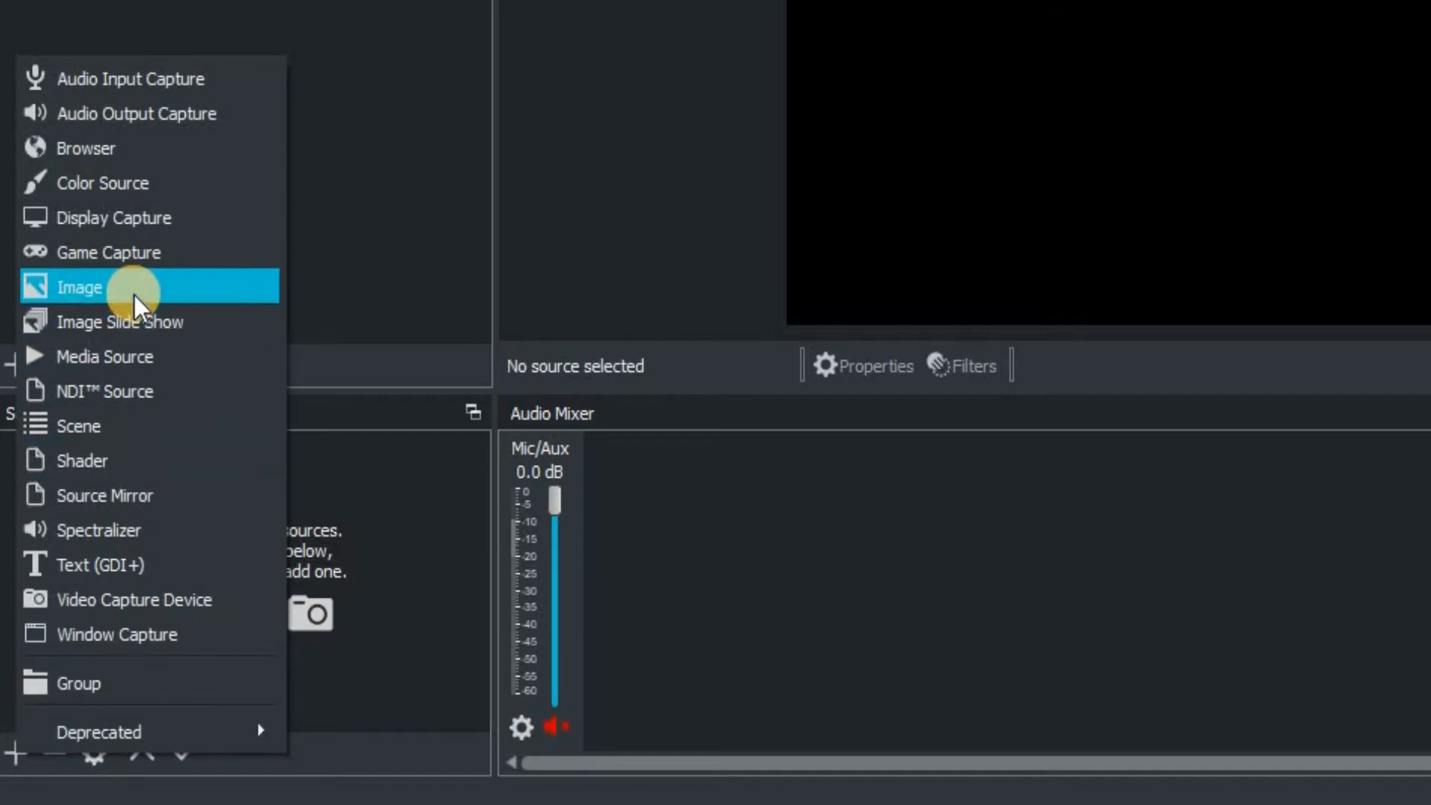
click(79, 286)
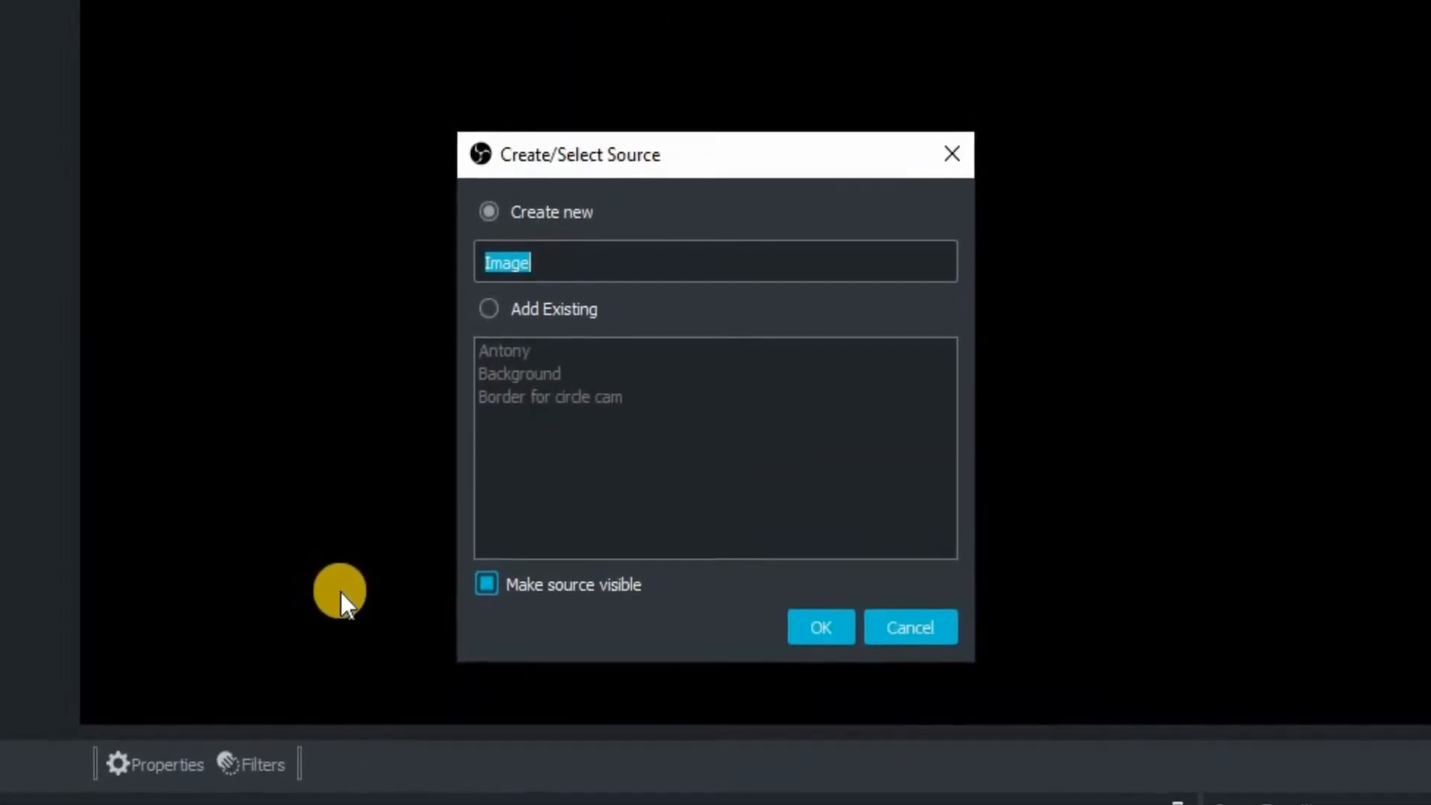
text(Background)
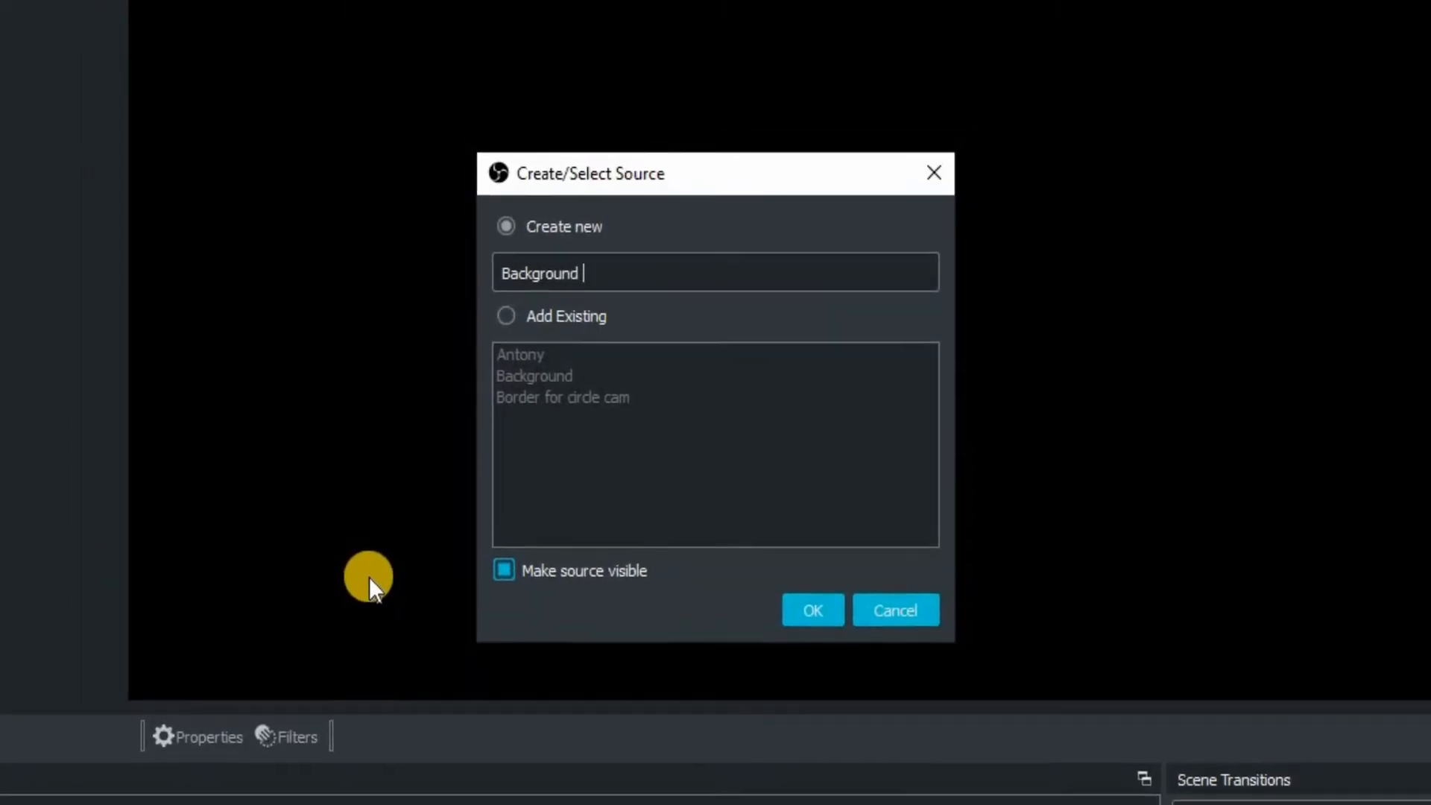
text(for countdo)
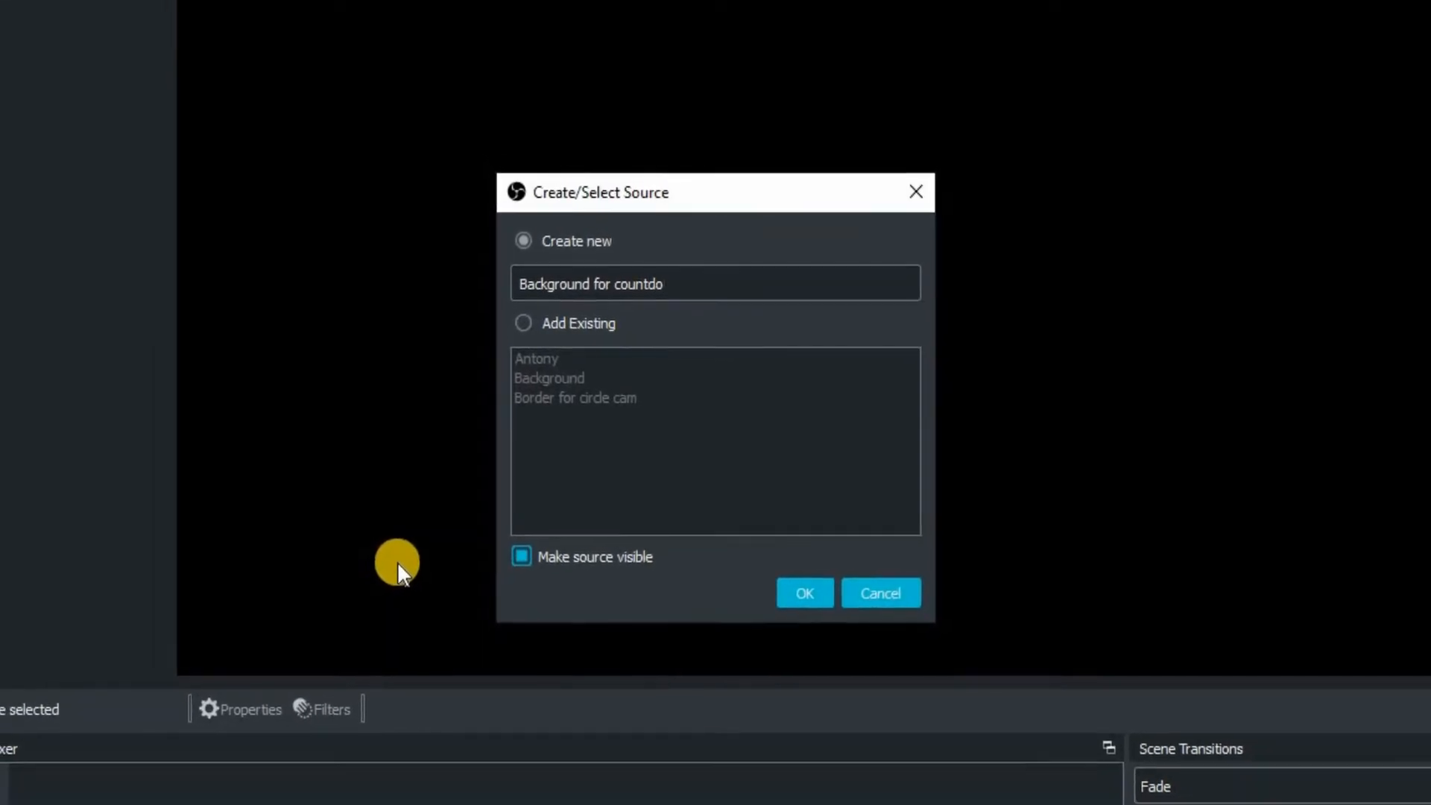
text(wn)
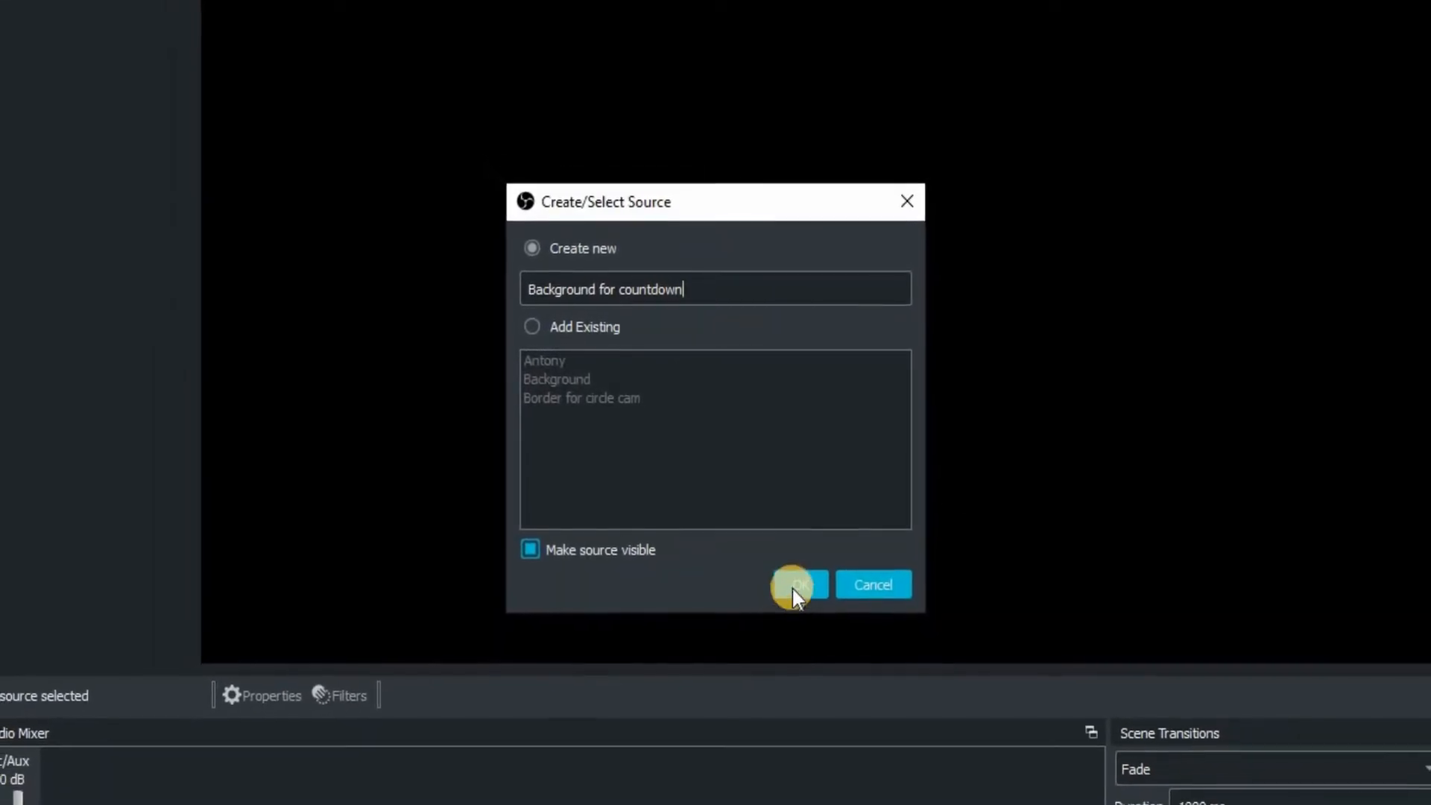
click(796, 584)
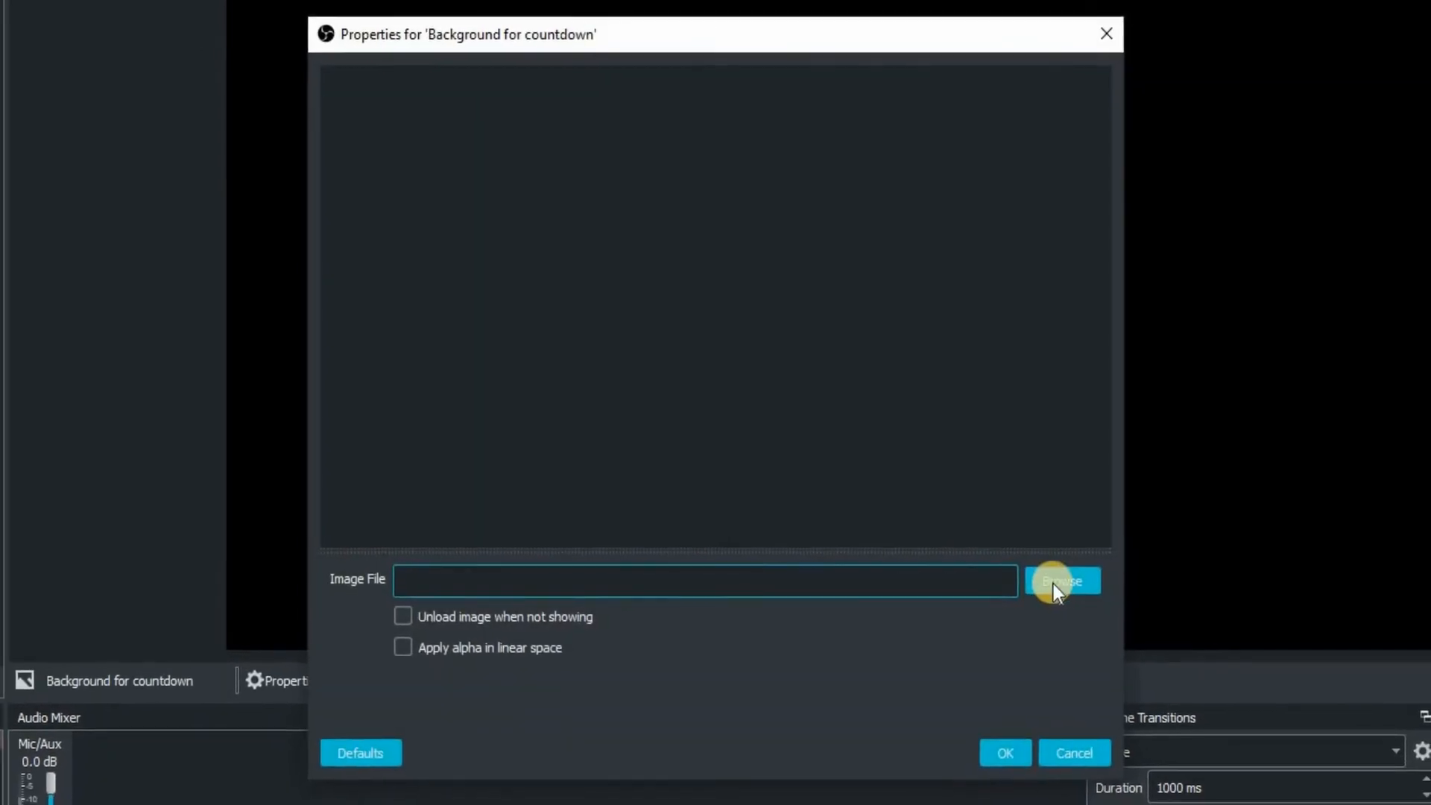
- Load live 5 copy.jpg from Pictures > Images for OBS as the background image
click(1061, 579)
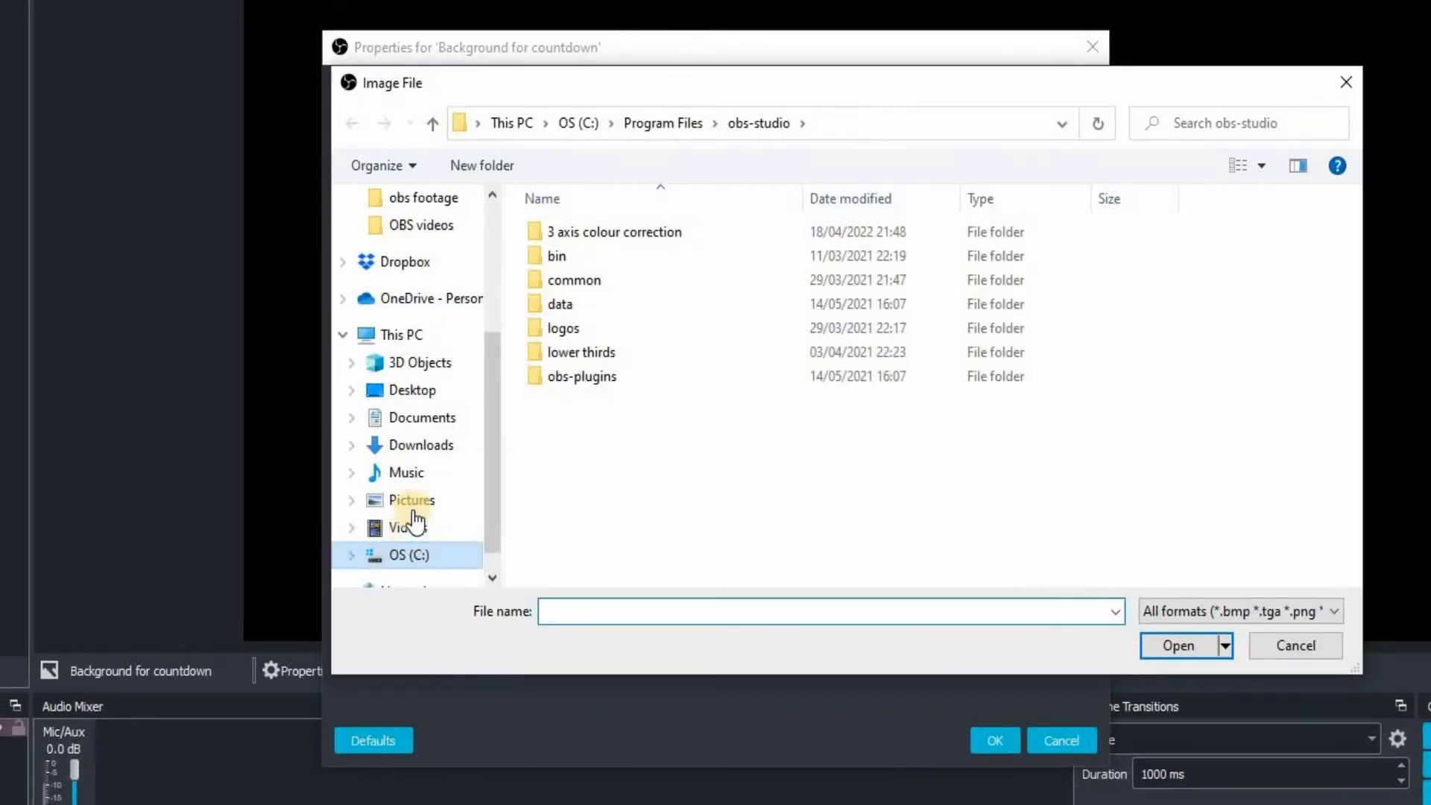
click(411, 500)
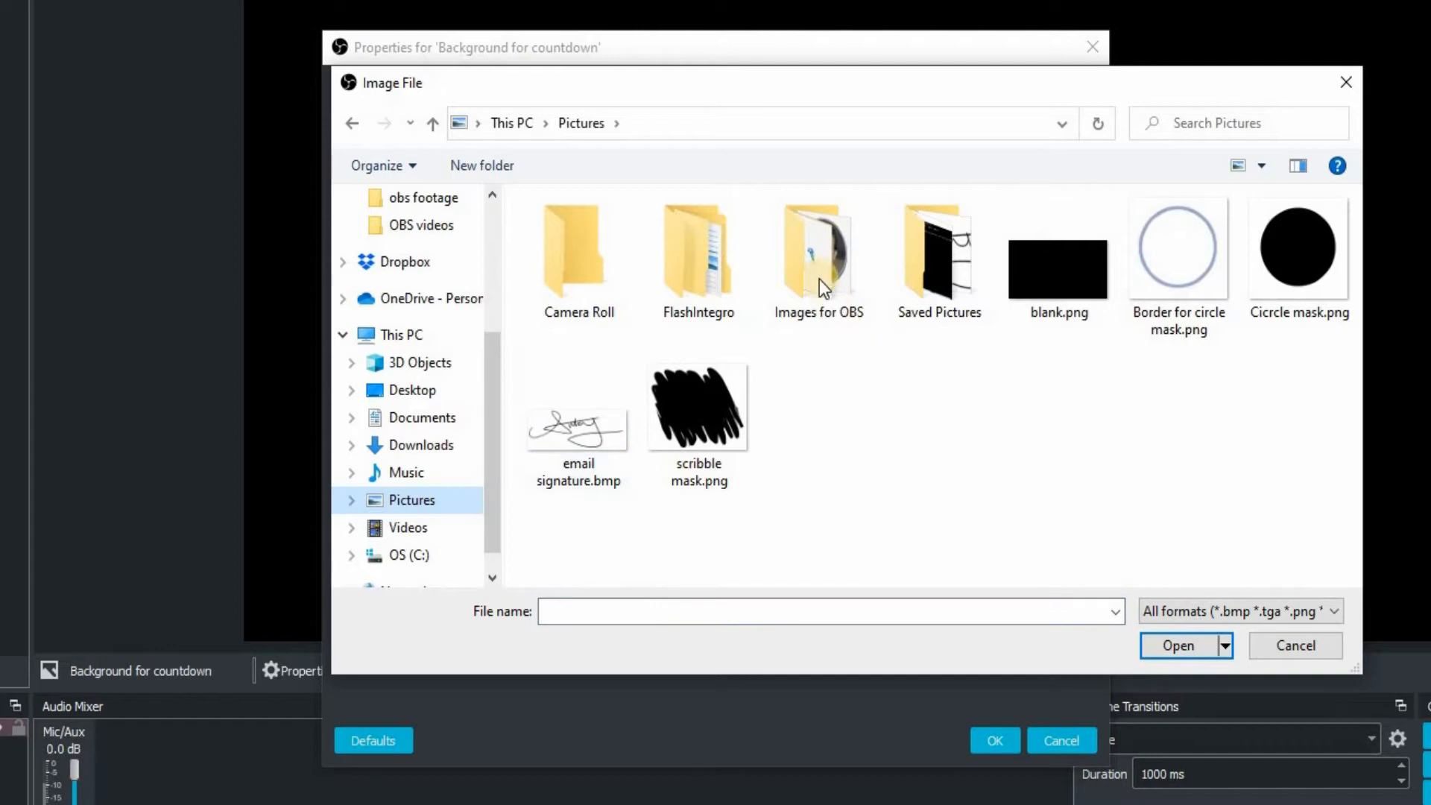
double_click(818, 246)
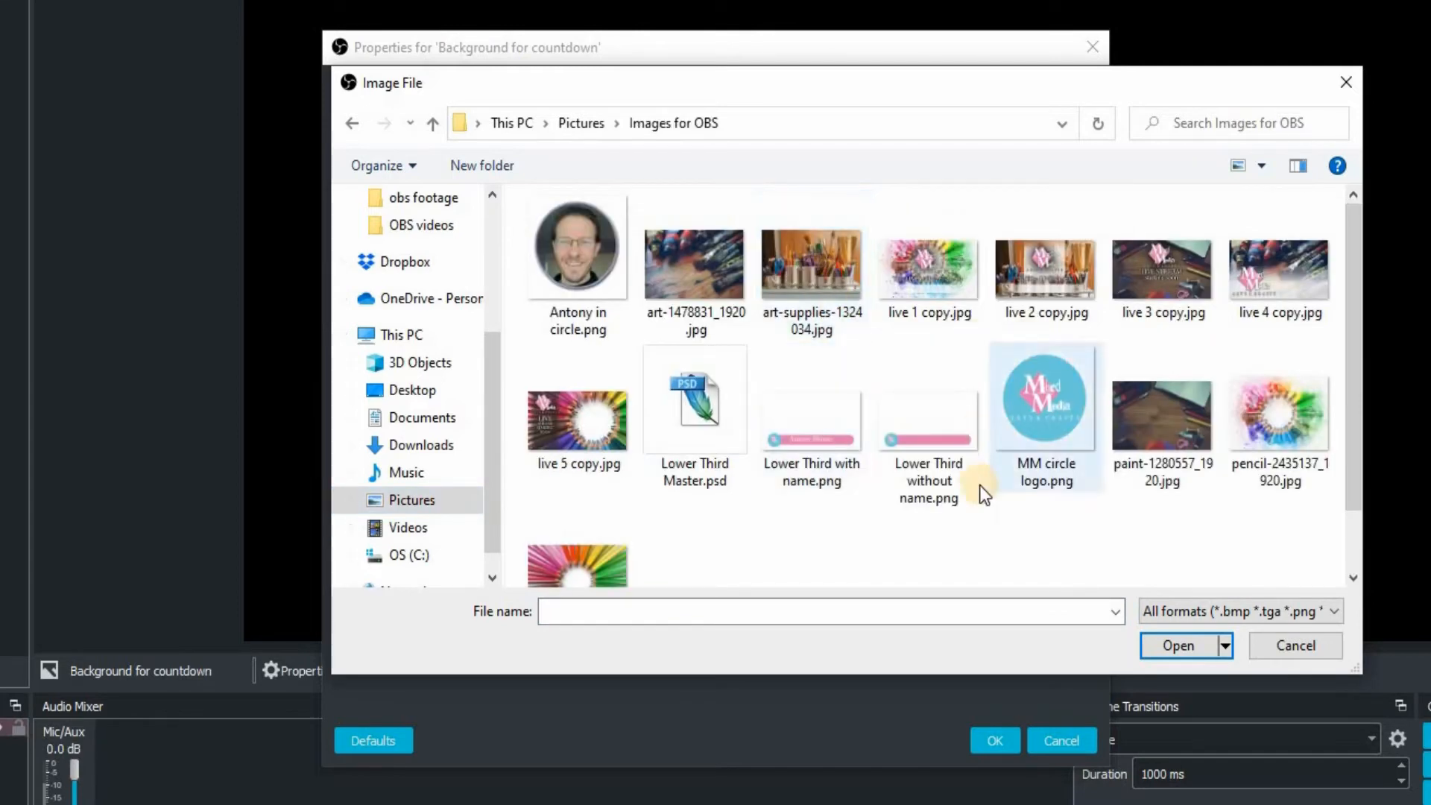
click(577, 420)
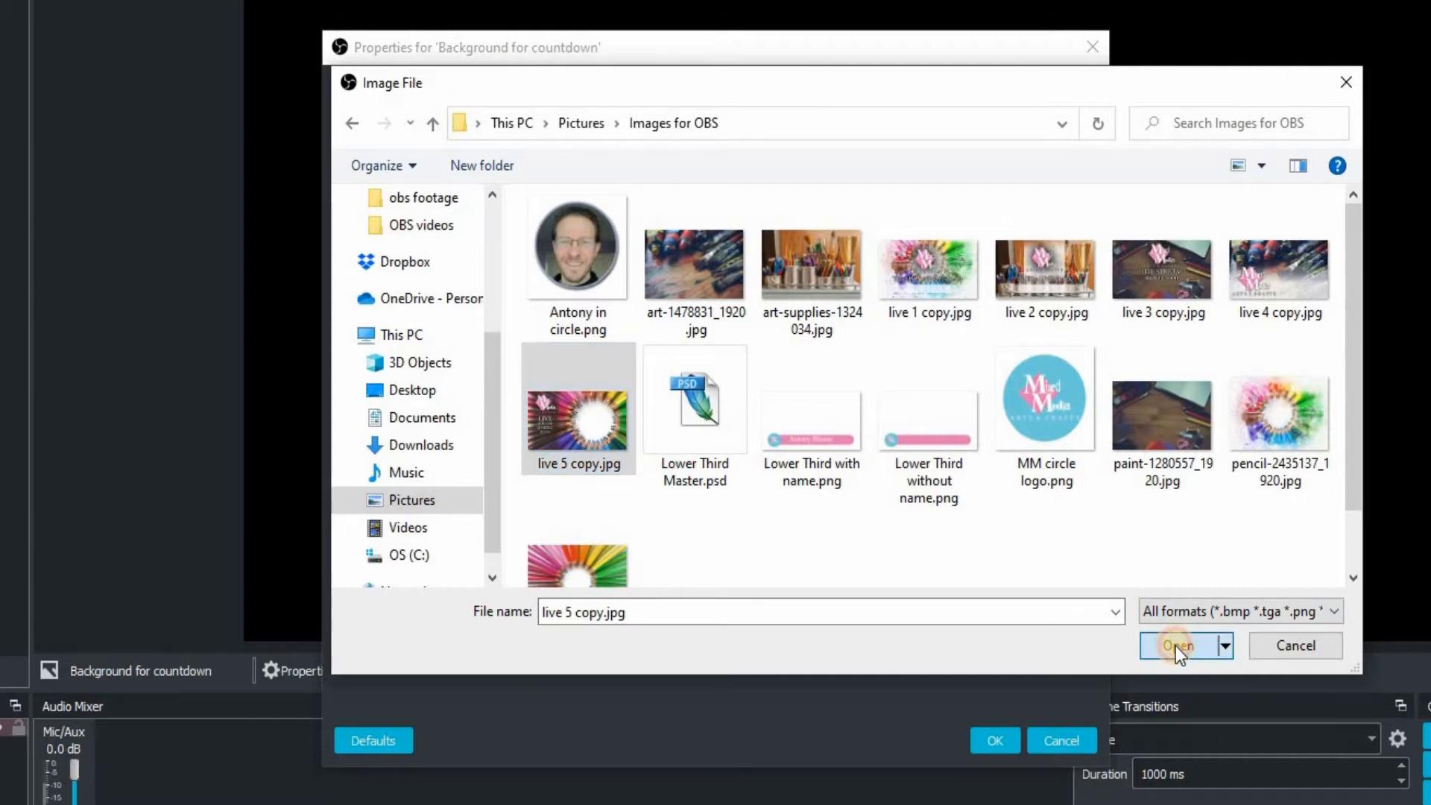
click(1178, 645)
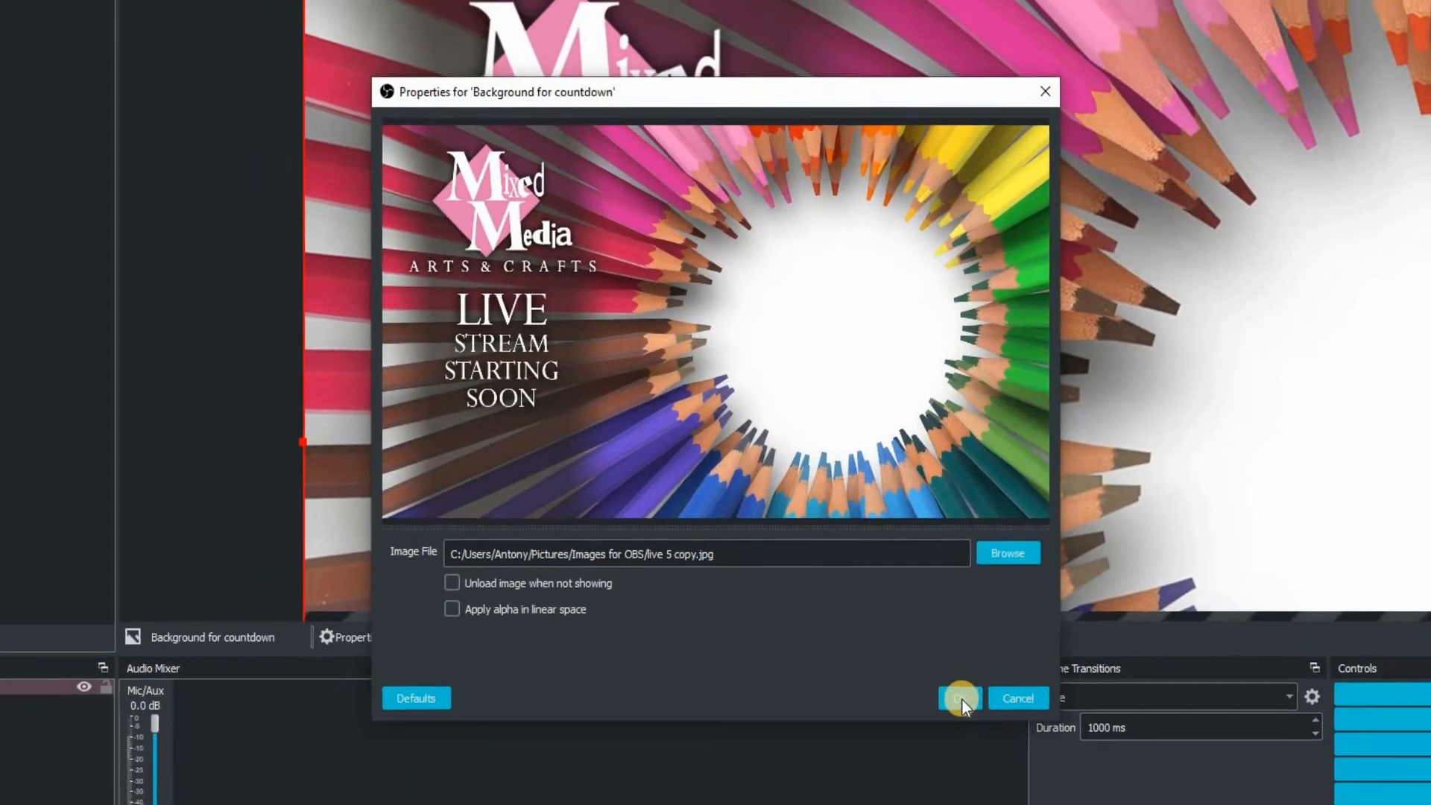
click(959, 697)
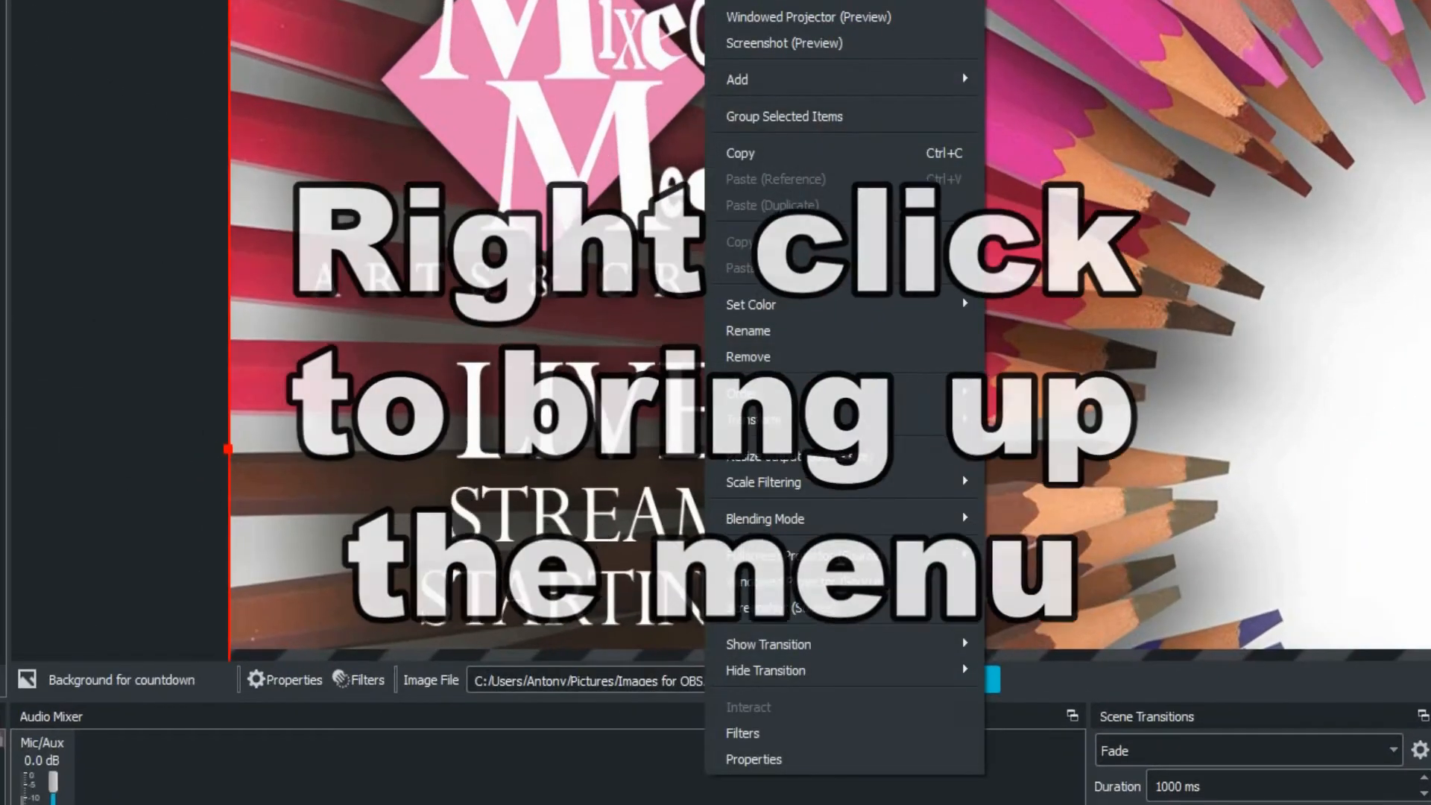
mouse_move(830, 418)
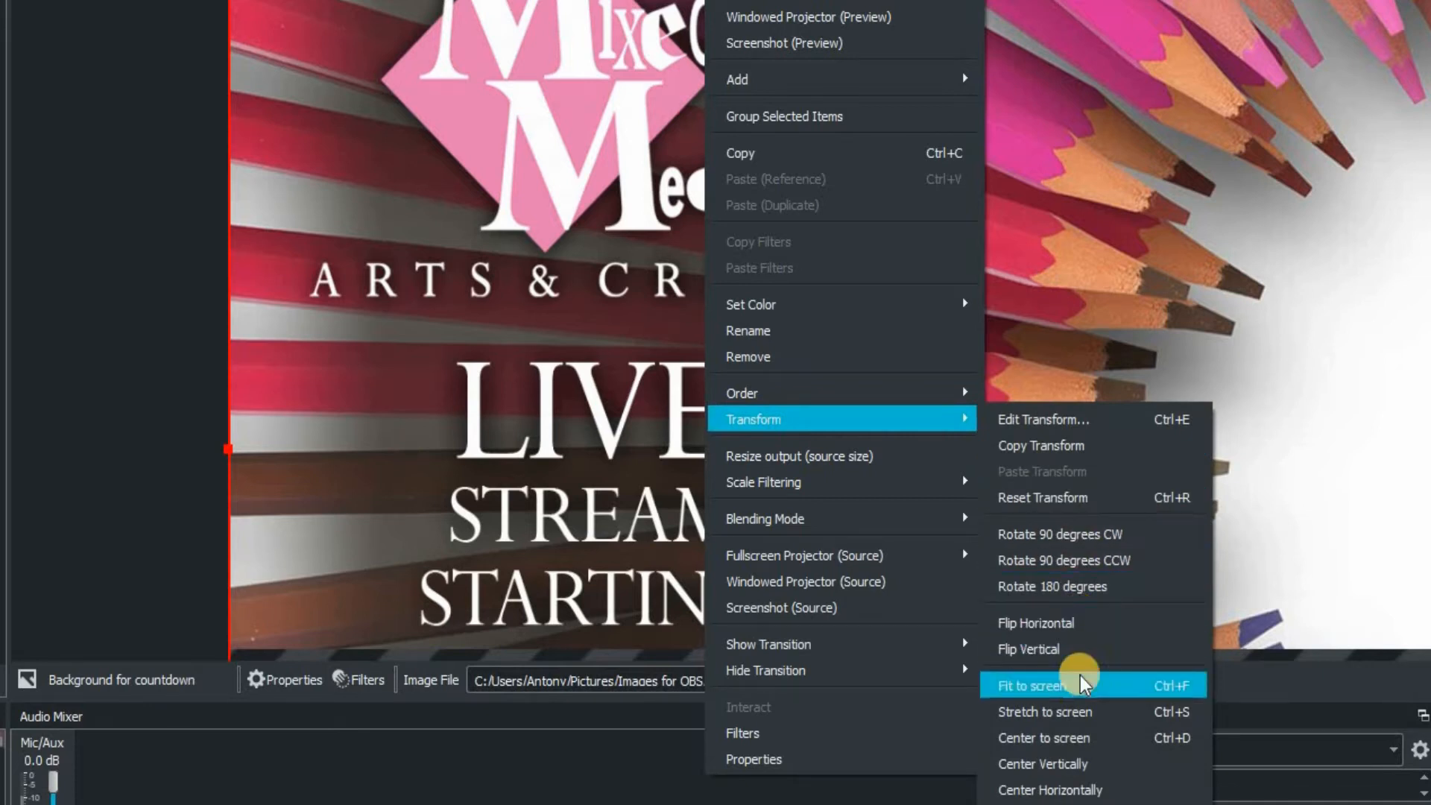
- Fit the pencil background image to the full canvas via Transform > Fit to screen
click(1032, 686)
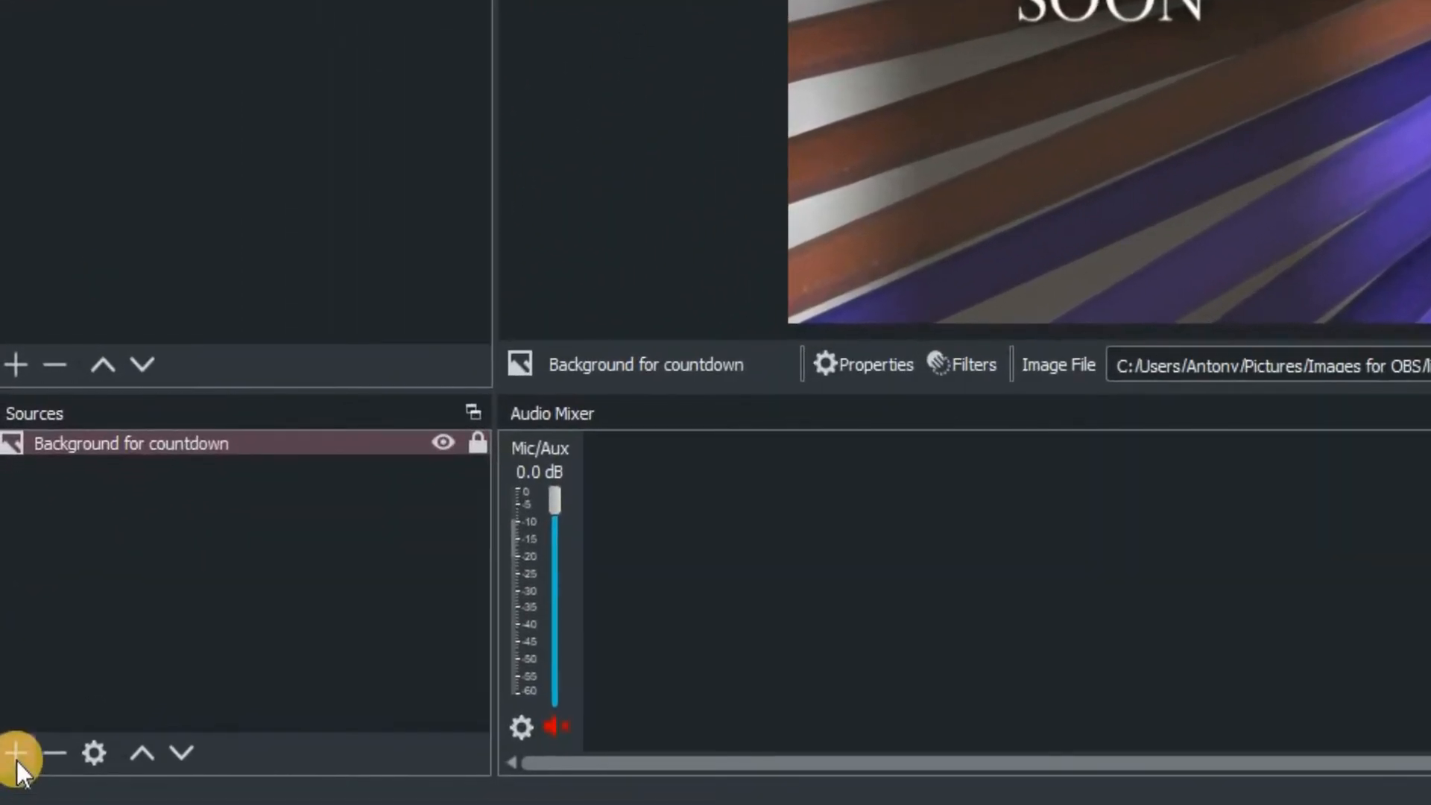
- Reach Tools > Scripts and start adding a new script file
click(15, 752)
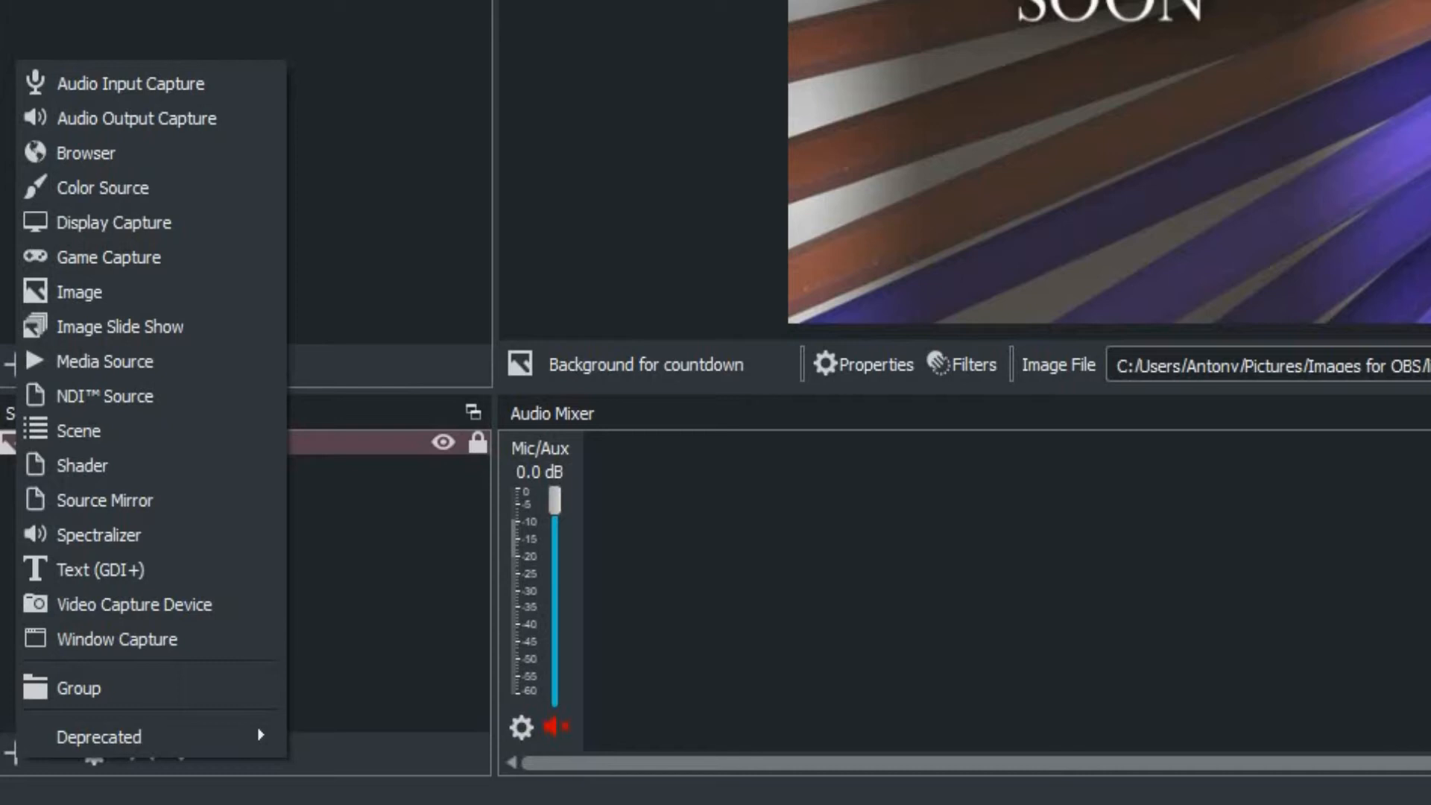
click(446, 39)
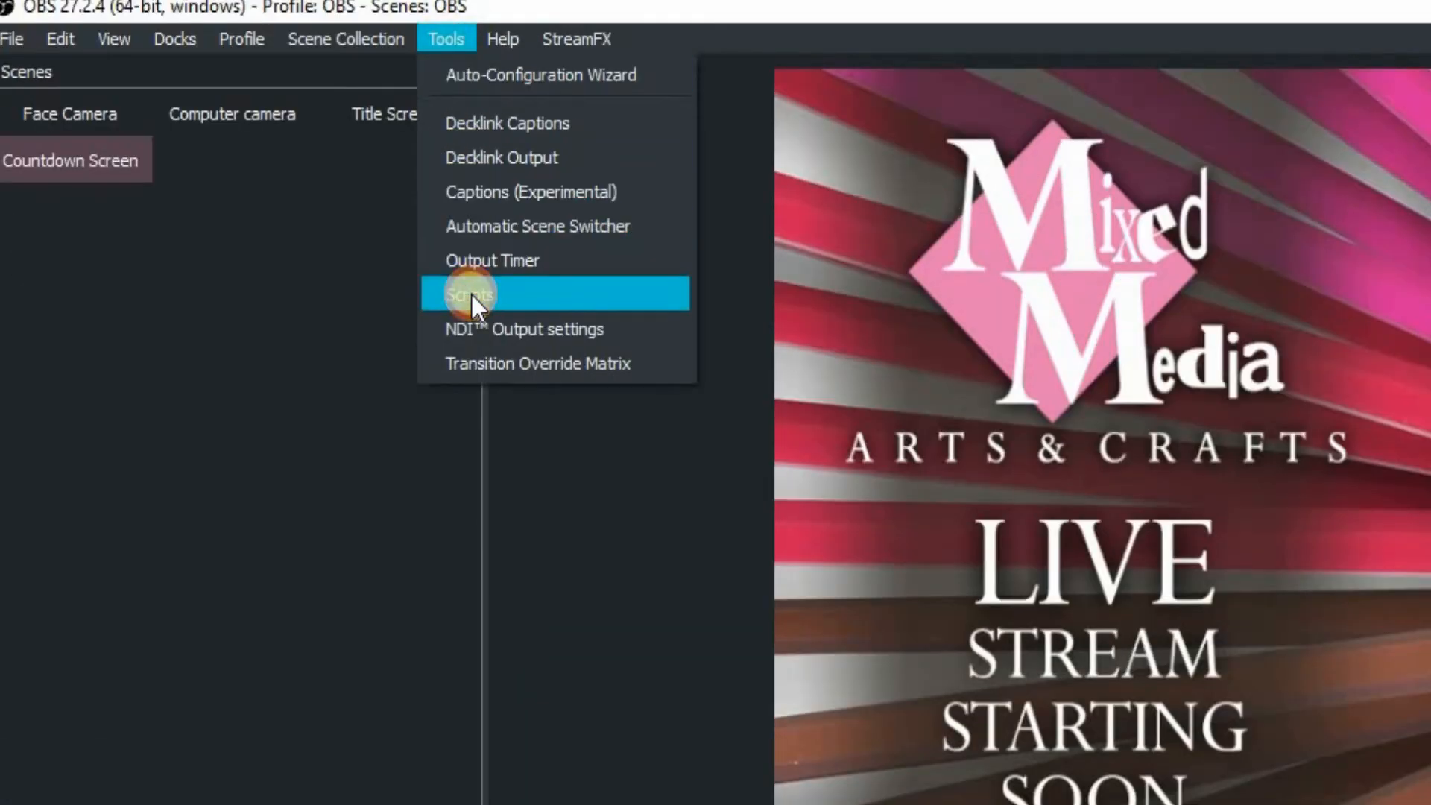
click(468, 293)
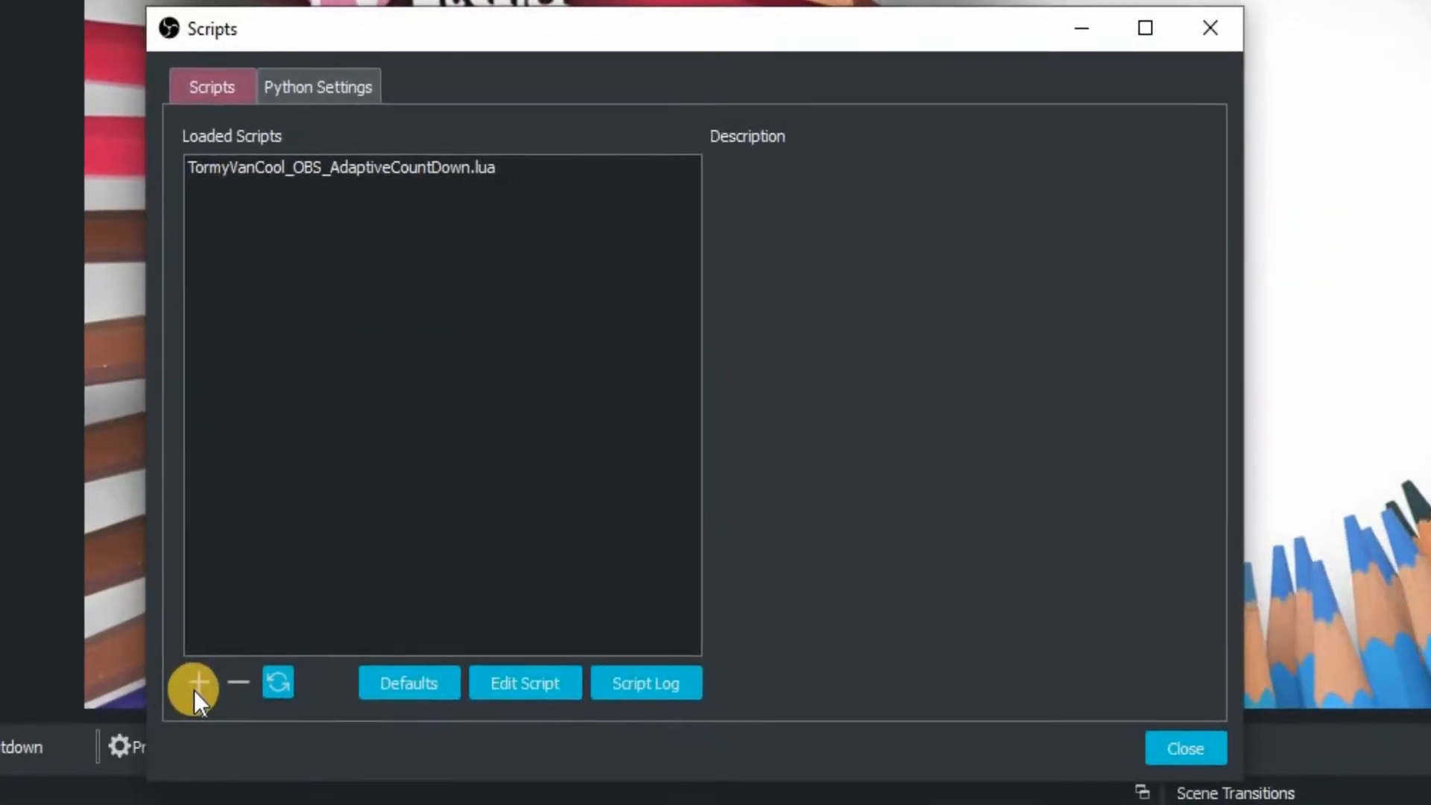
click(194, 682)
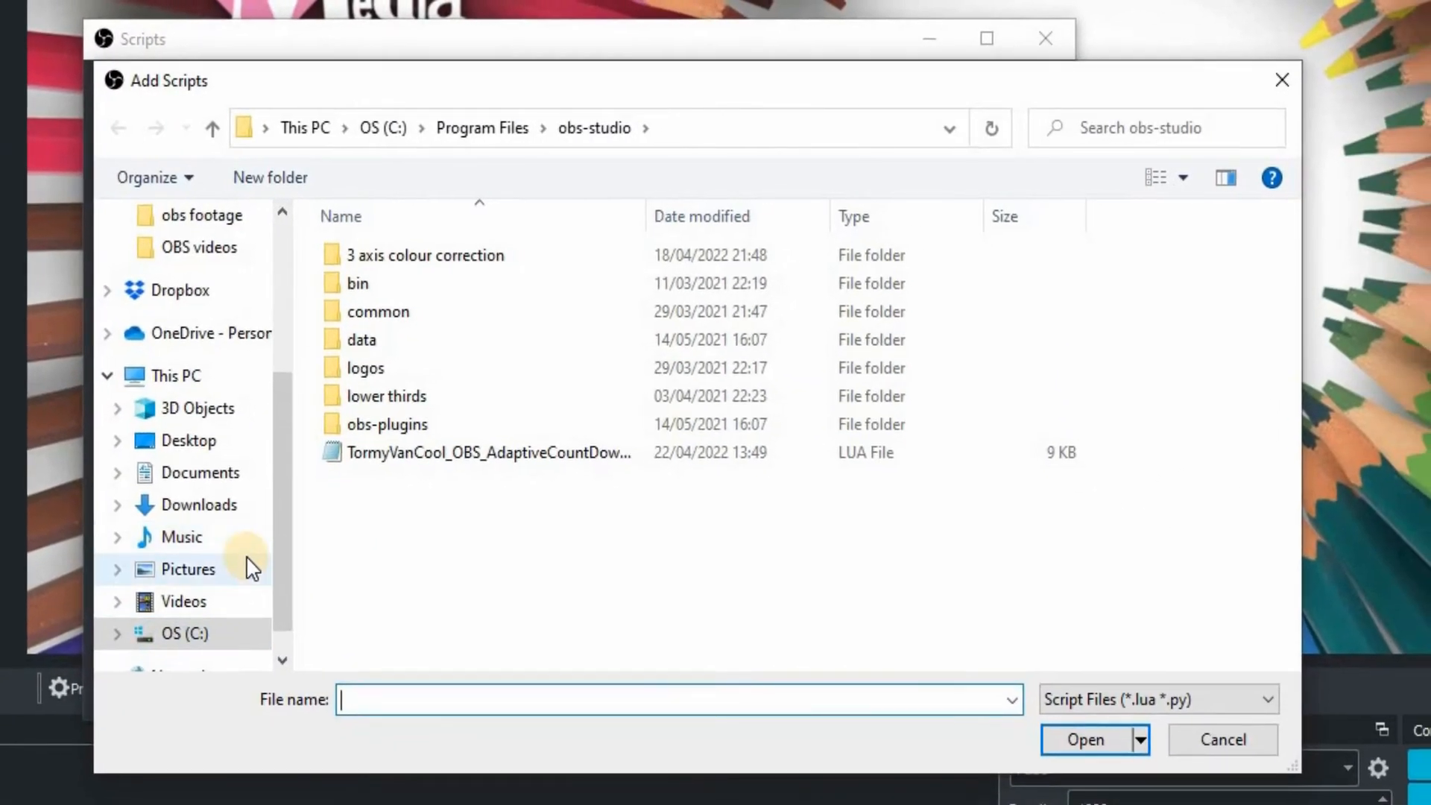
mouse_move(222, 675)
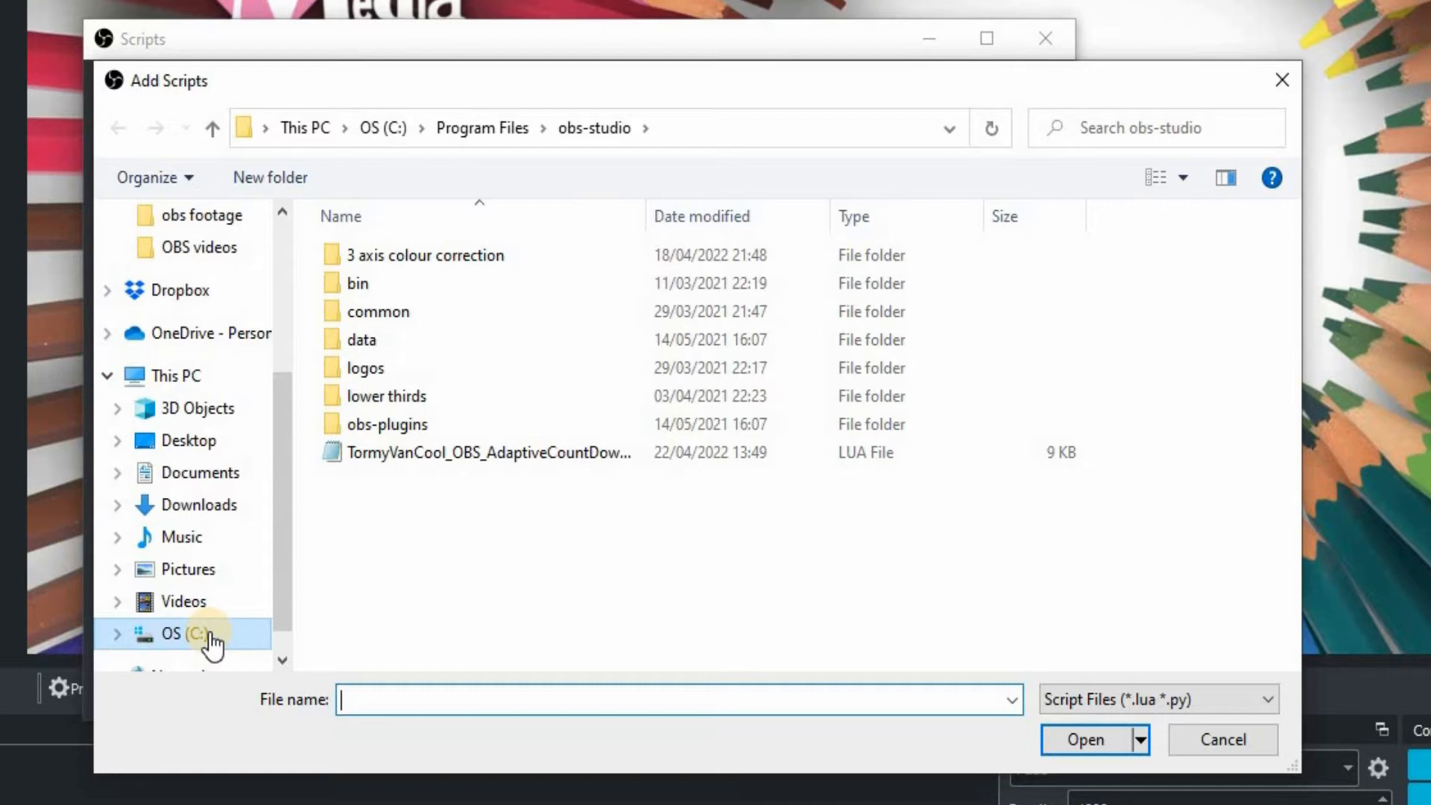
- Browse to obs-studio/data/obs-plugins/frontend-tools/scripts in the file picker
click(360, 340)
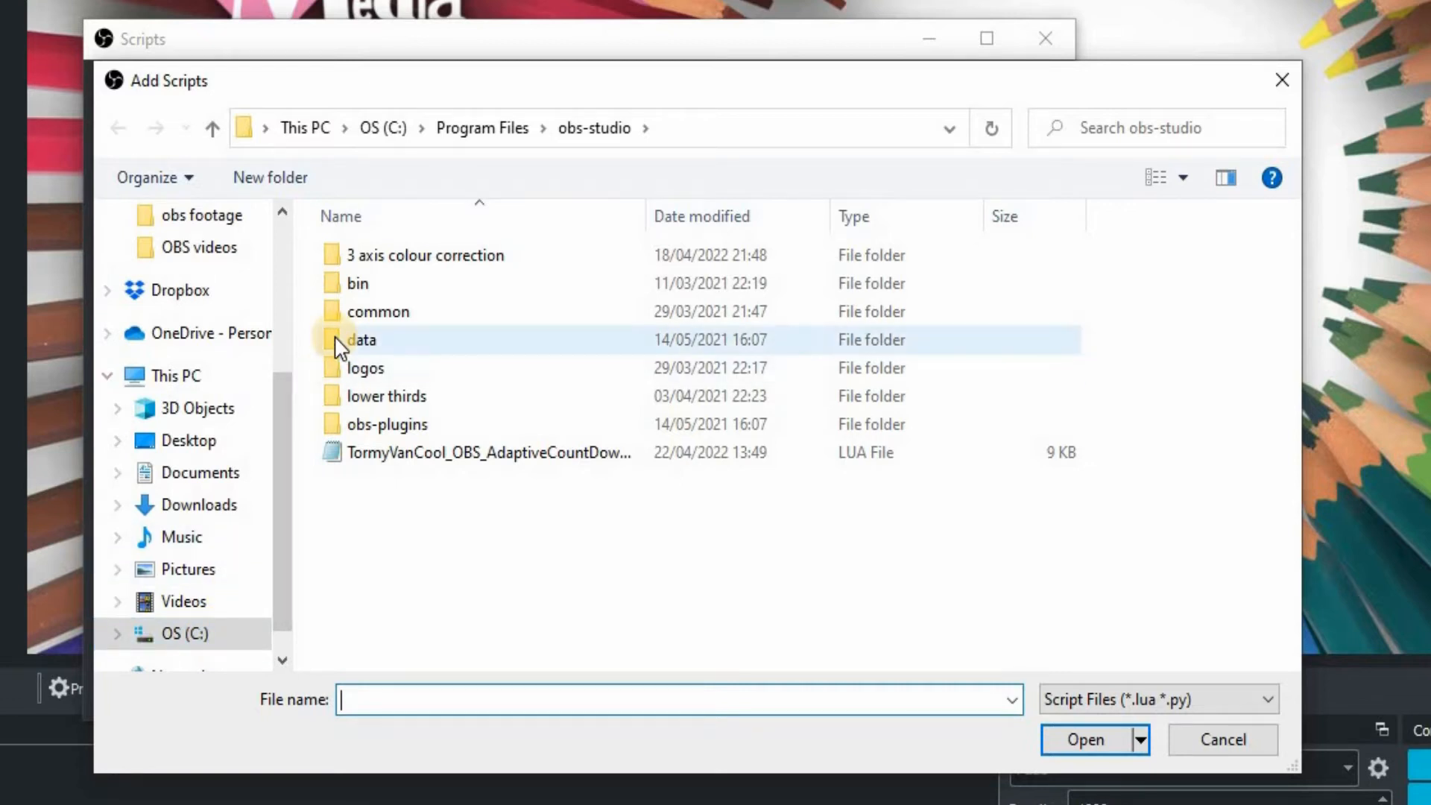
double_click(361, 340)
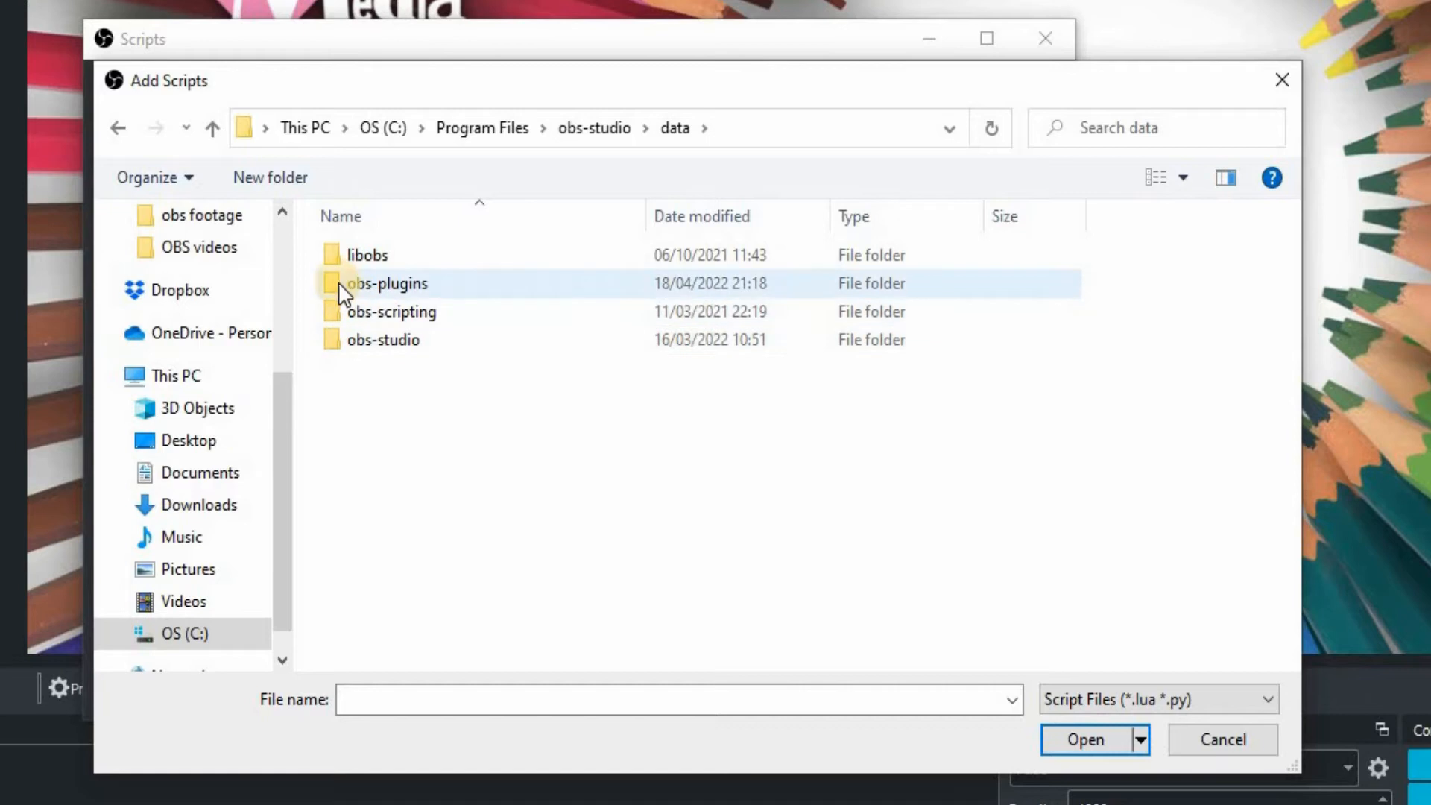
double_click(388, 284)
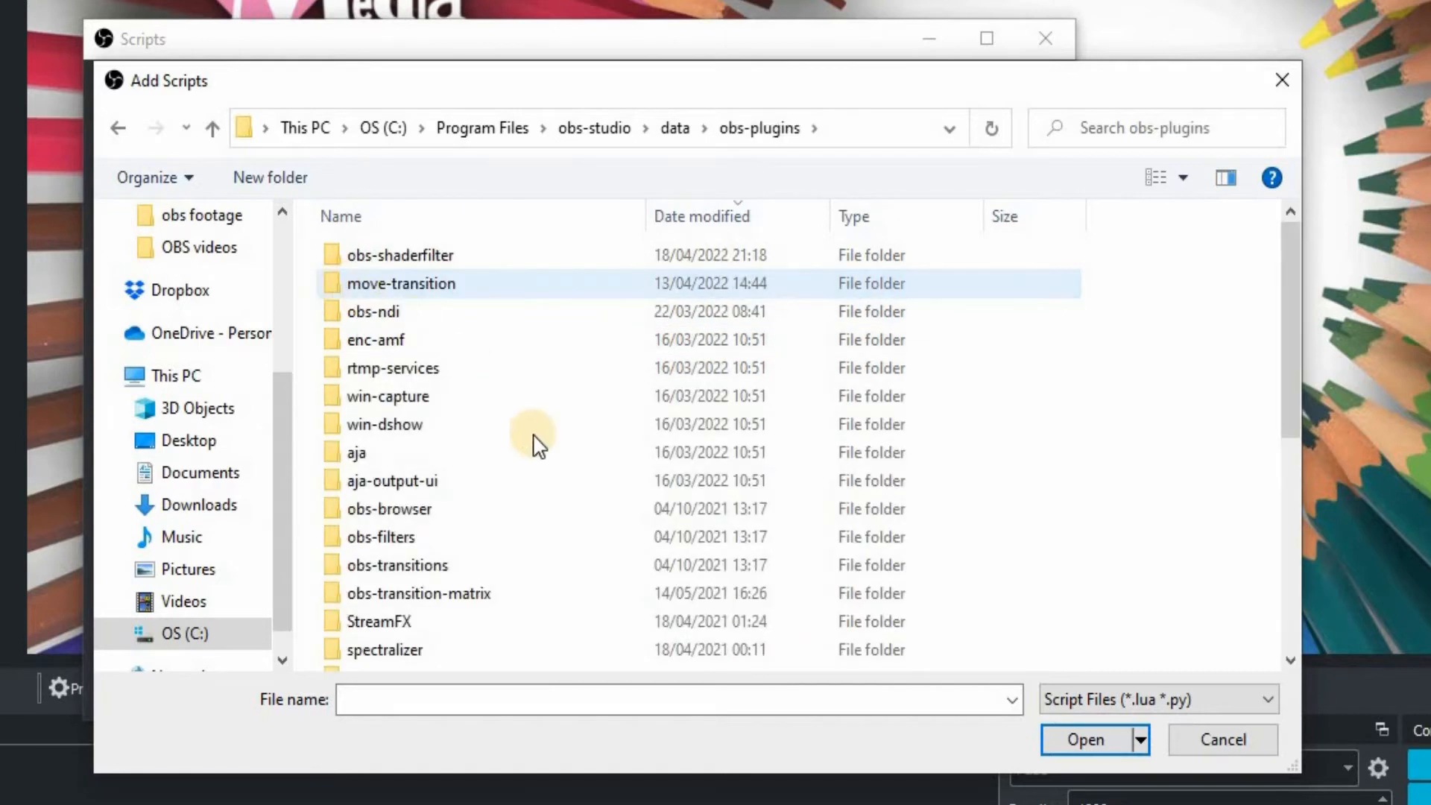
mouse_move(510, 504)
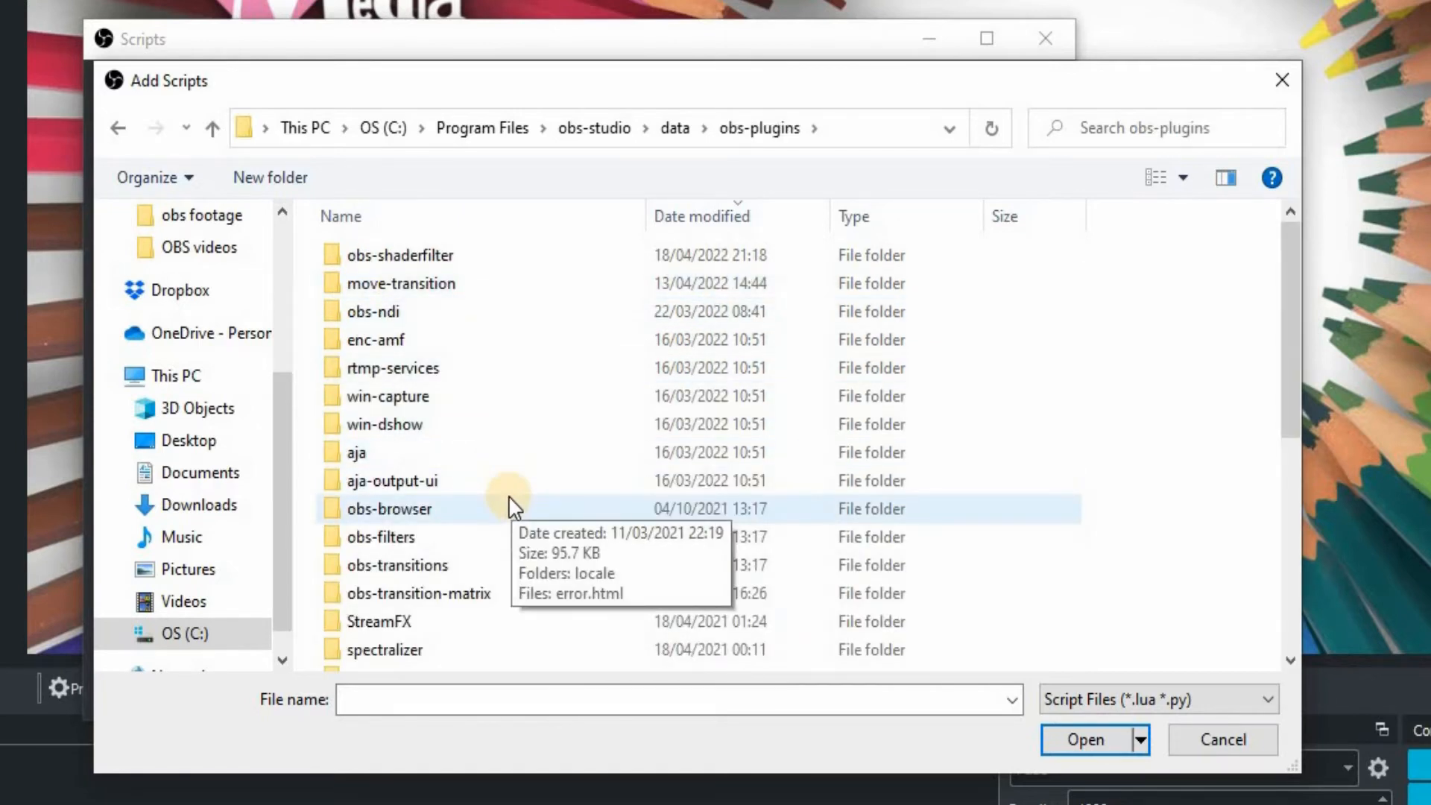
scroll(down, 3)
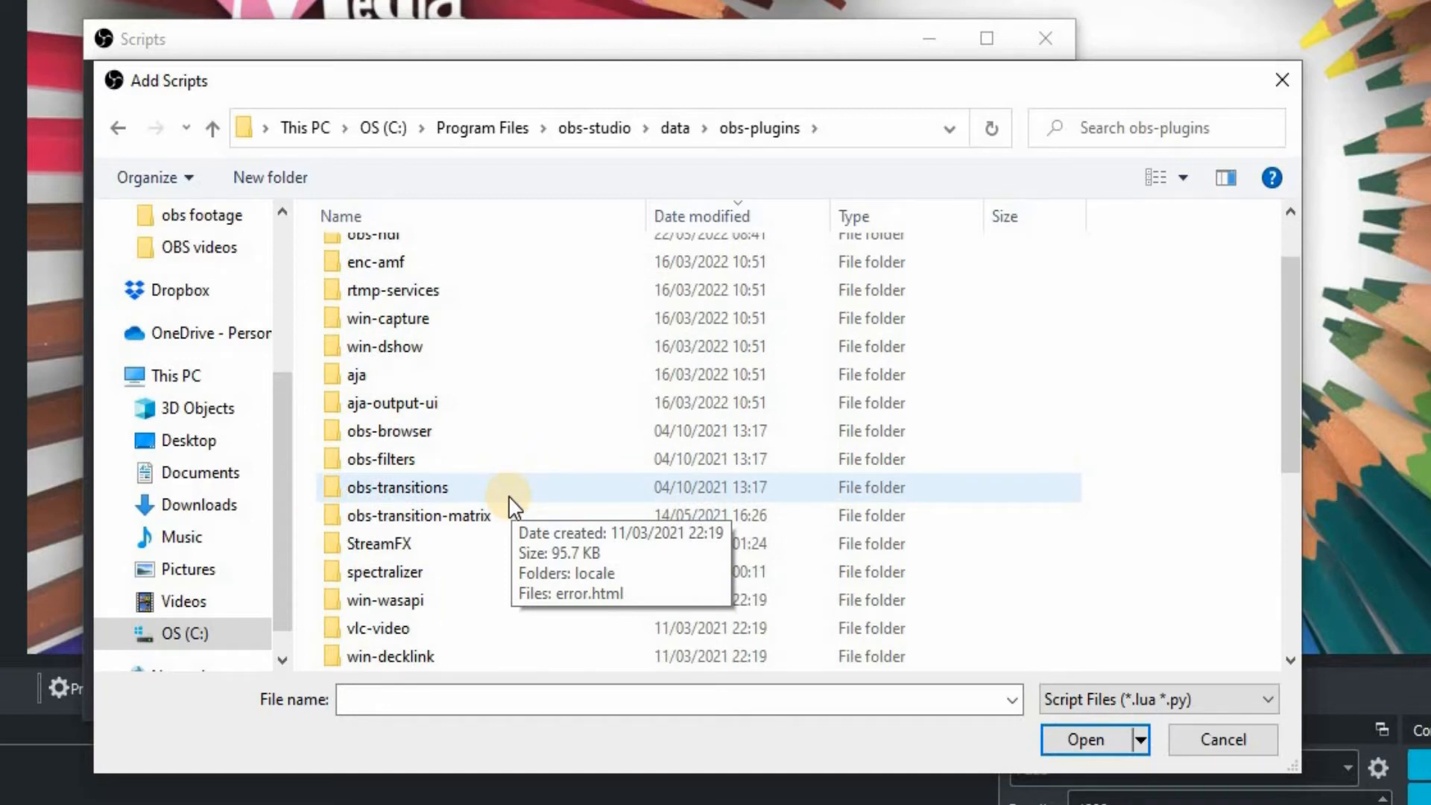
scroll(down, 3)
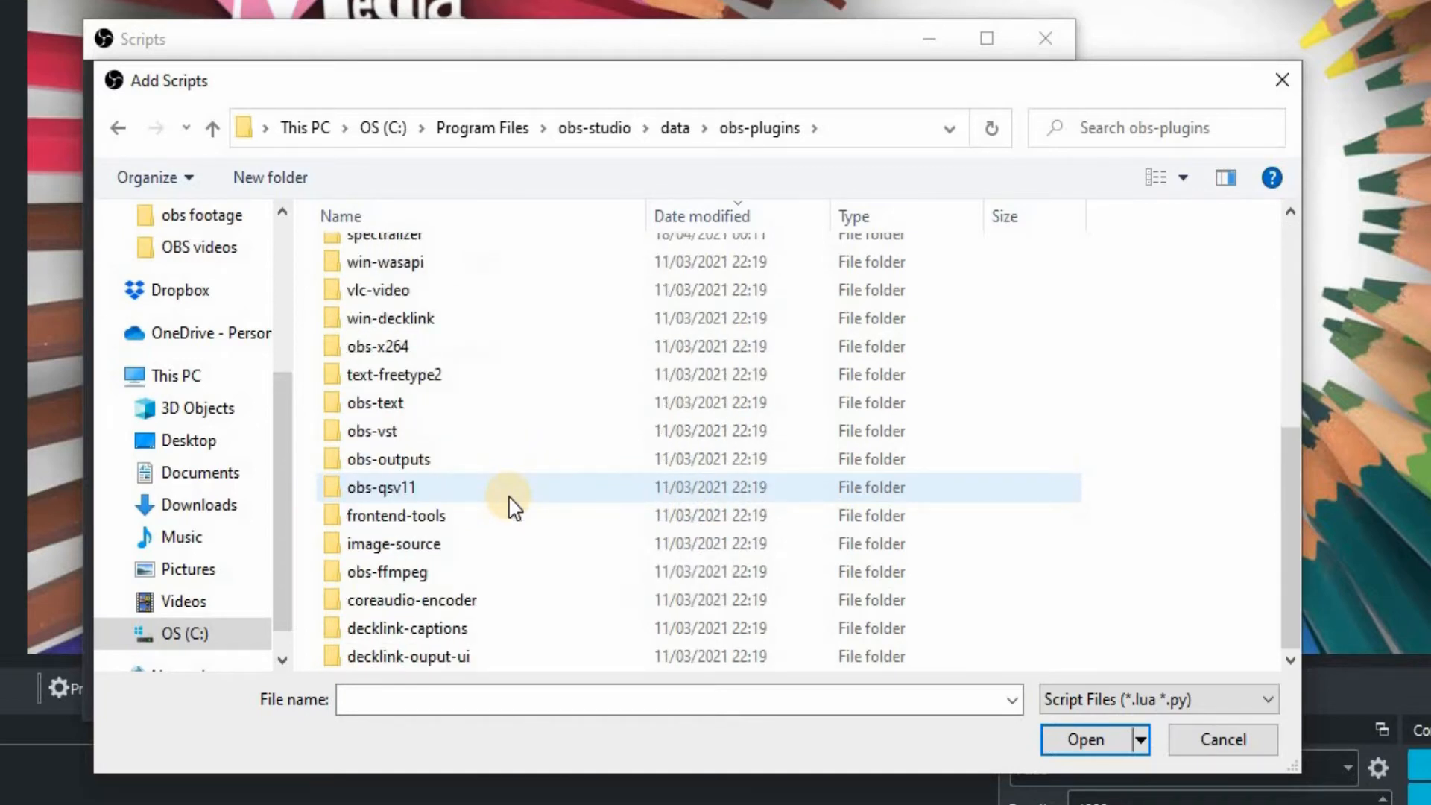
click(395, 514)
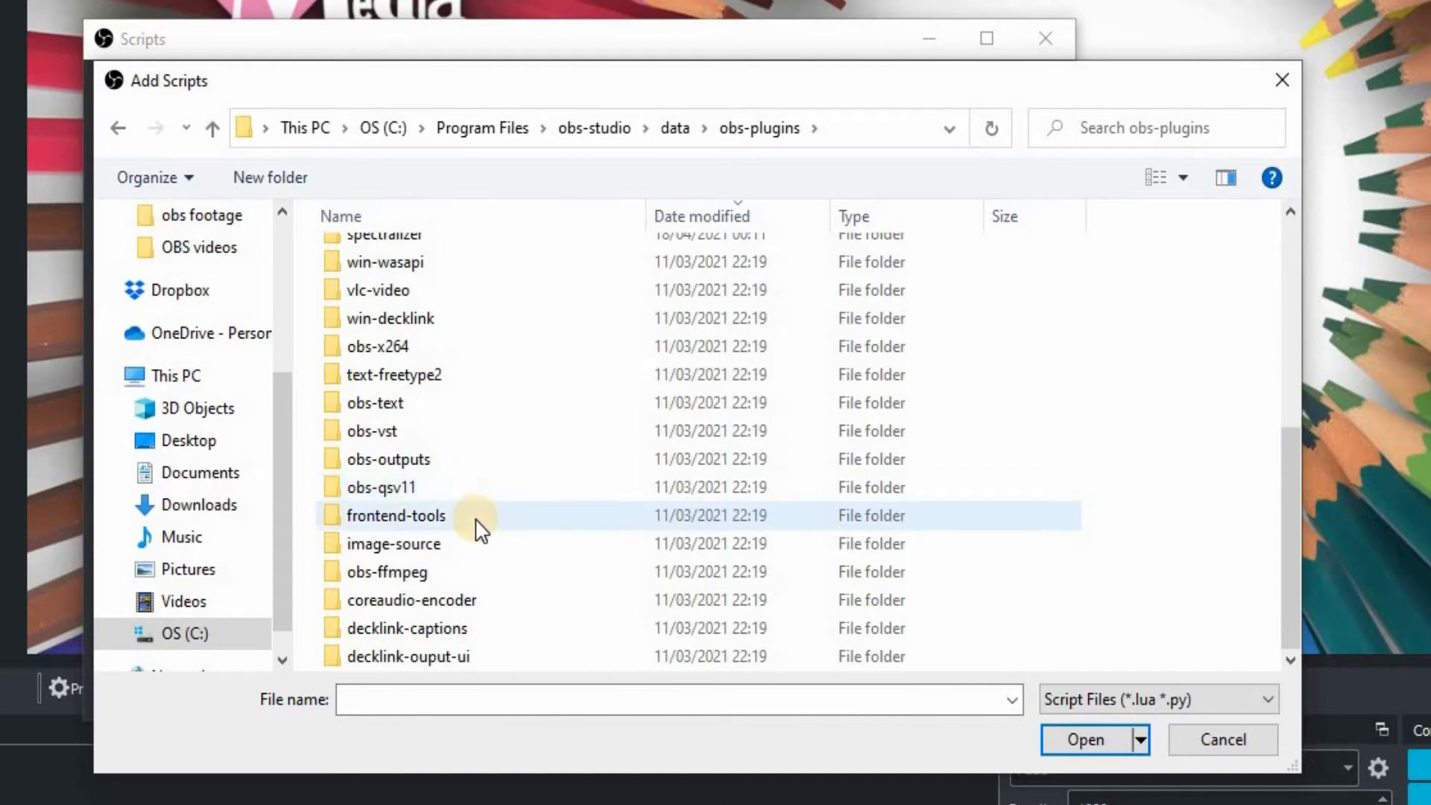
double_click(395, 514)
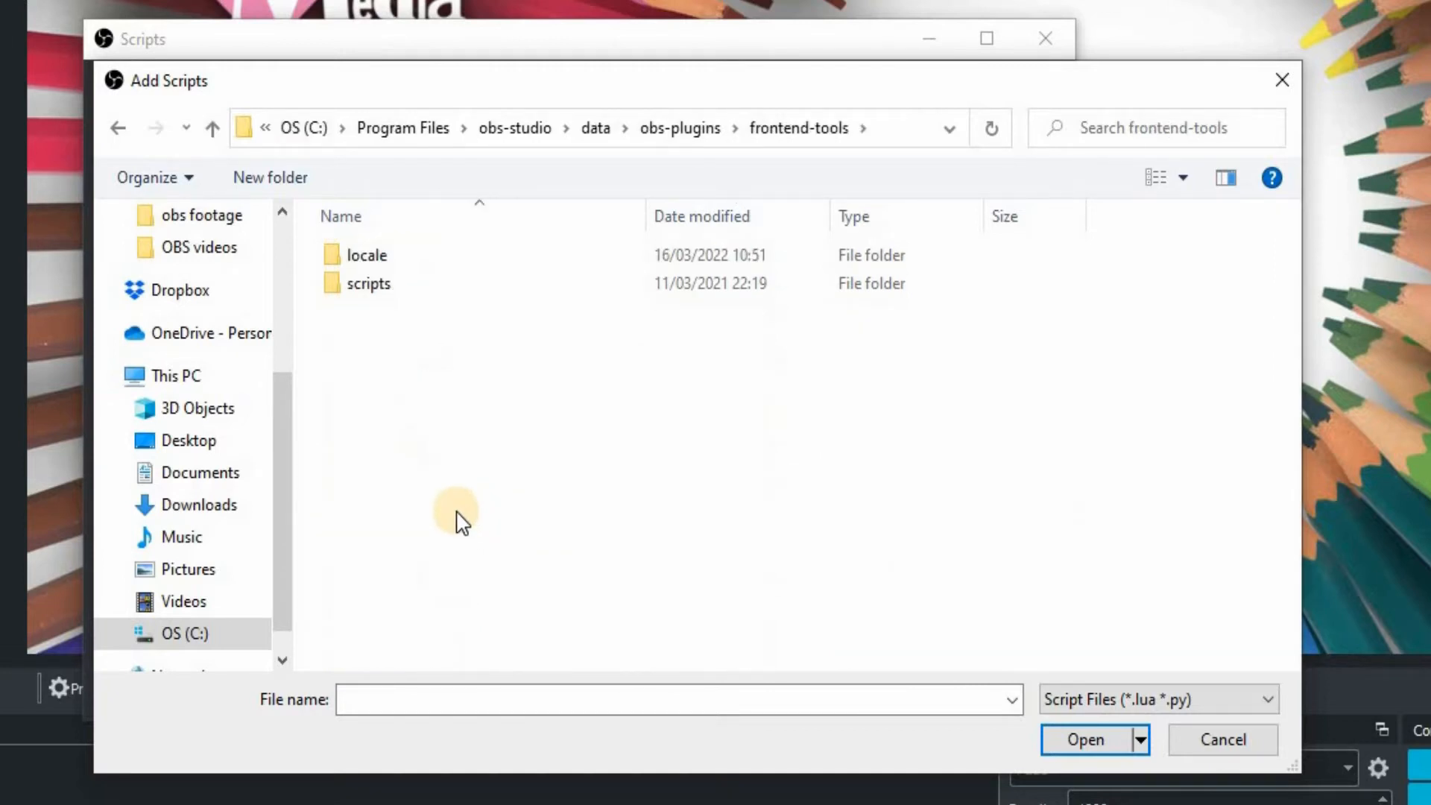
mouse_move(360, 265)
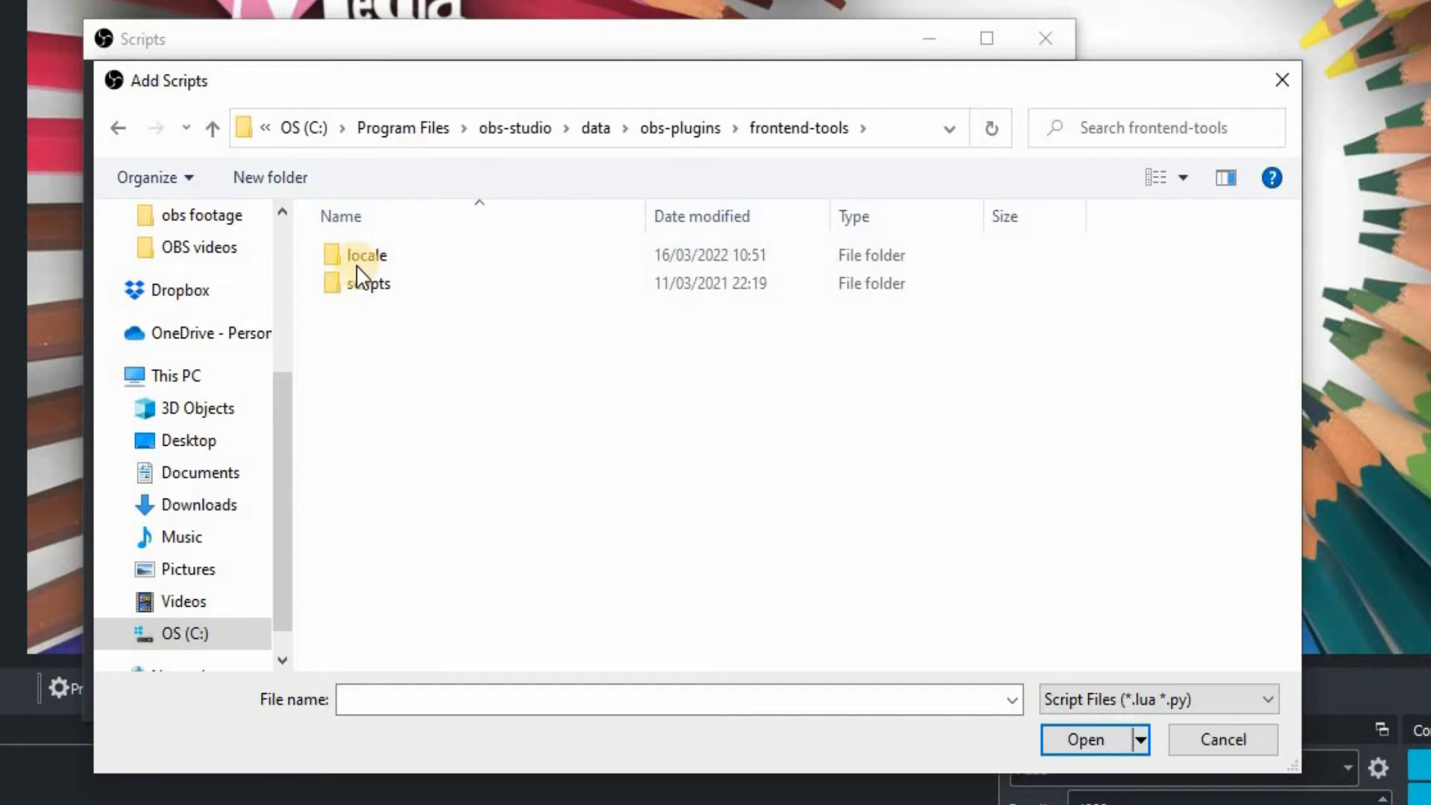
double_click(367, 283)
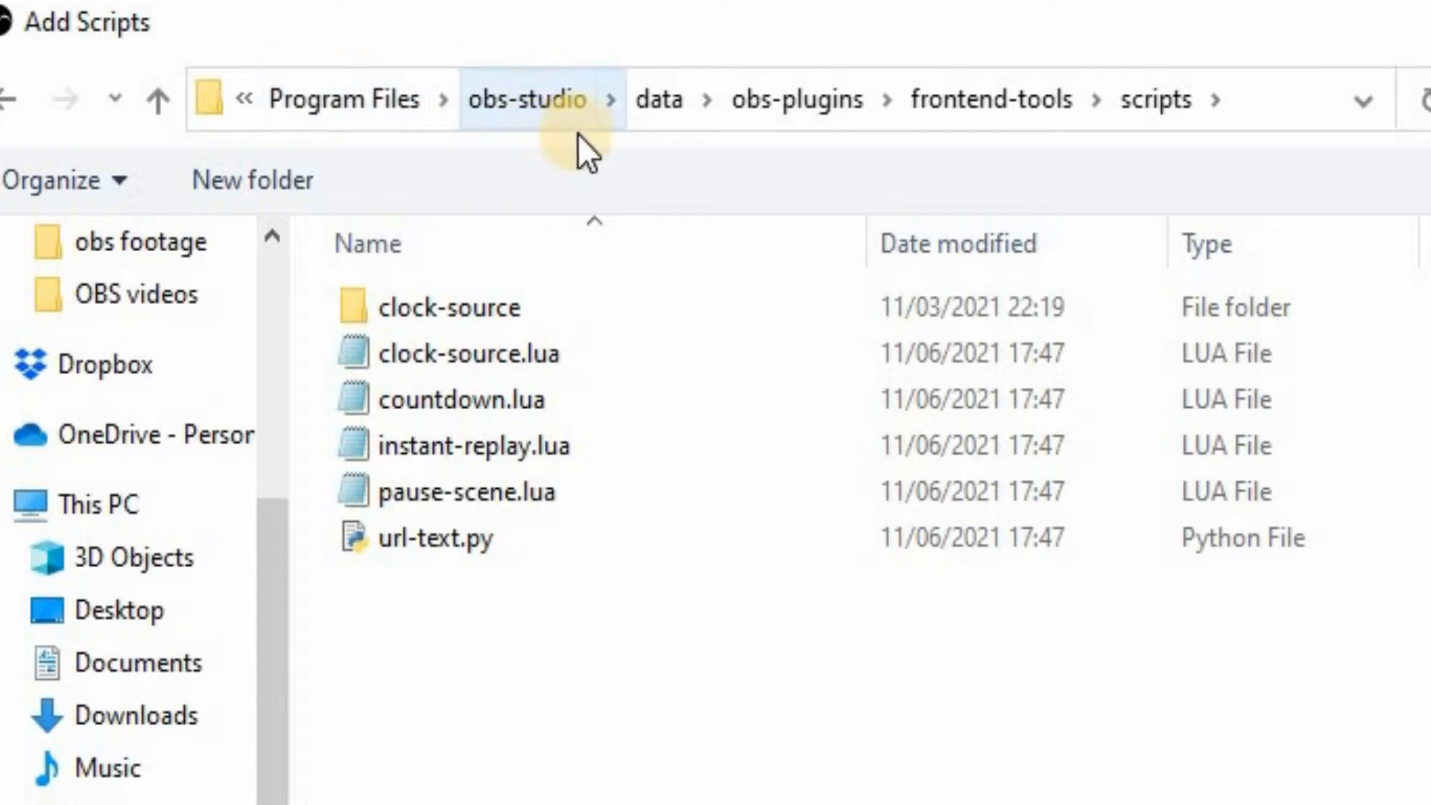
mouse_move(799, 146)
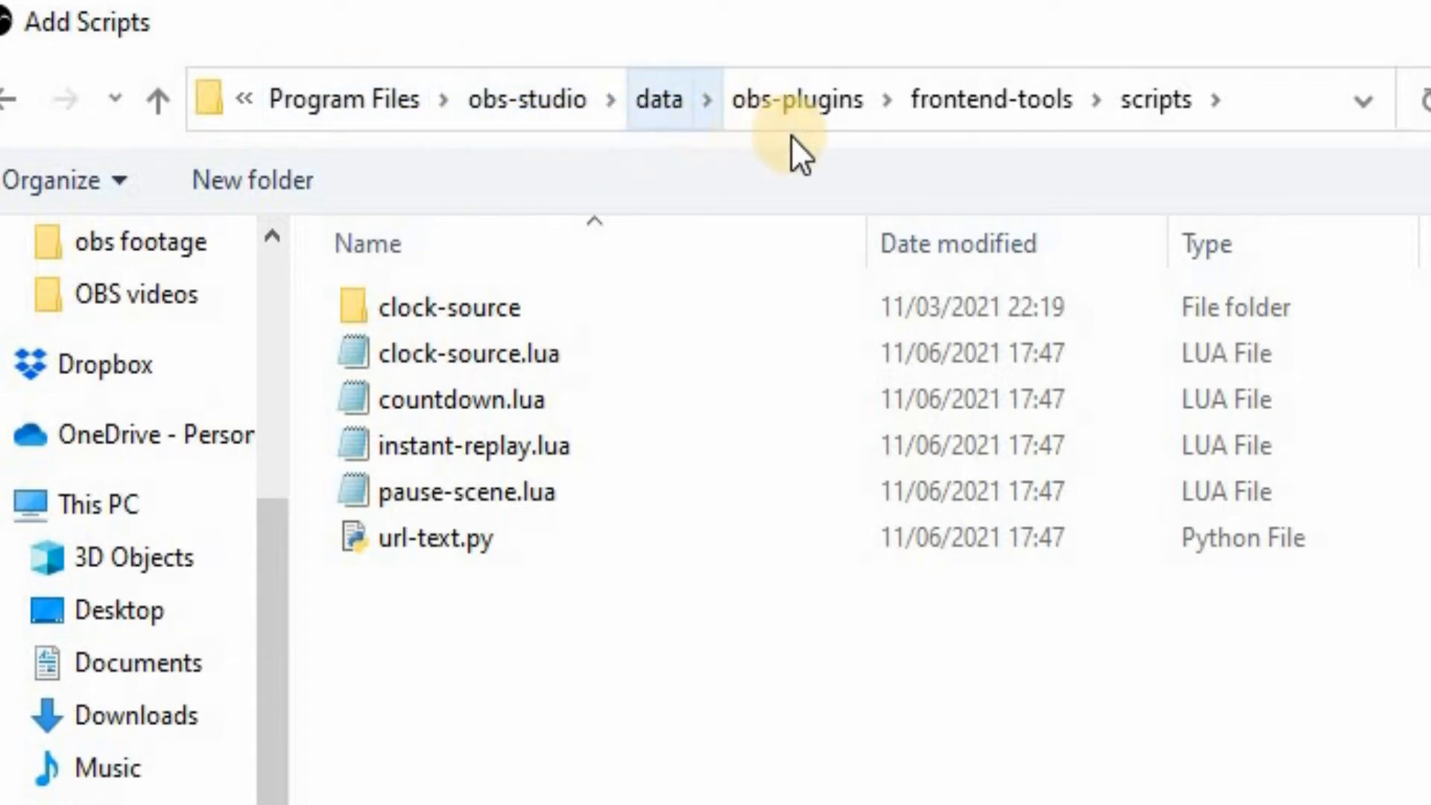
mouse_move(994, 100)
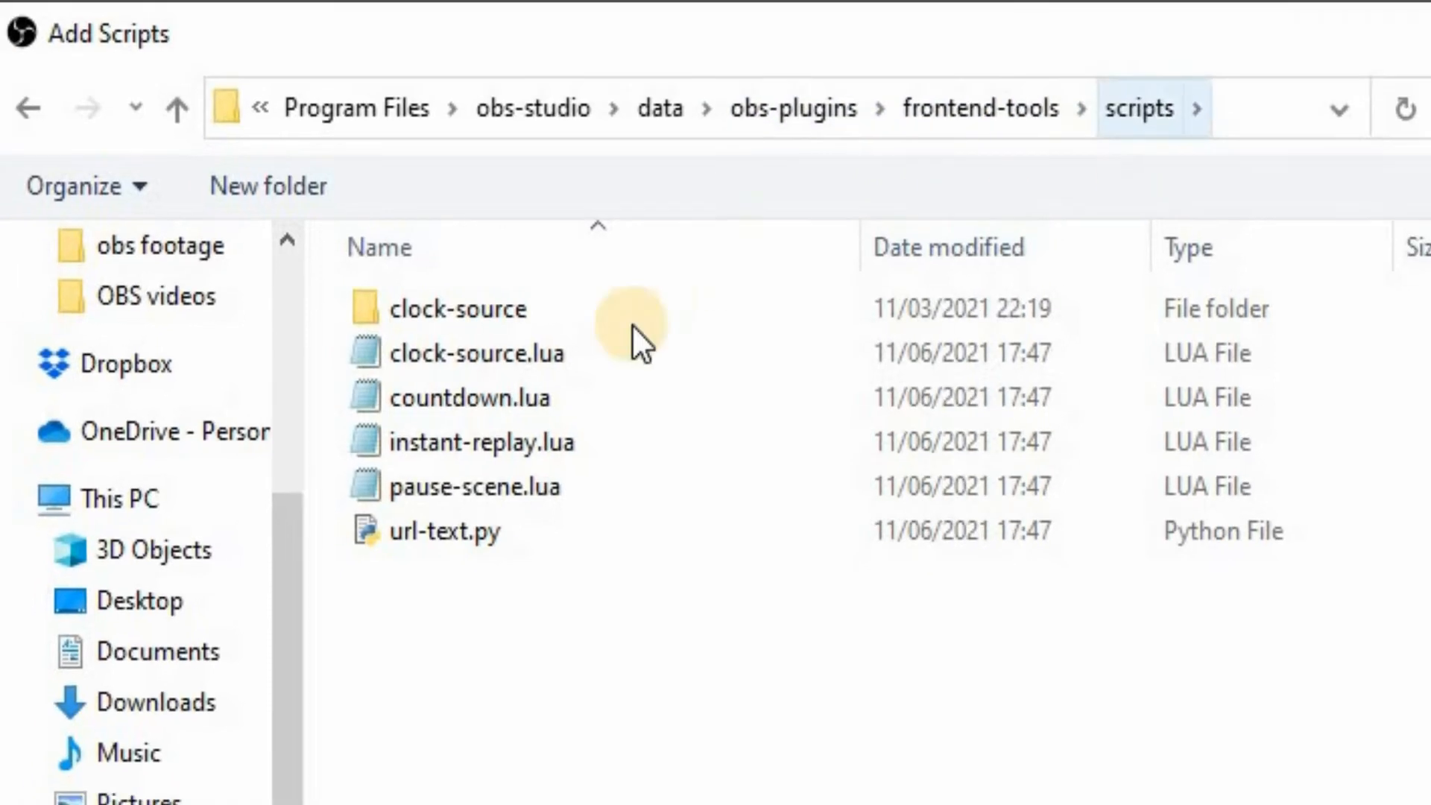
- Load clock-source.lua so the animated analog Lua Clock source is available
click(474, 355)
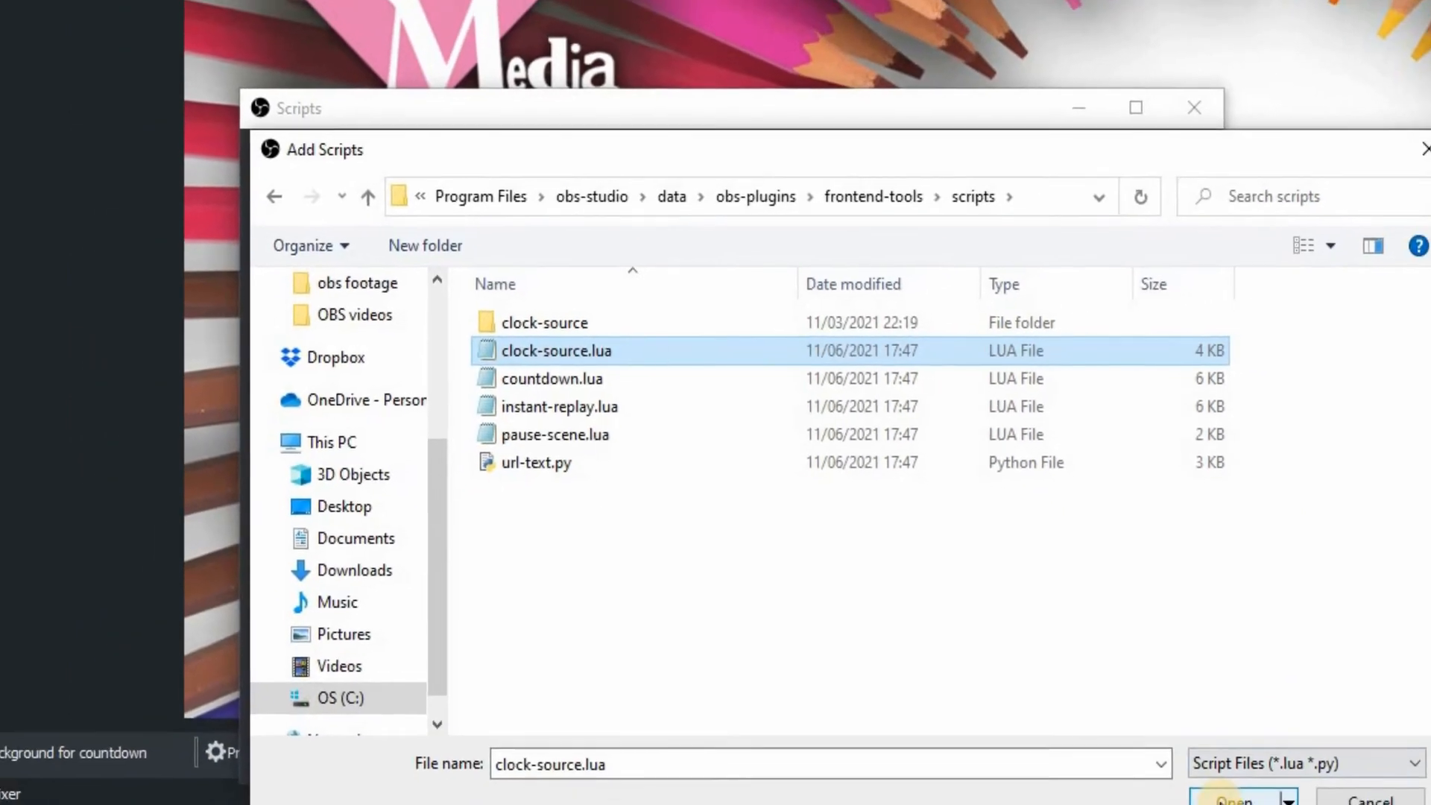
click(1232, 799)
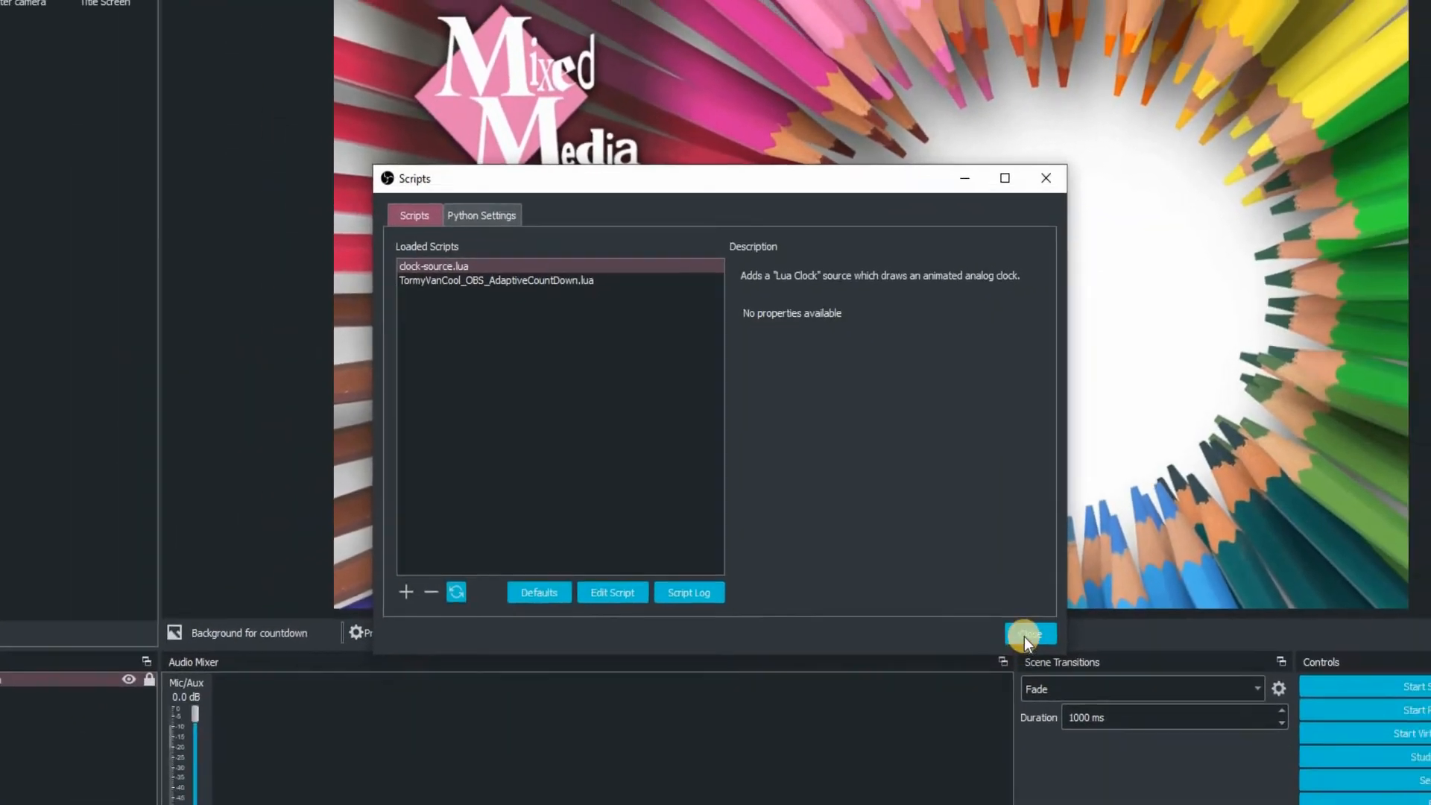
- Close Scripts and start a Lua Clock source named 'Running Live Clock'
click(1046, 178)
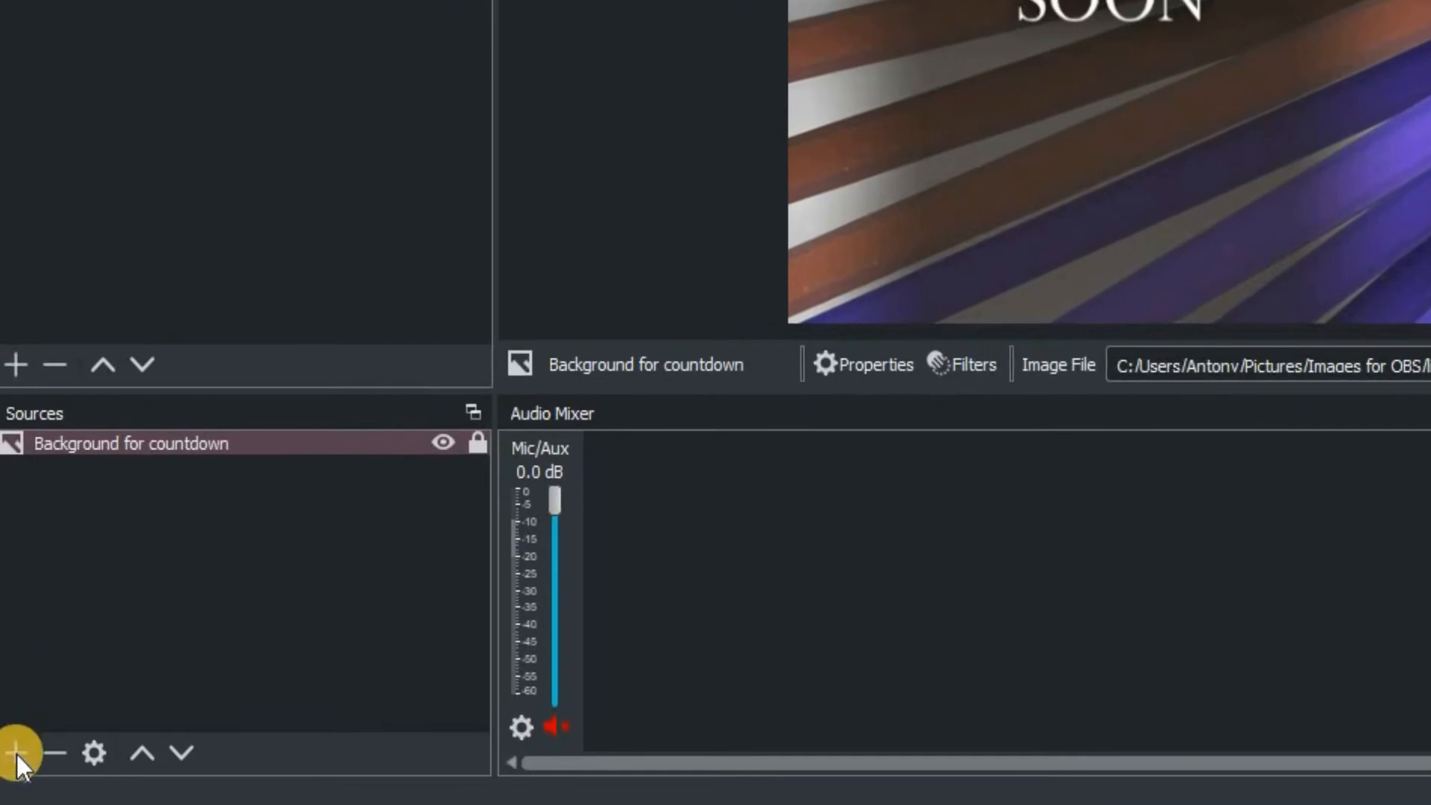
click(15, 749)
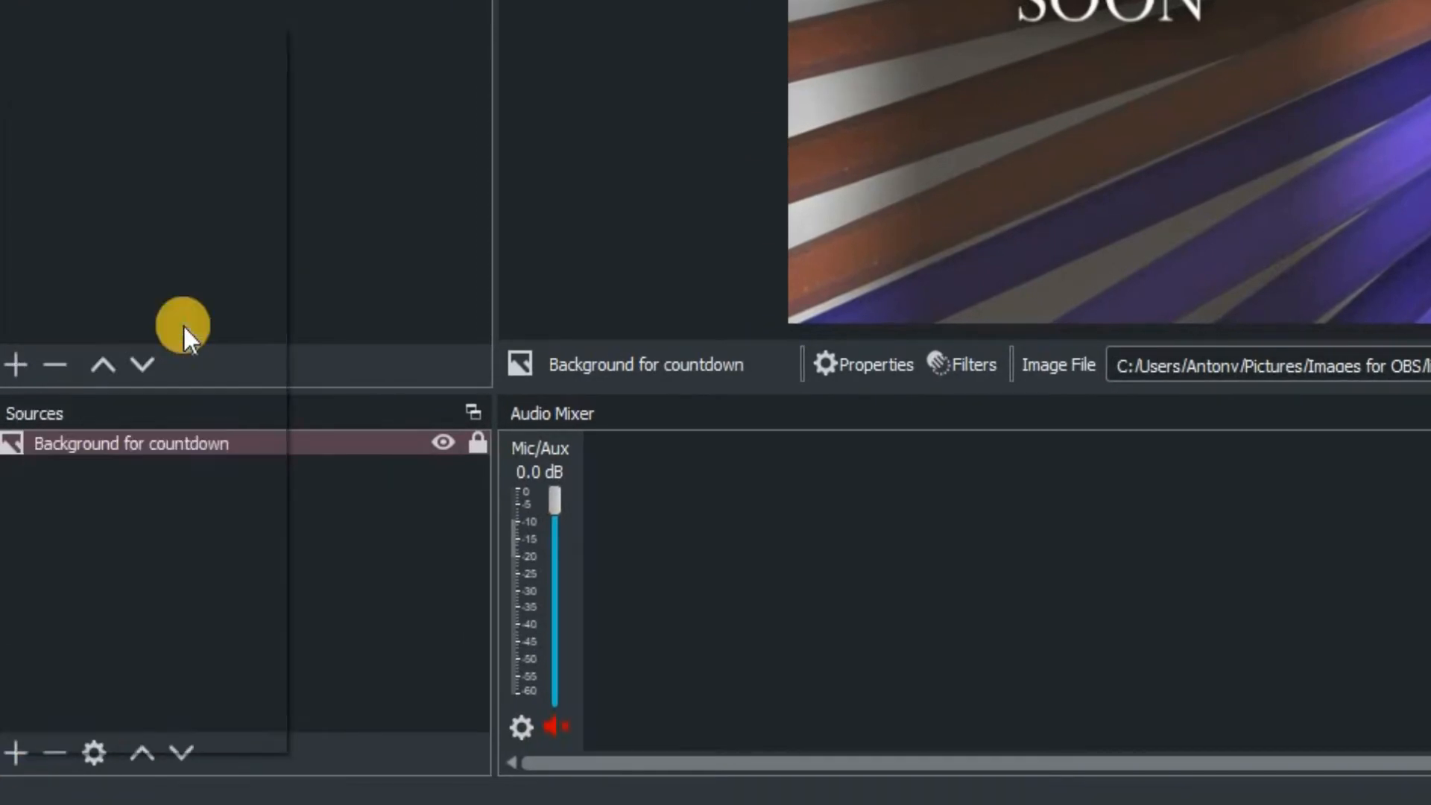
click(16, 753)
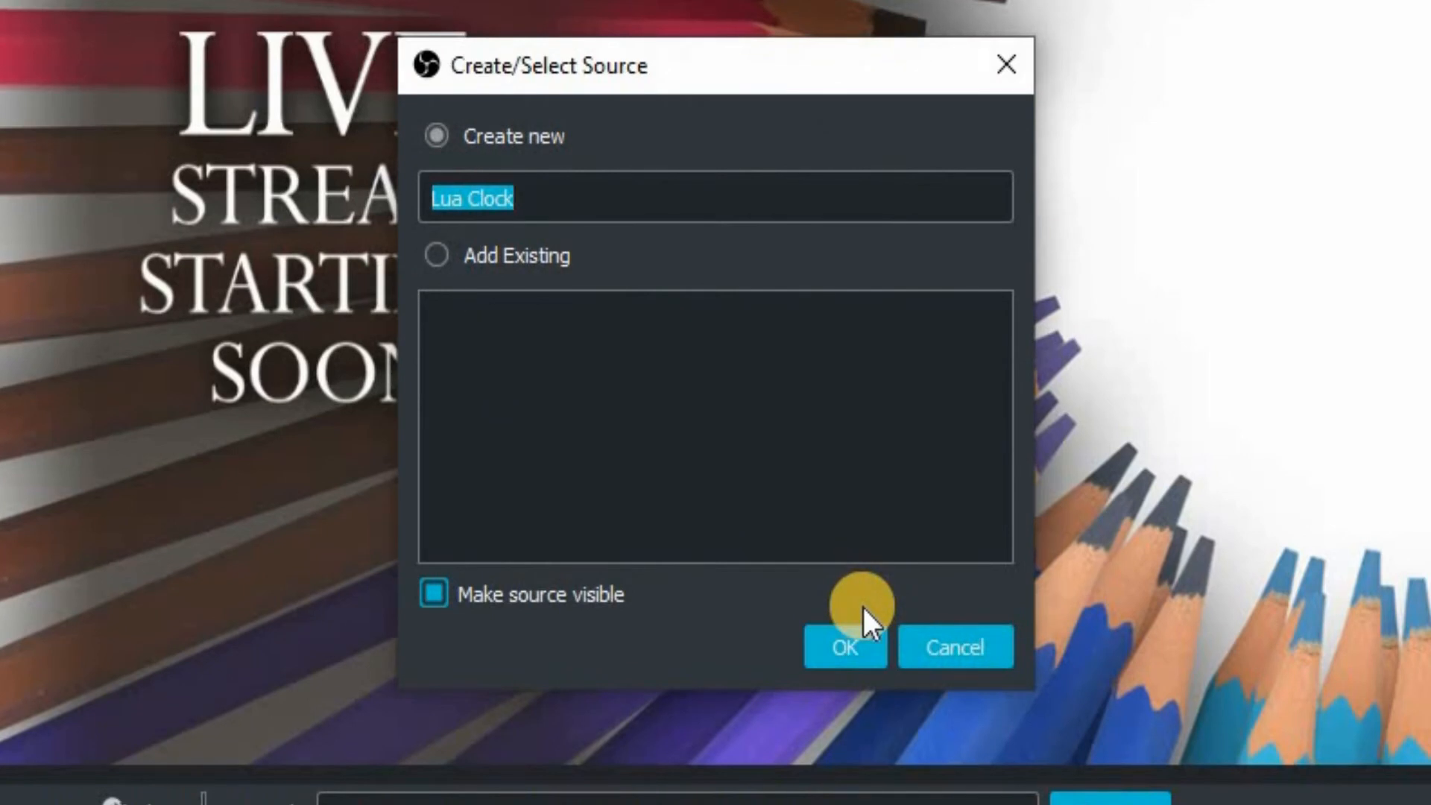
text(Running L)
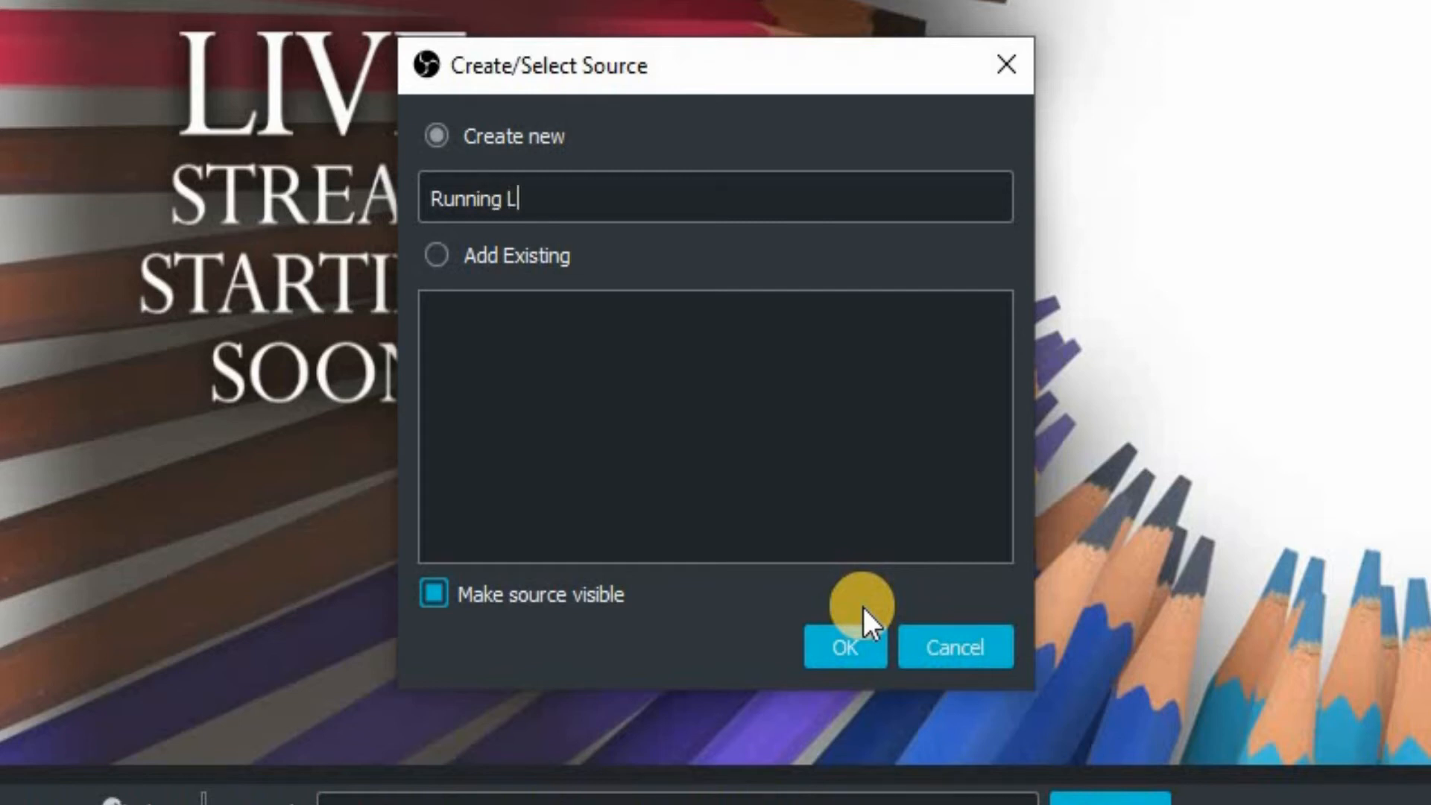
text(ive C)
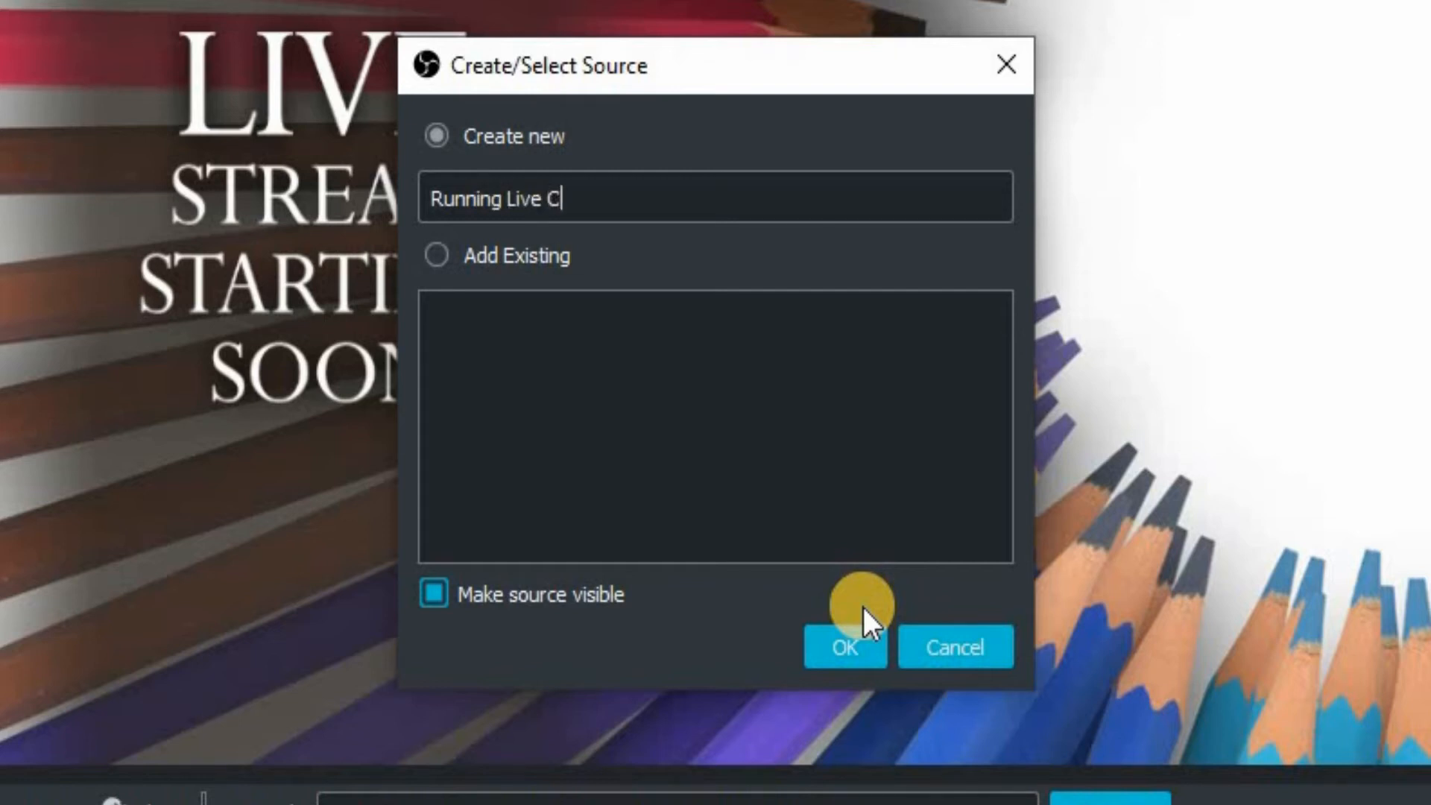
text(lock)
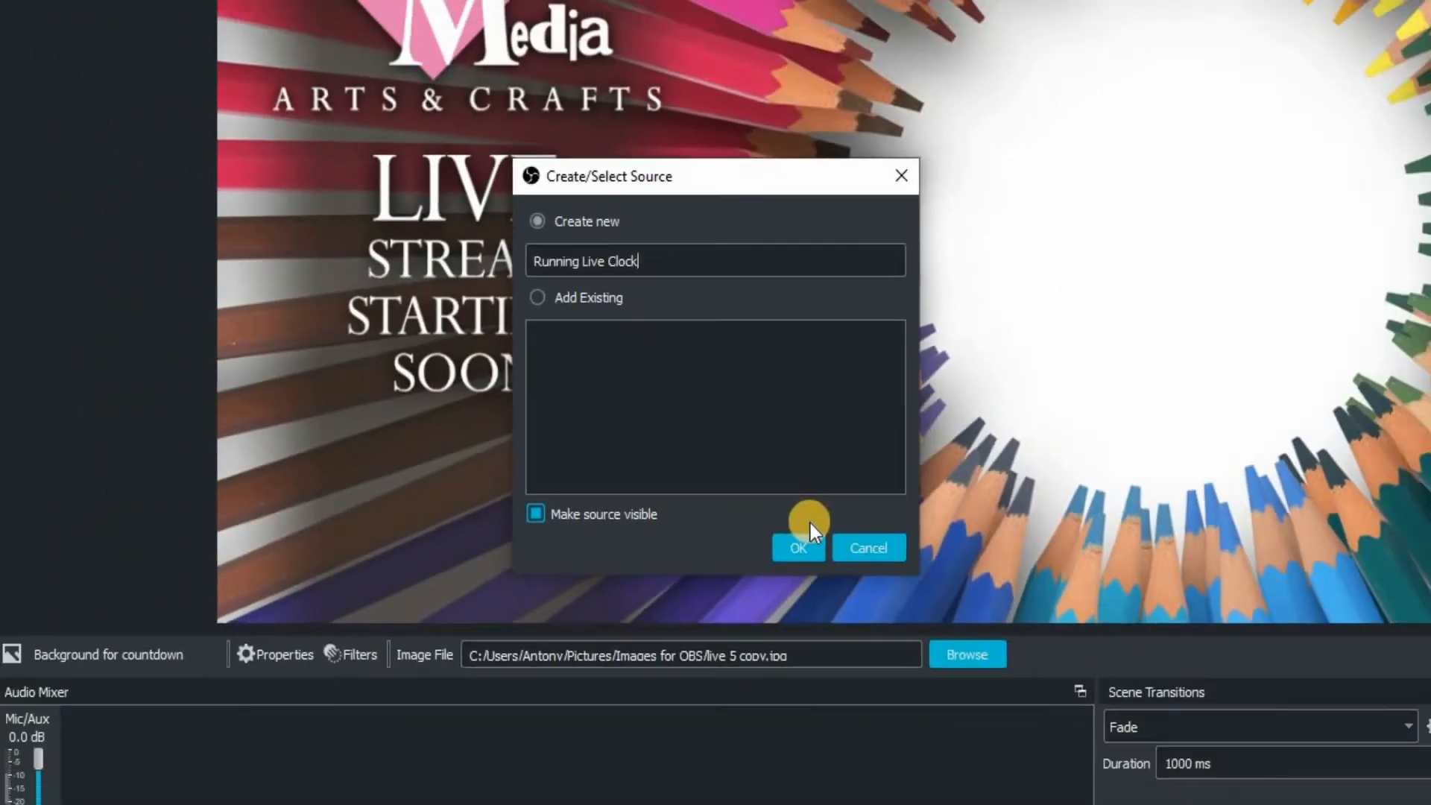
- Confirm the Running Live Clock source so it sits above the background
click(796, 548)
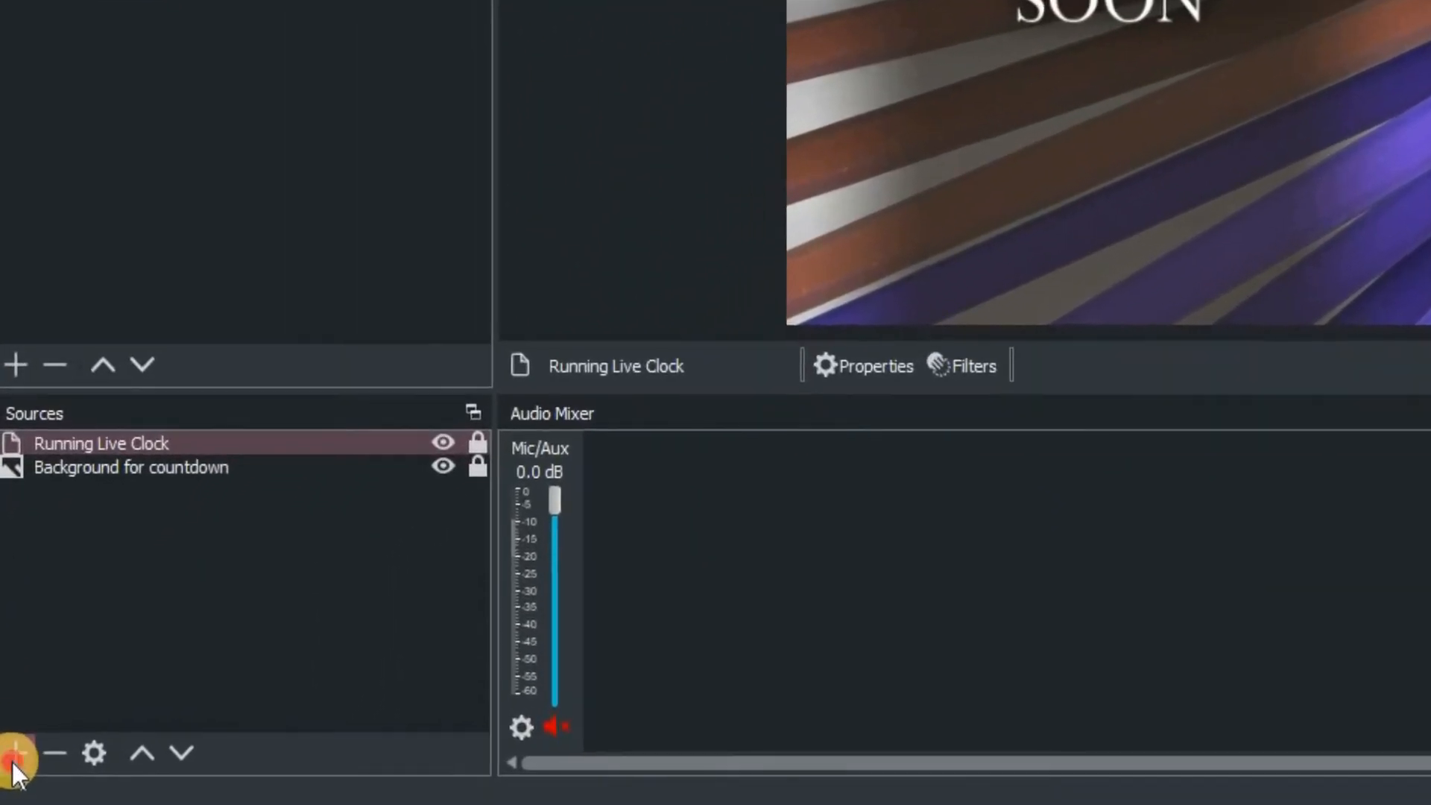
- Add a Text (GDI+) source named 'Clock Text' with its properties open
click(15, 751)
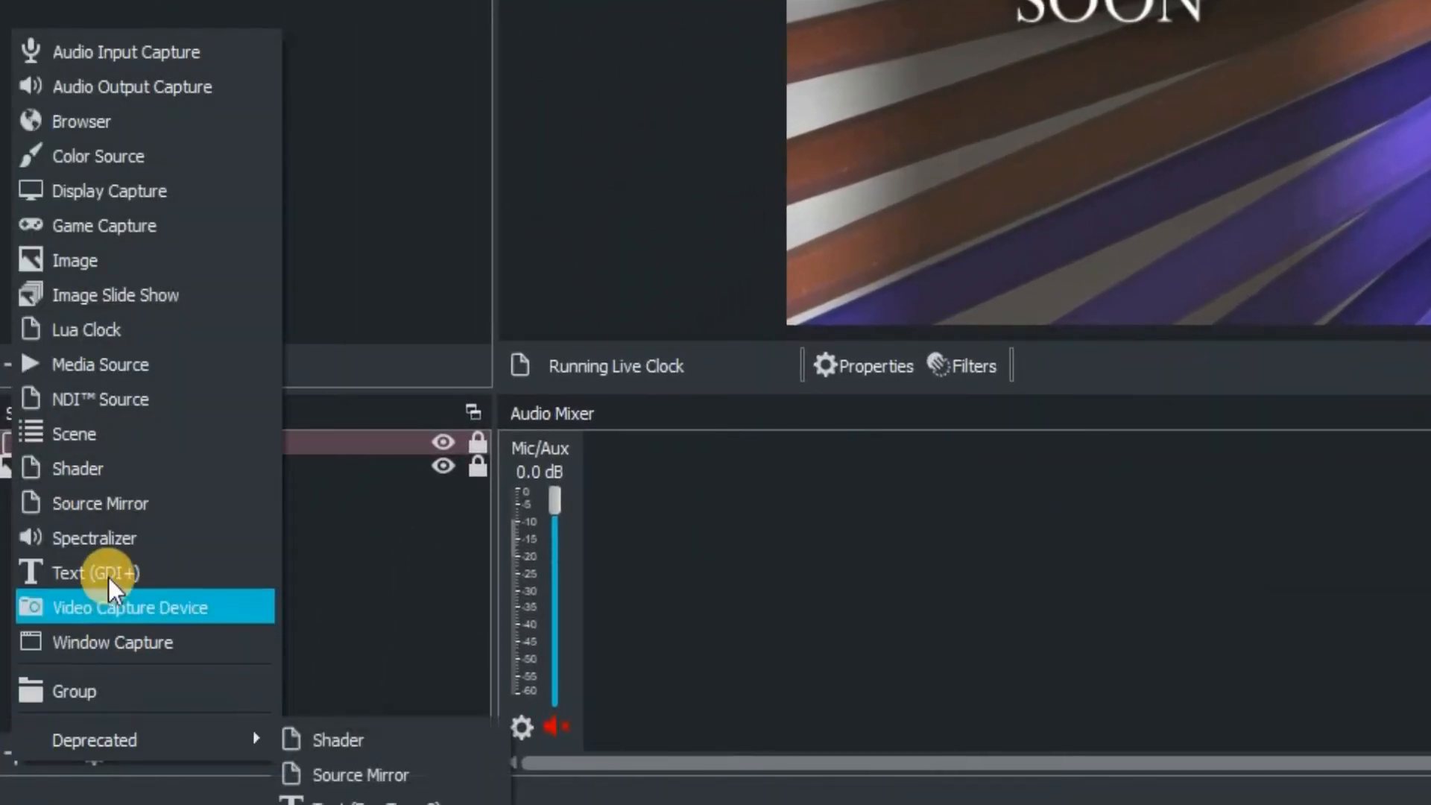
click(96, 572)
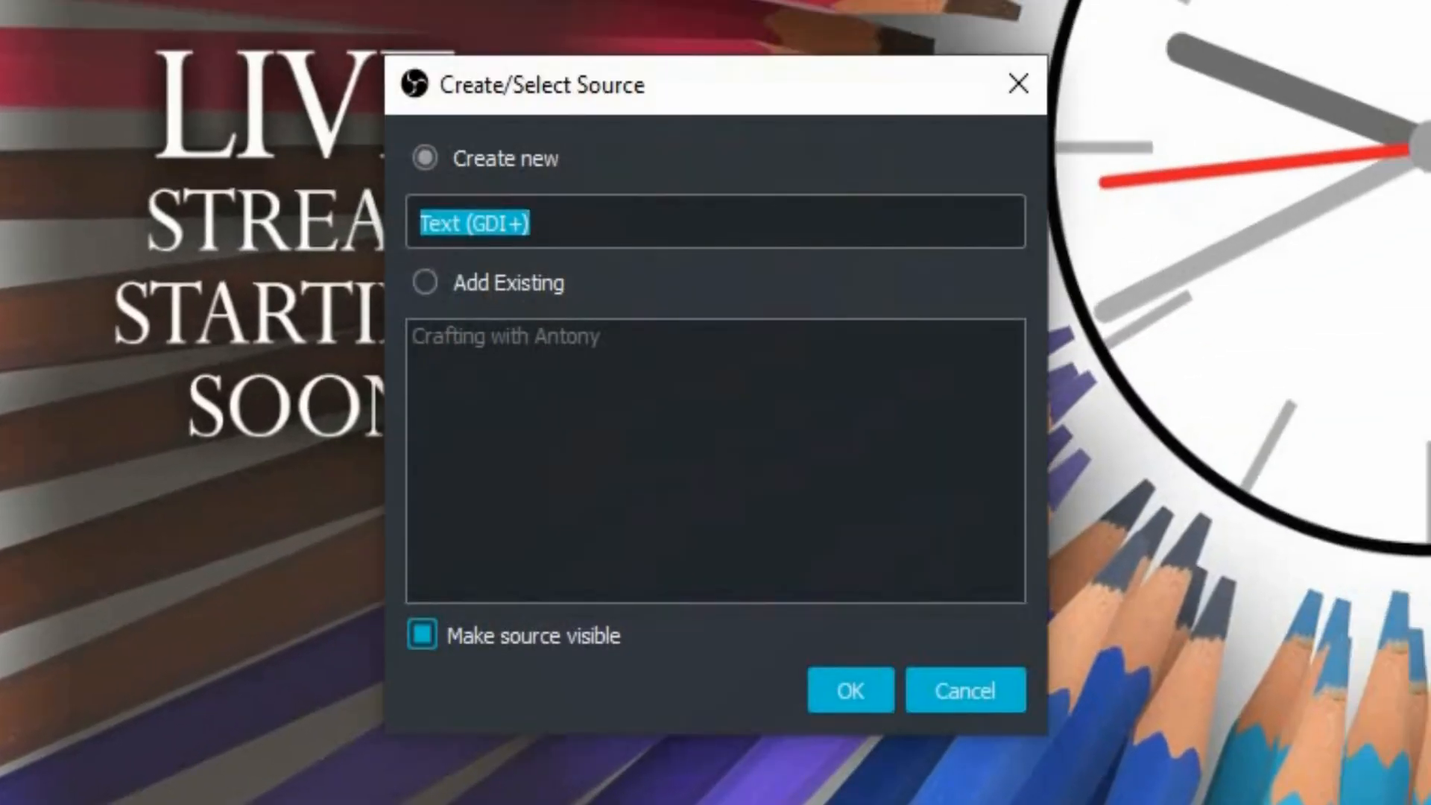
text(cl)
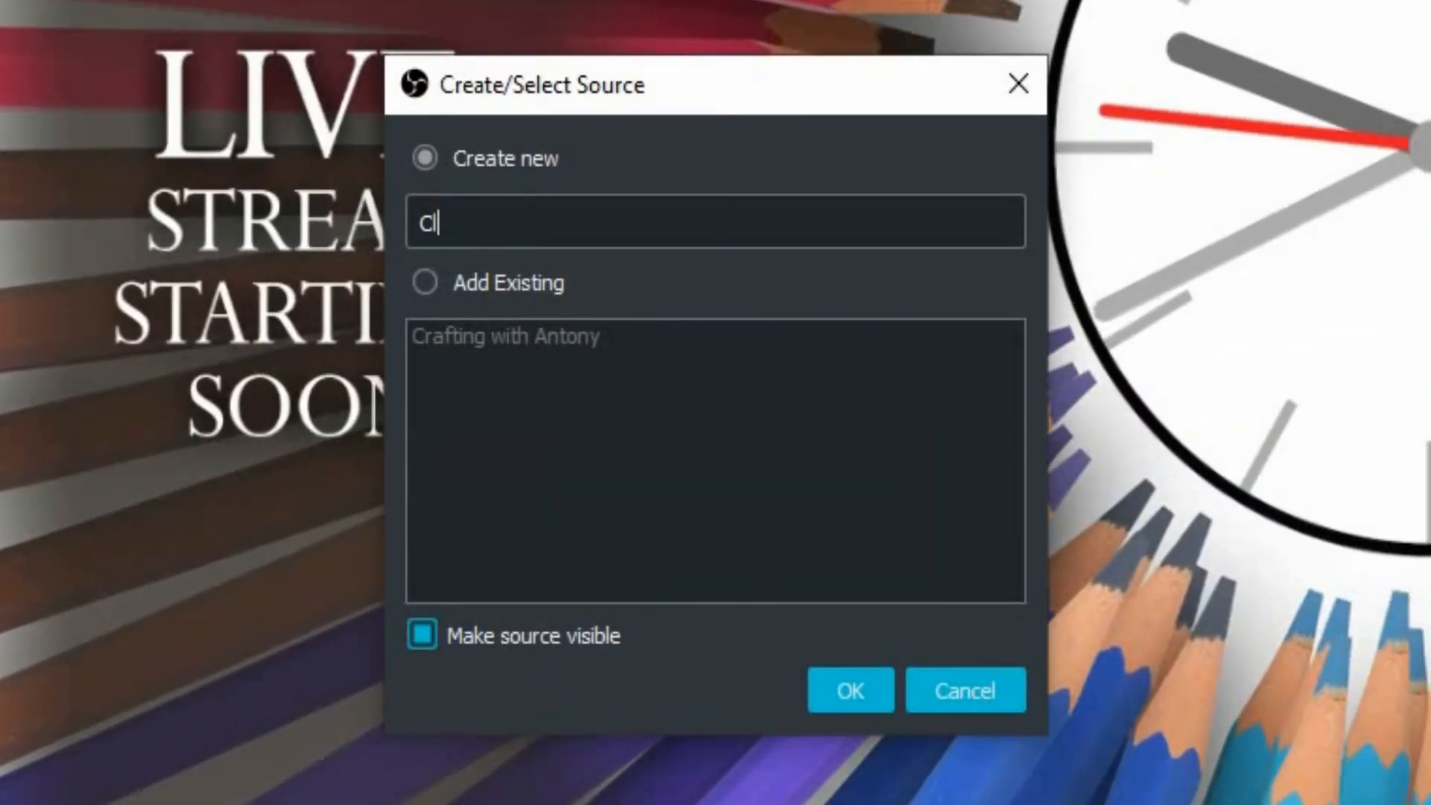
text(Clock Te)
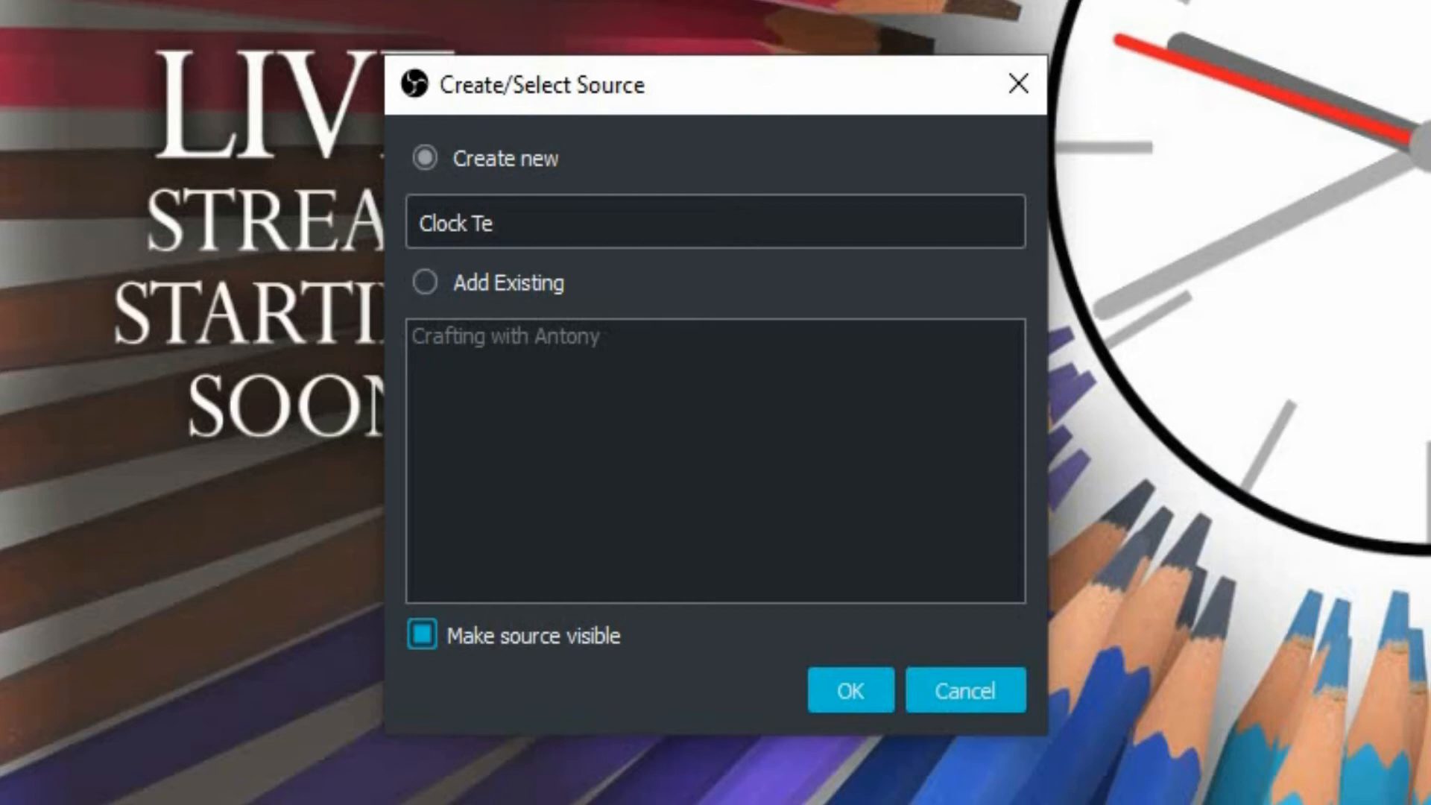
text(xt)
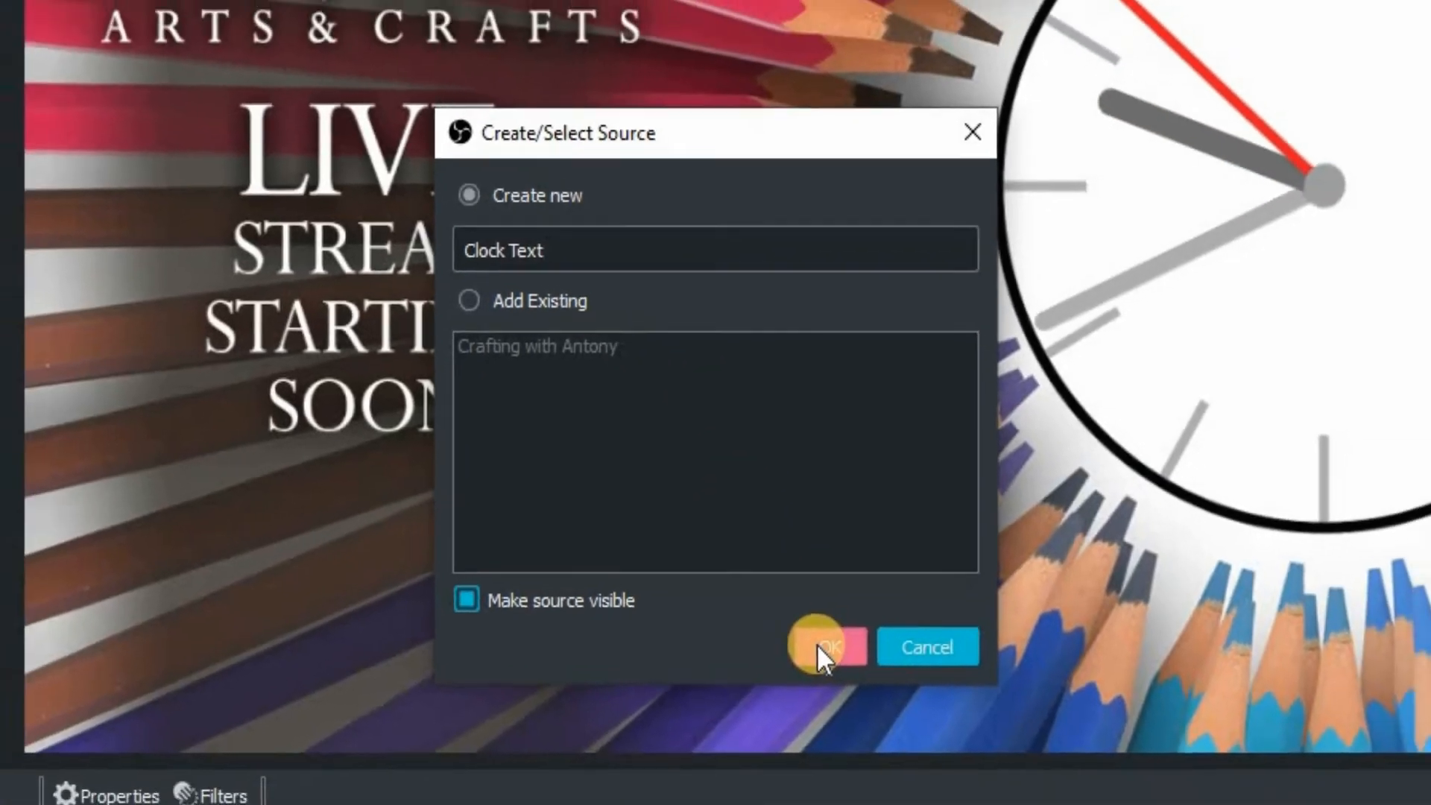
click(824, 645)
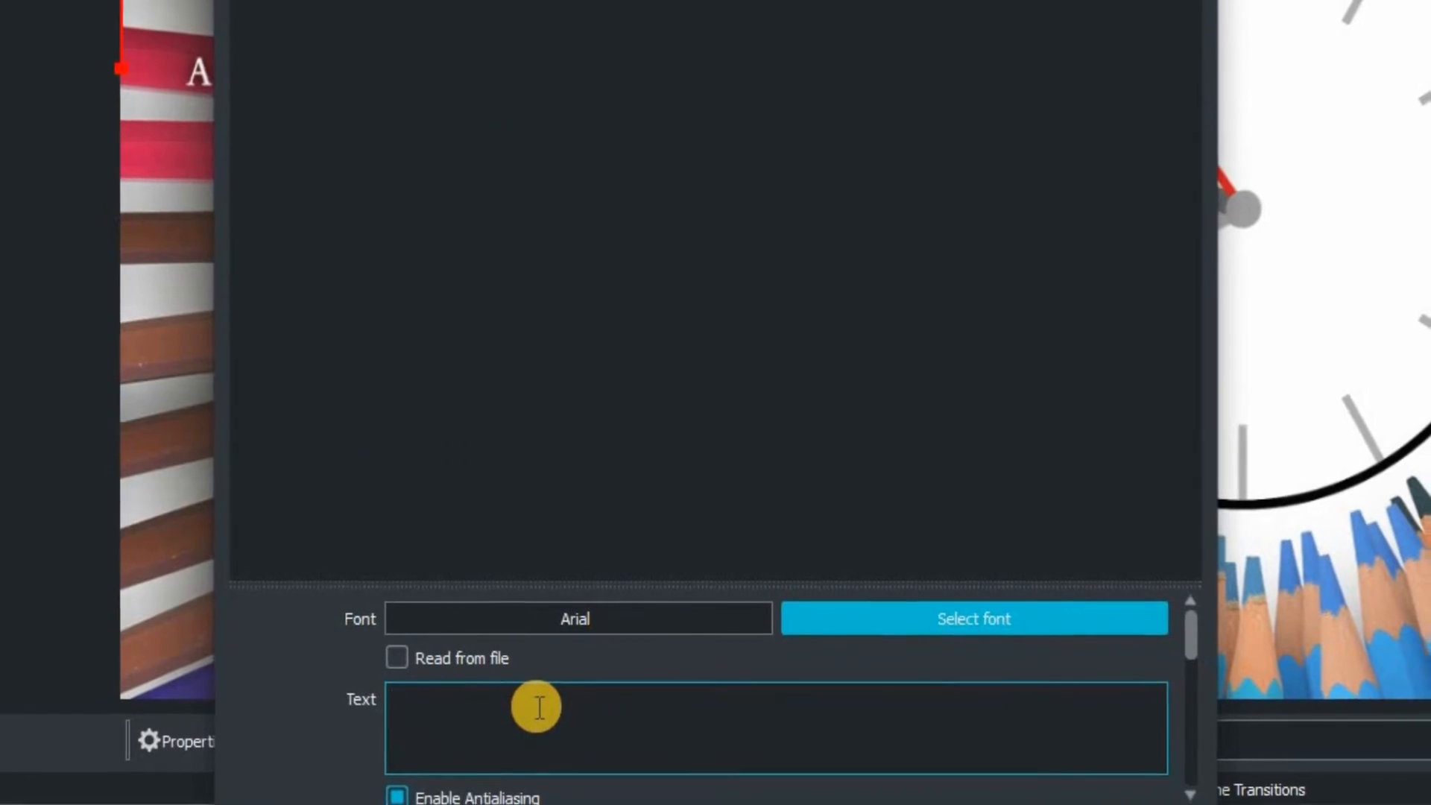
- Enter placeholder text 0000 and choose Perpetua as its font
text(0000)
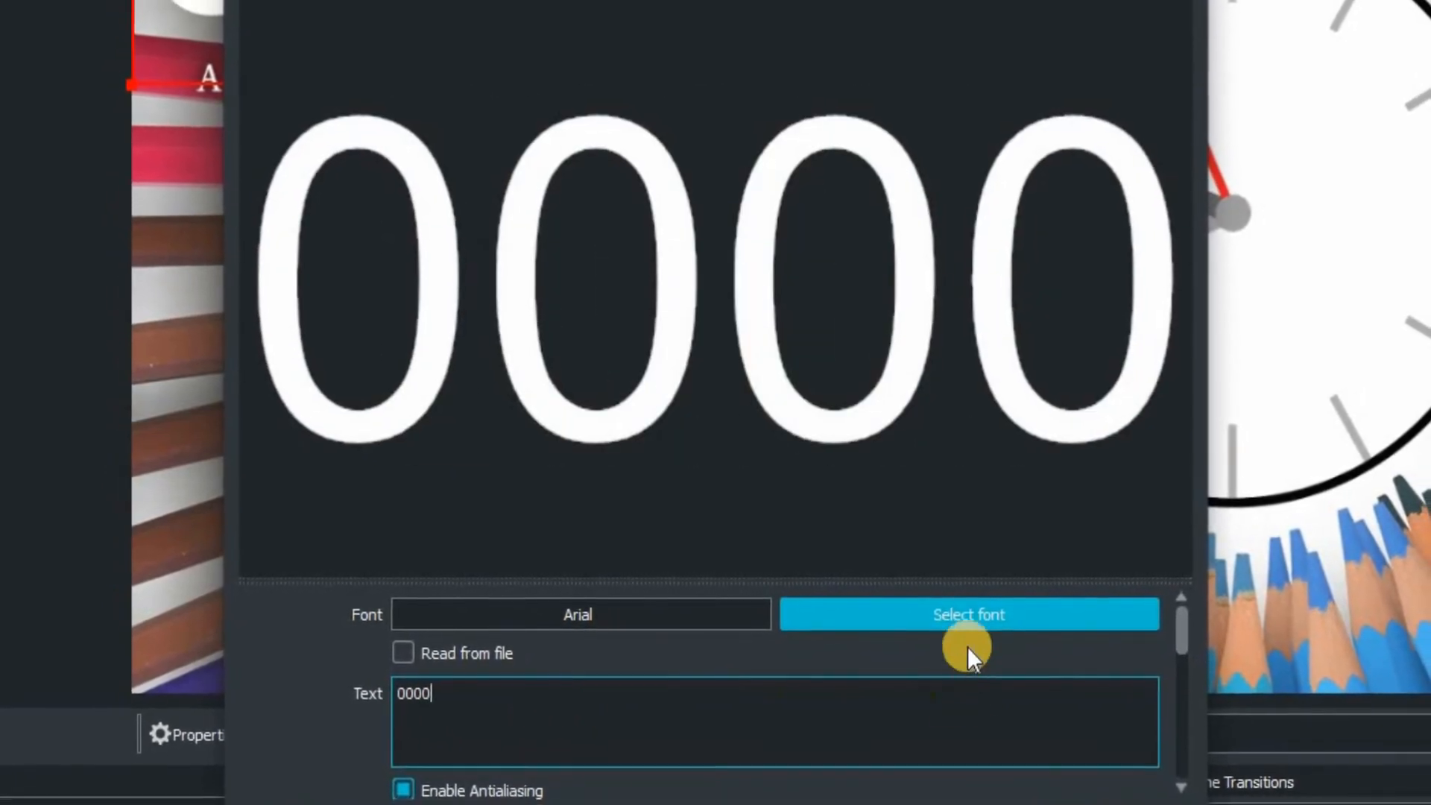
click(967, 614)
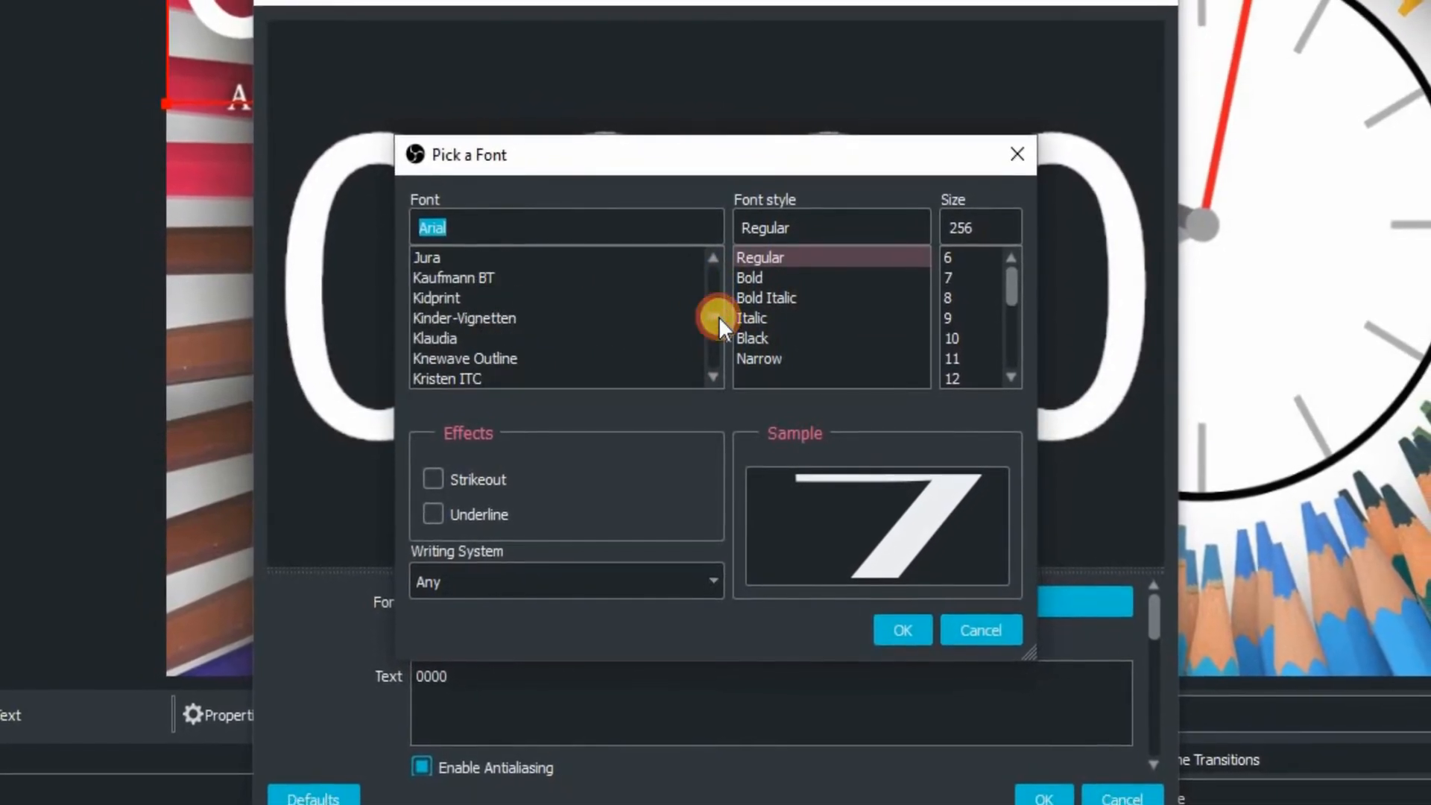
scroll(down, 3)
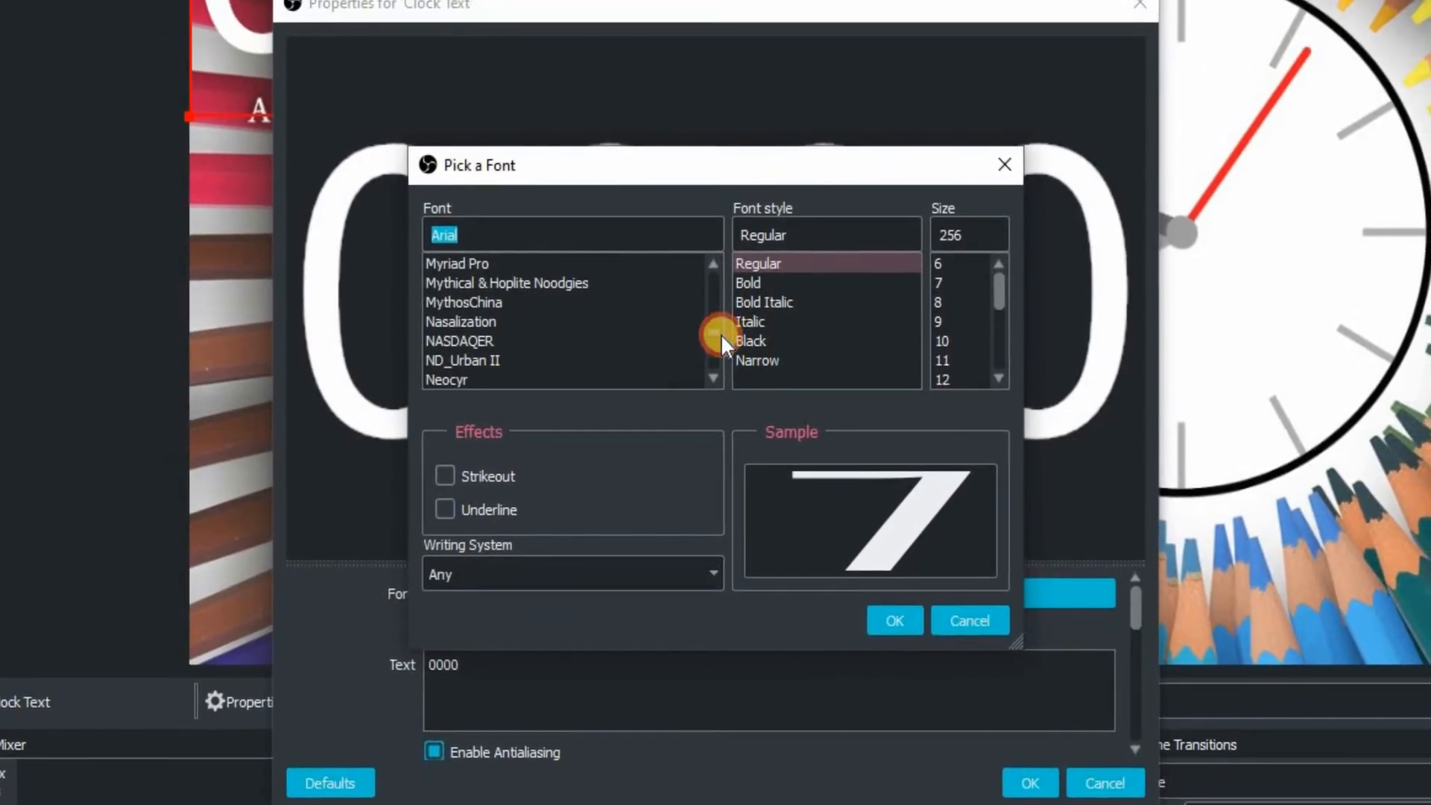
scroll(down, 3)
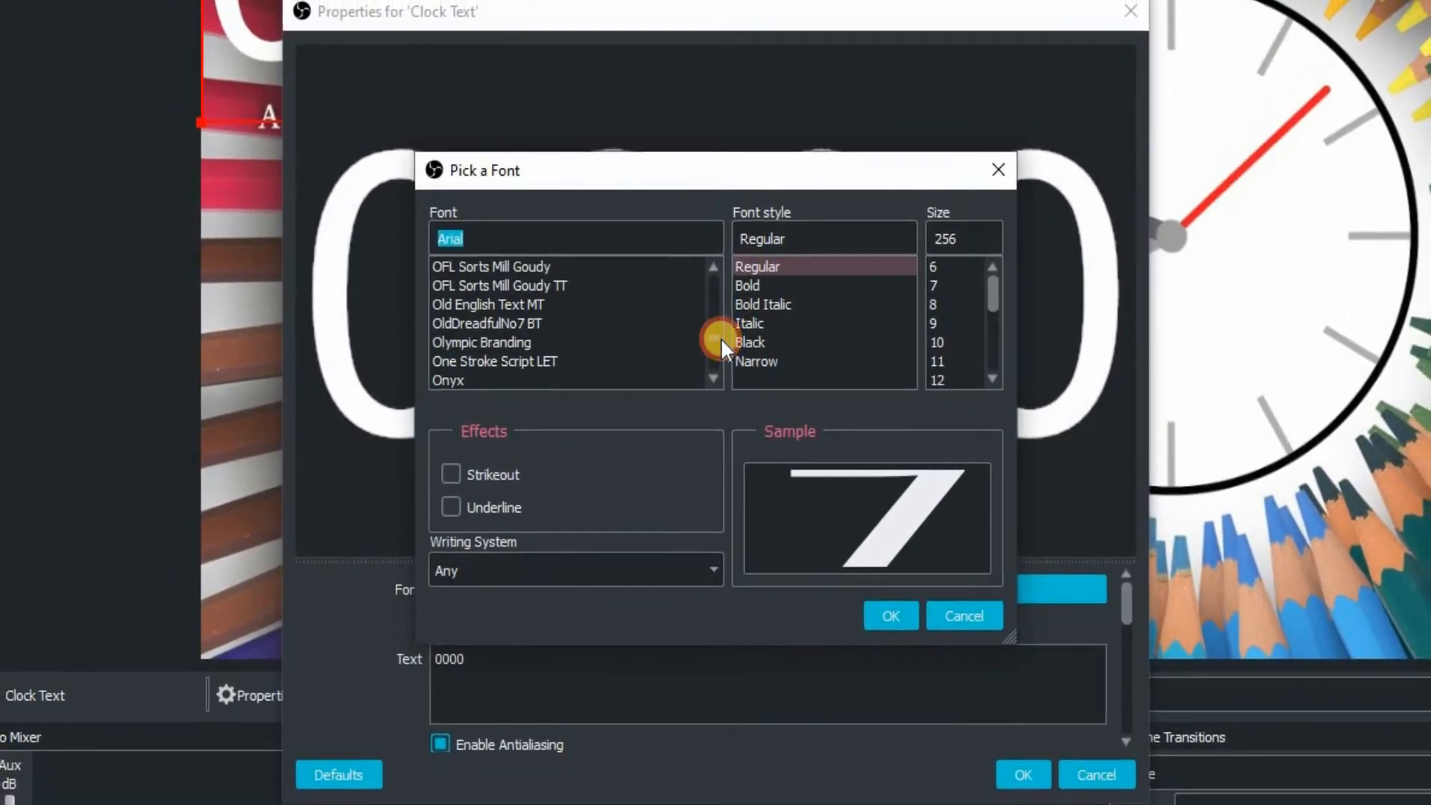
scroll(down, 3)
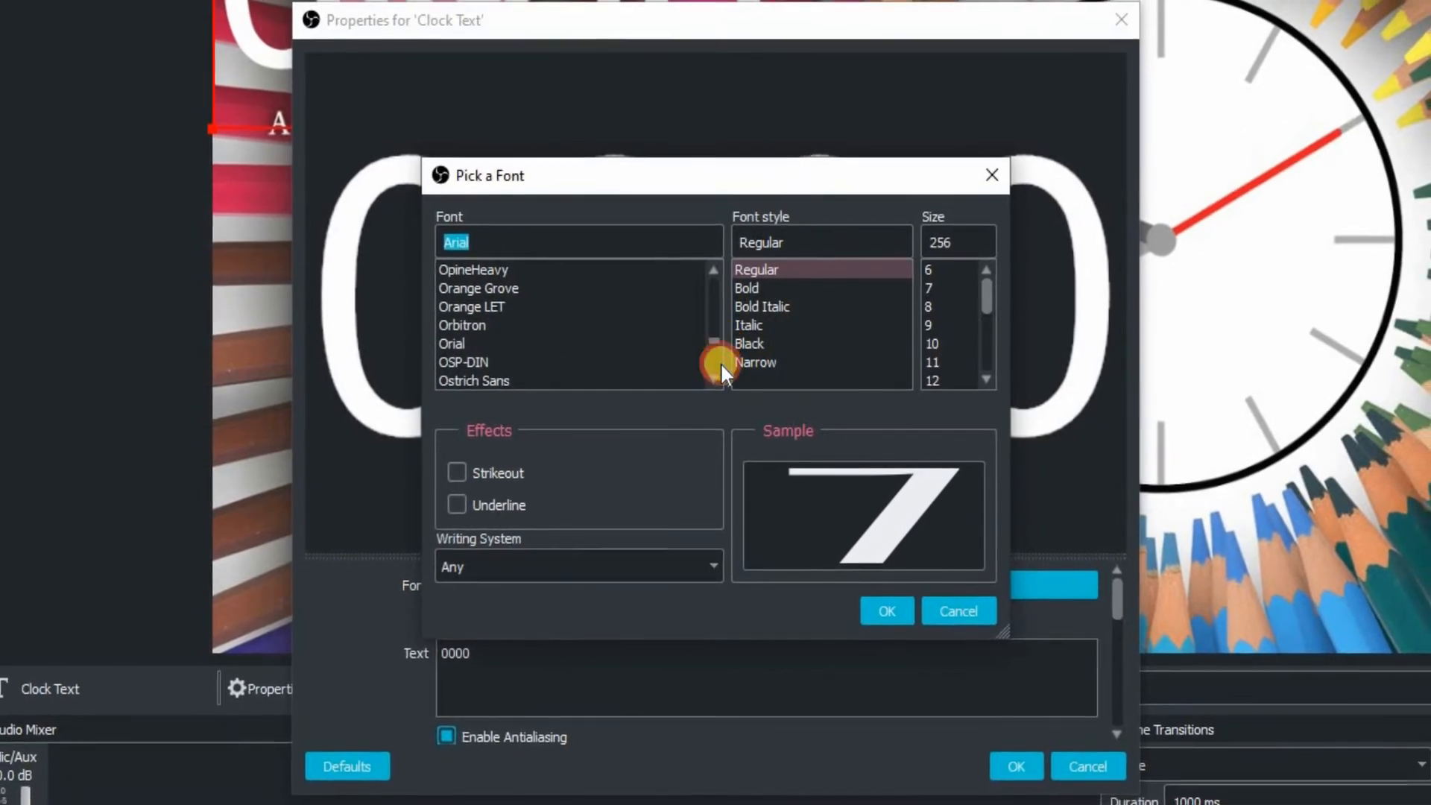
scroll(down, 3)
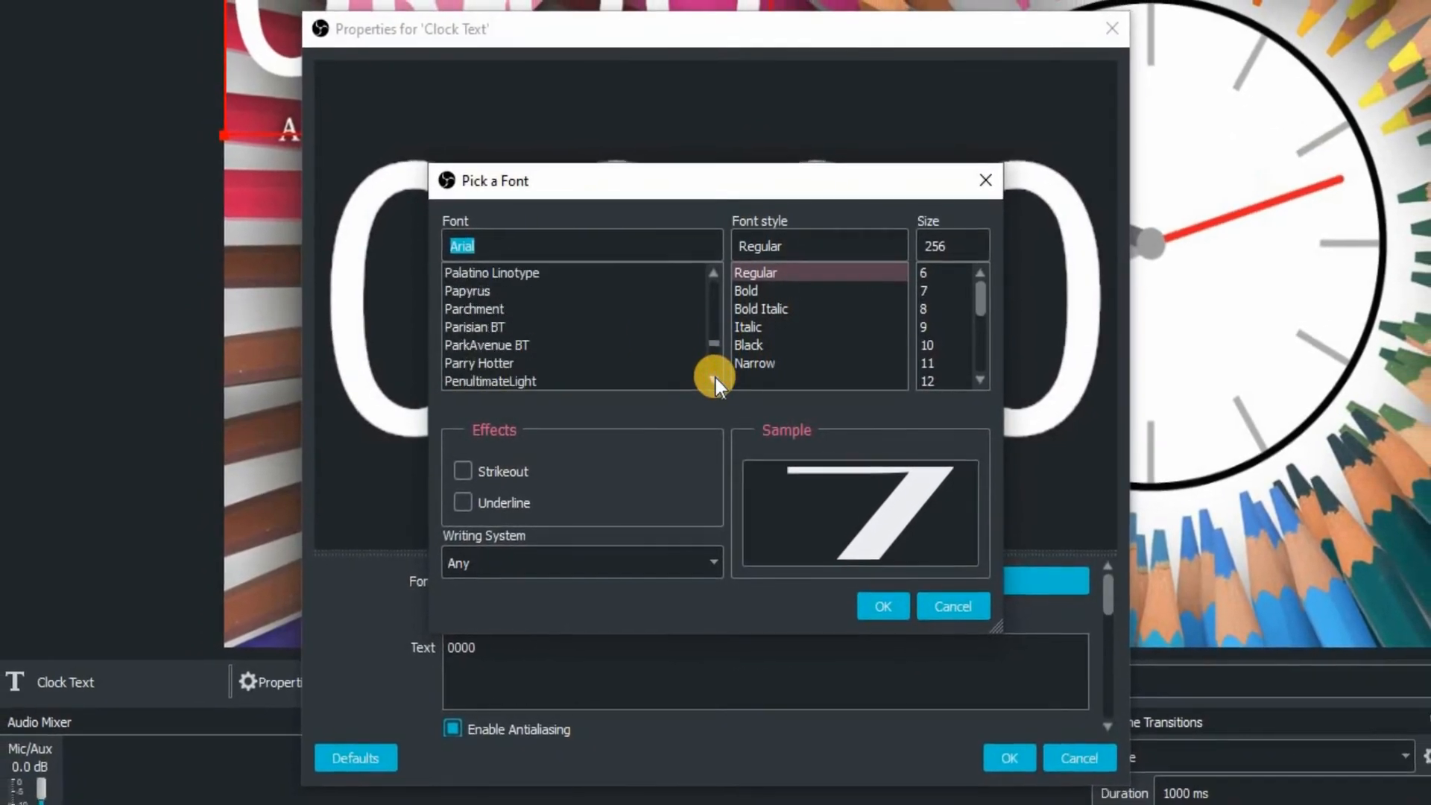
scroll(down, 3)
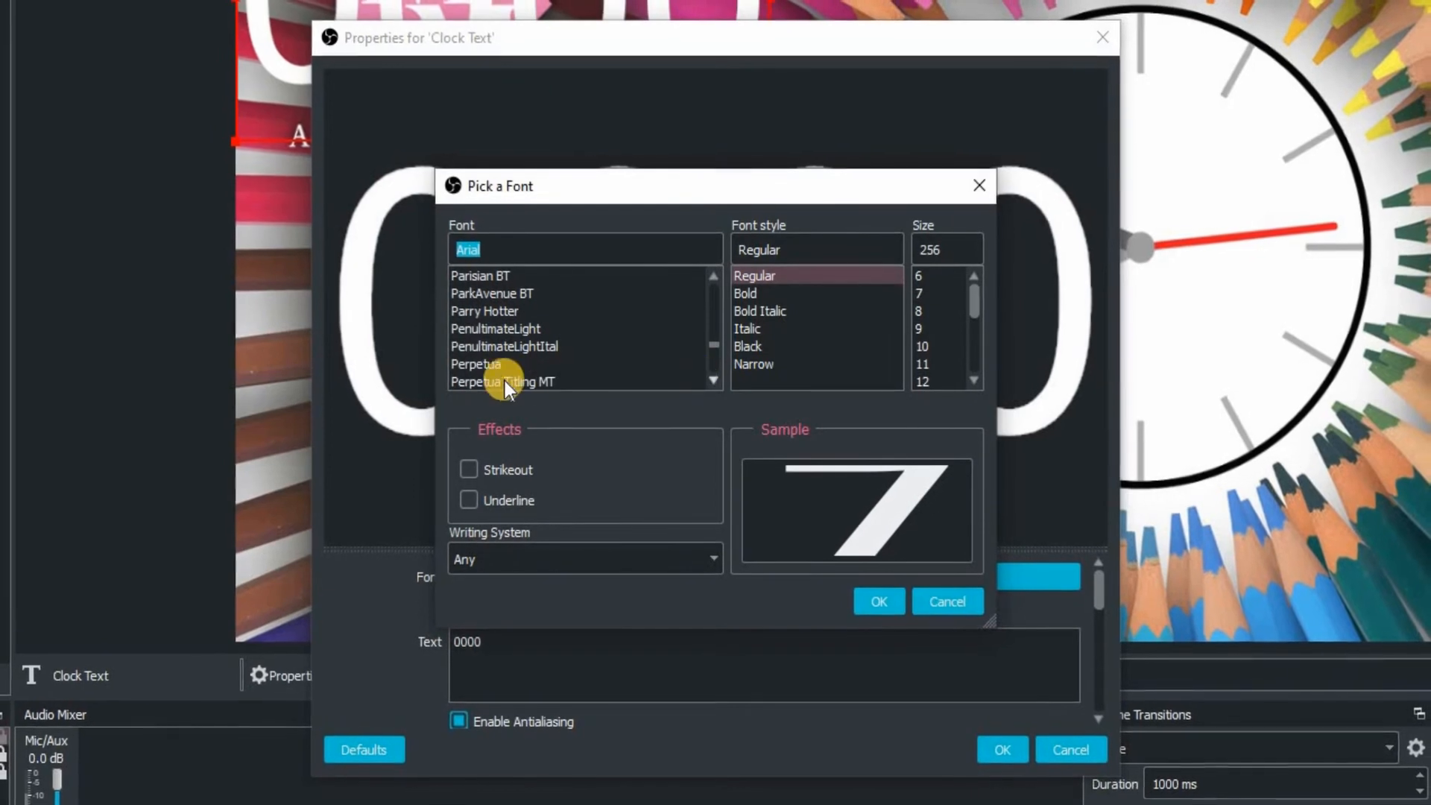
click(477, 364)
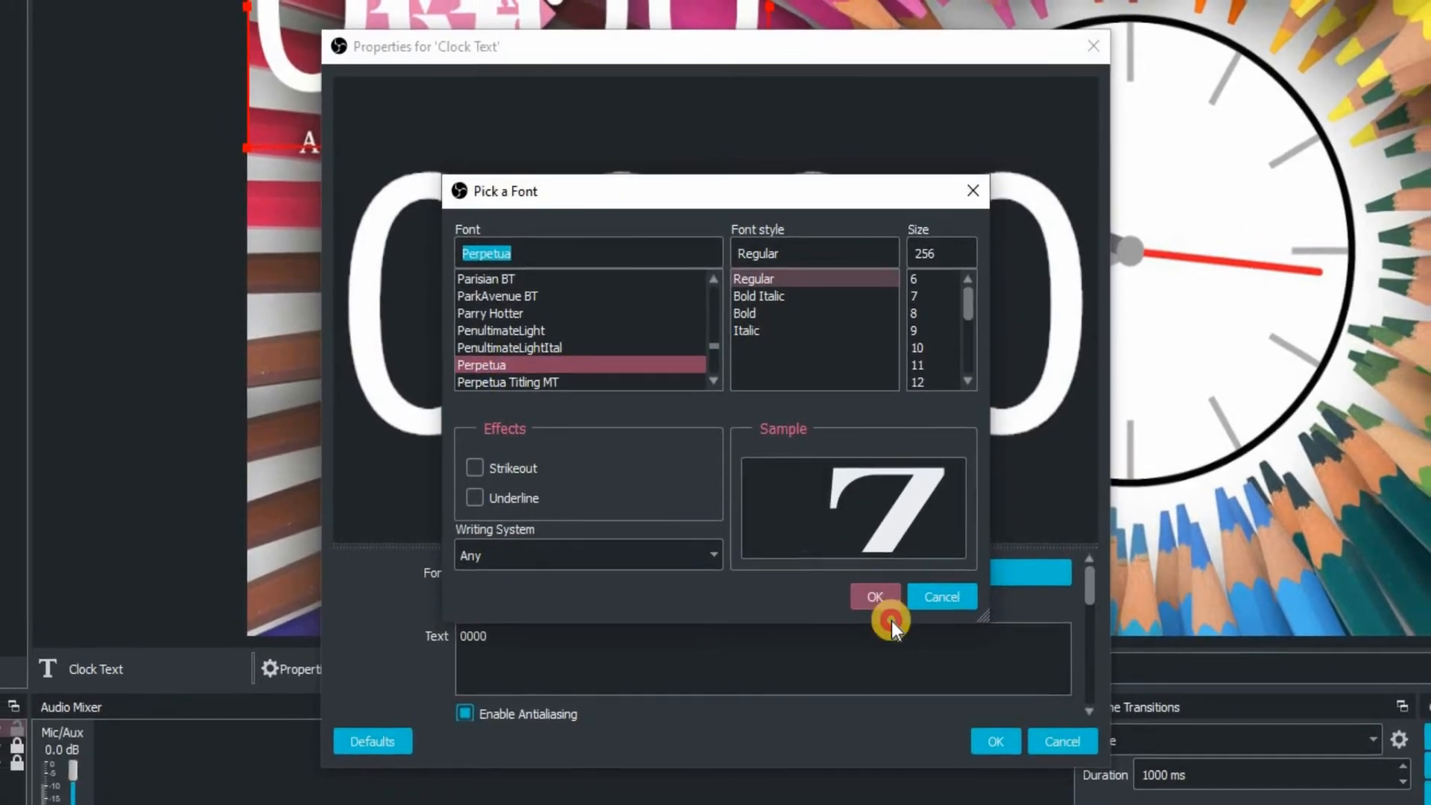
- Confirm the Perpetua font so the 0000 placeholder under SOON shows in serif
click(874, 596)
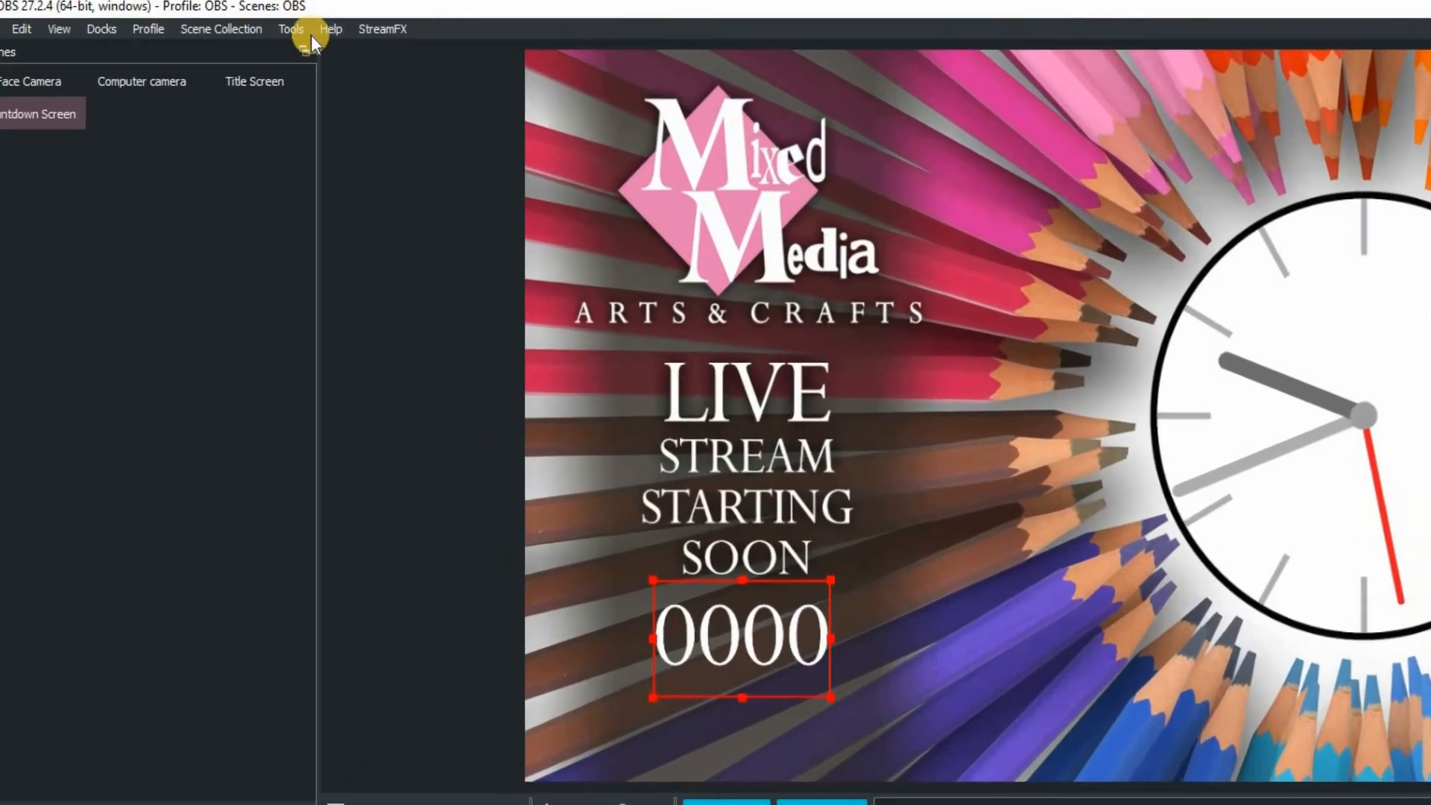
- Show the TormyVanCool_OBS_AdaptiveCountDown.lua settings from the Tools > Scripts manager
click(290, 28)
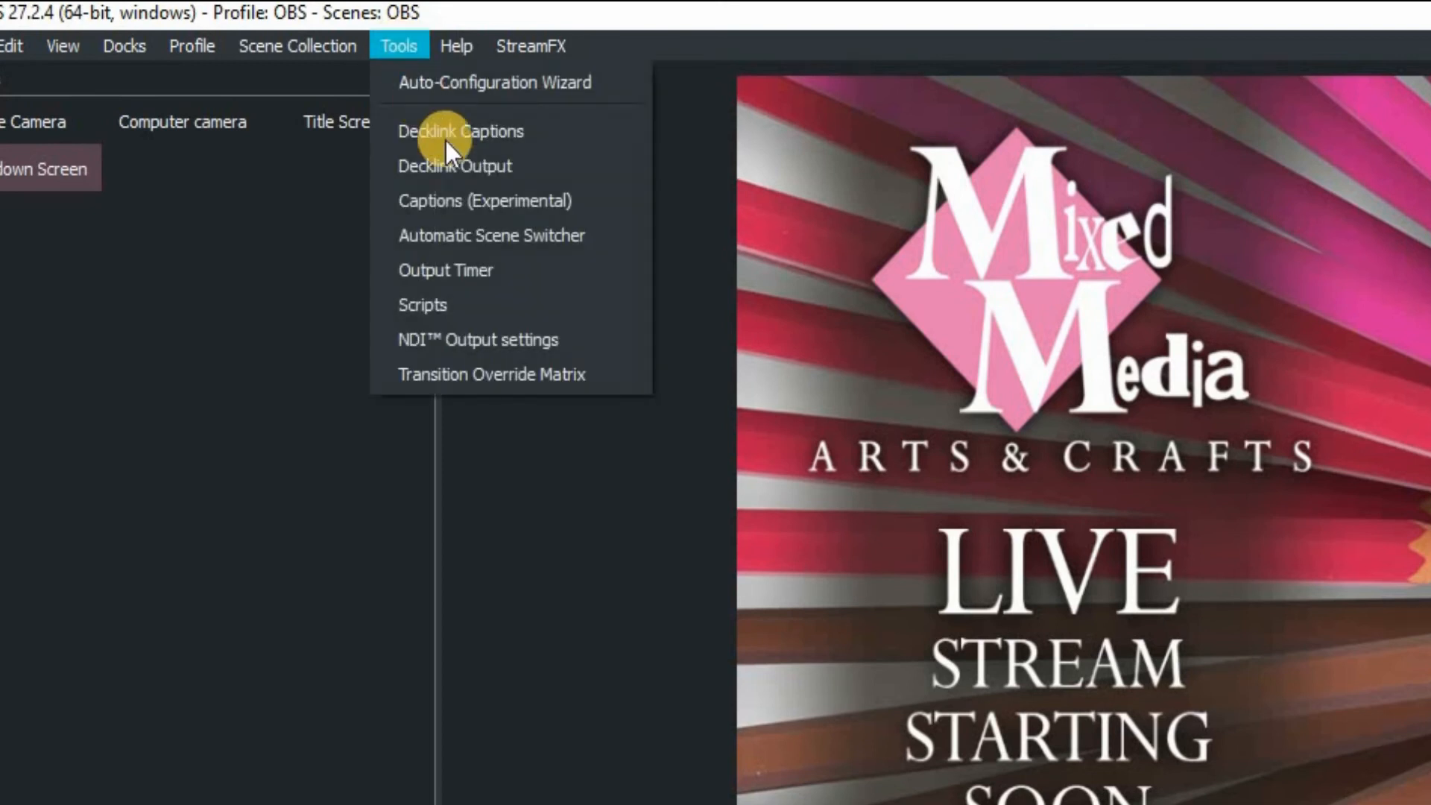
click(422, 304)
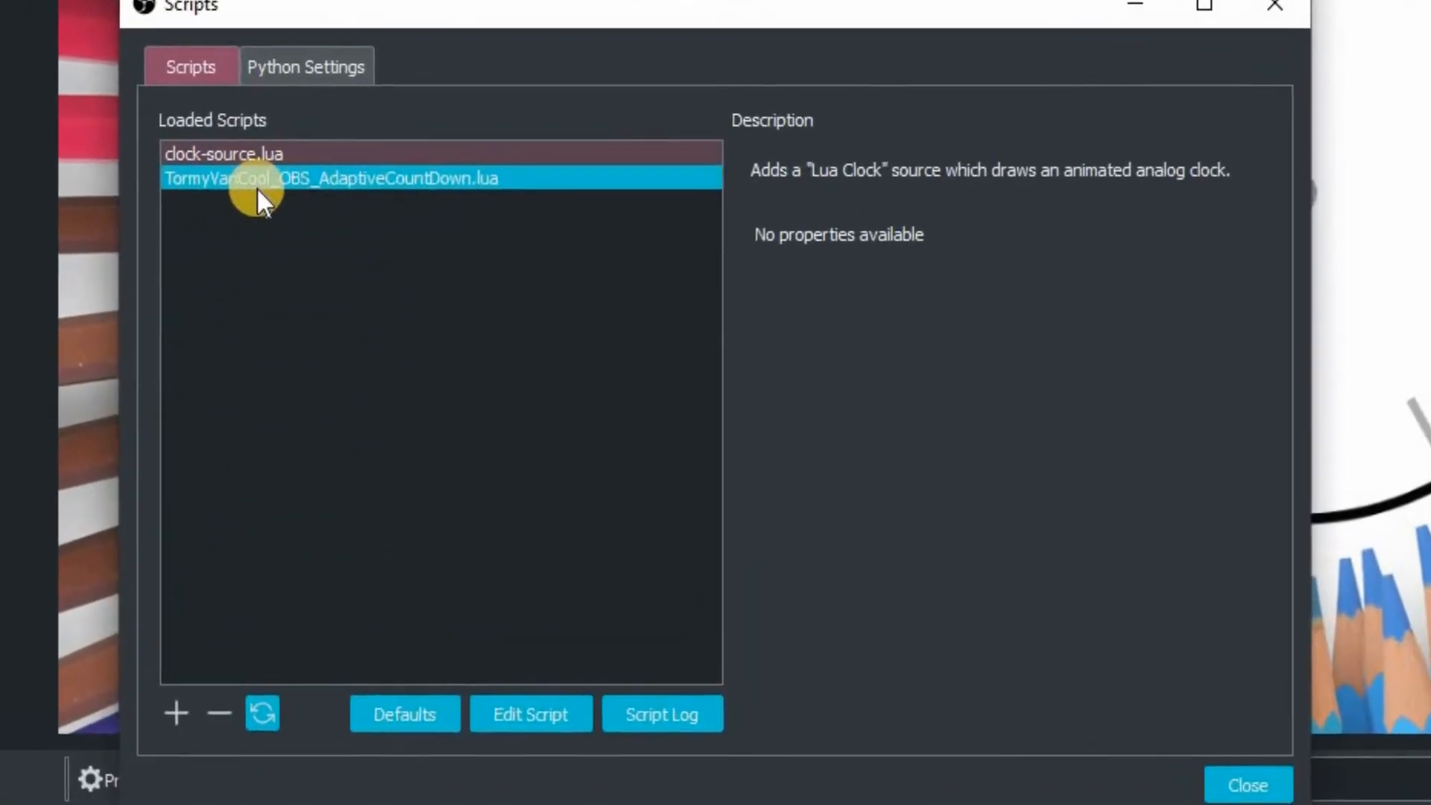
click(331, 177)
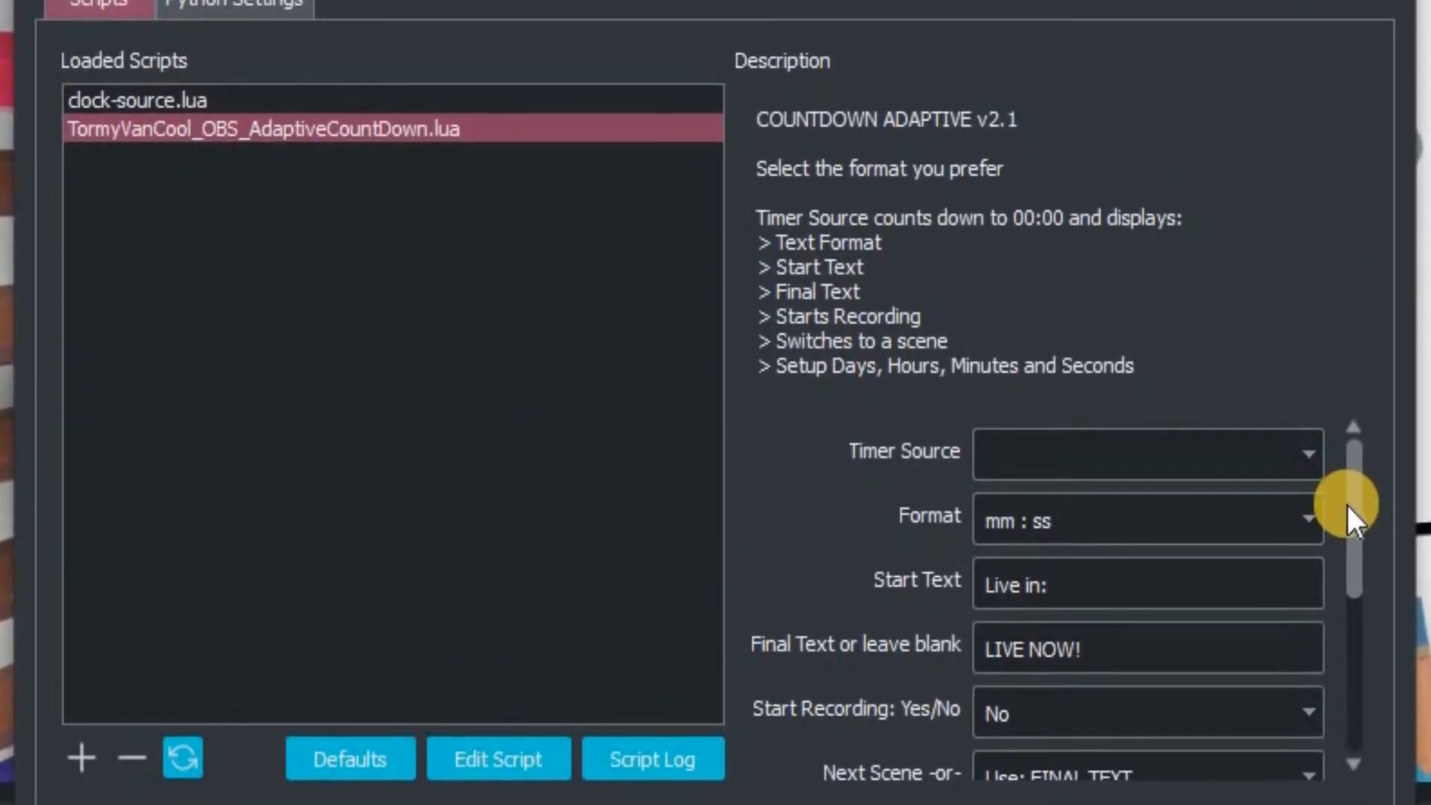
- Target Clock Text as the timer source in mm : ss format, clearing Start and Final Text
click(1306, 453)
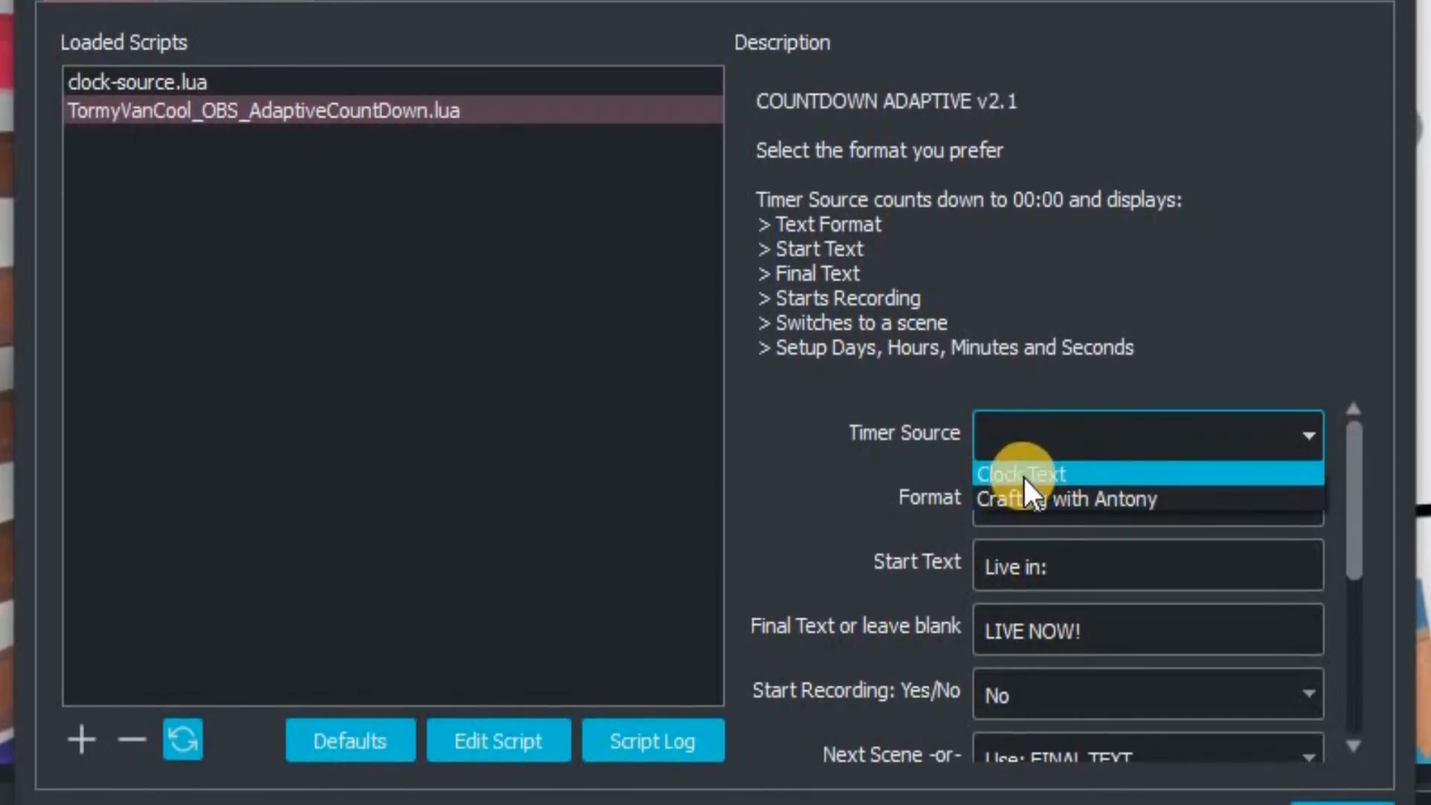
click(1022, 474)
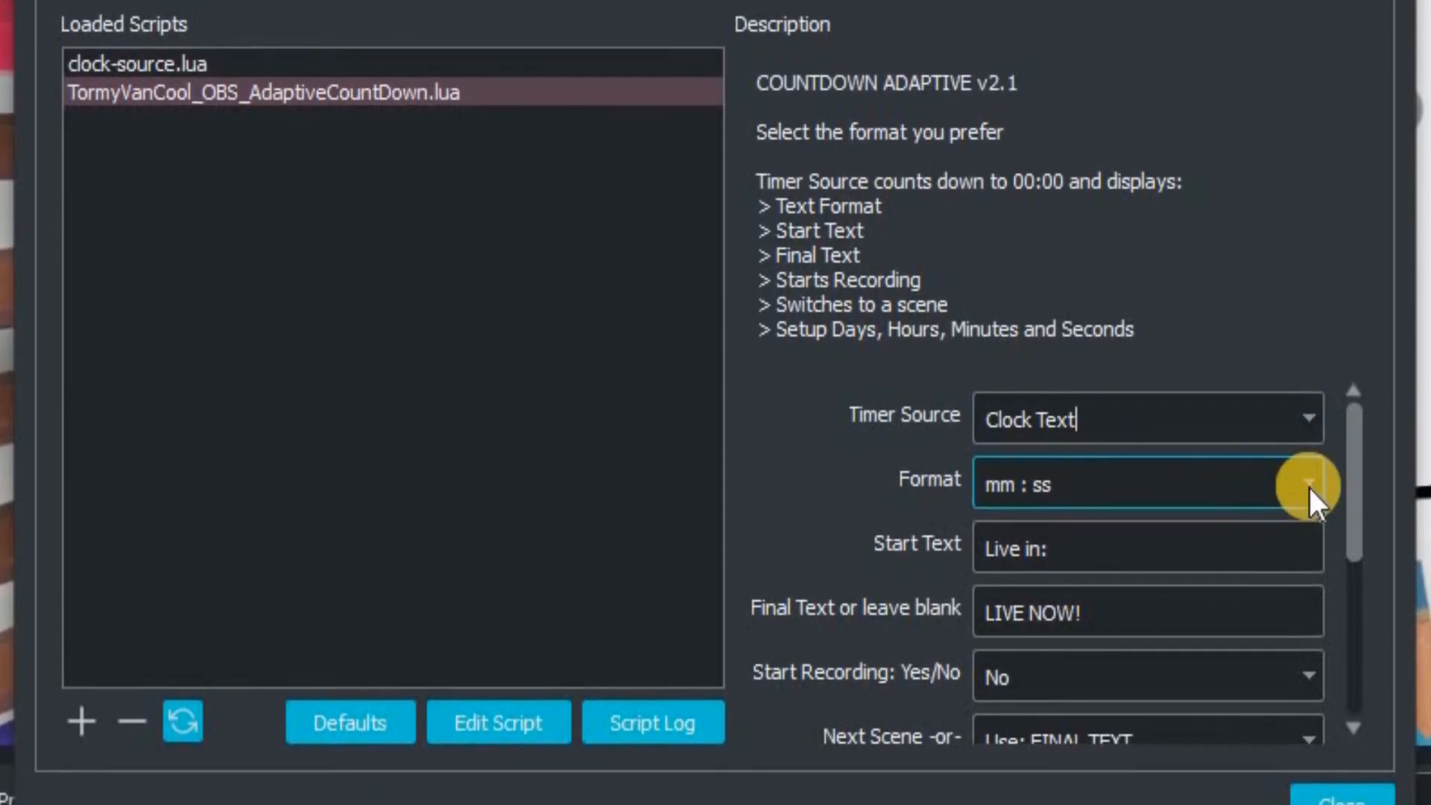
click(1309, 483)
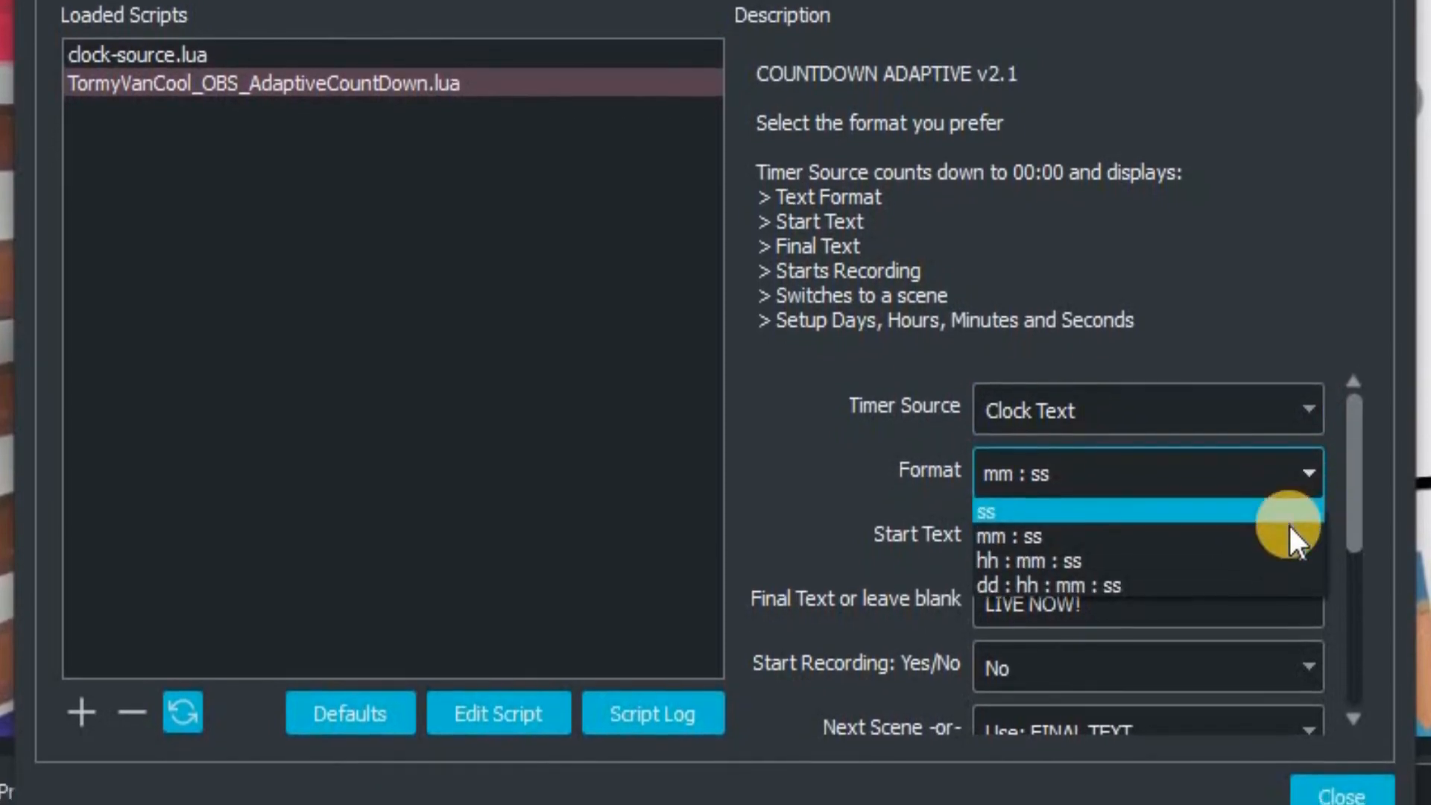
click(1006, 535)
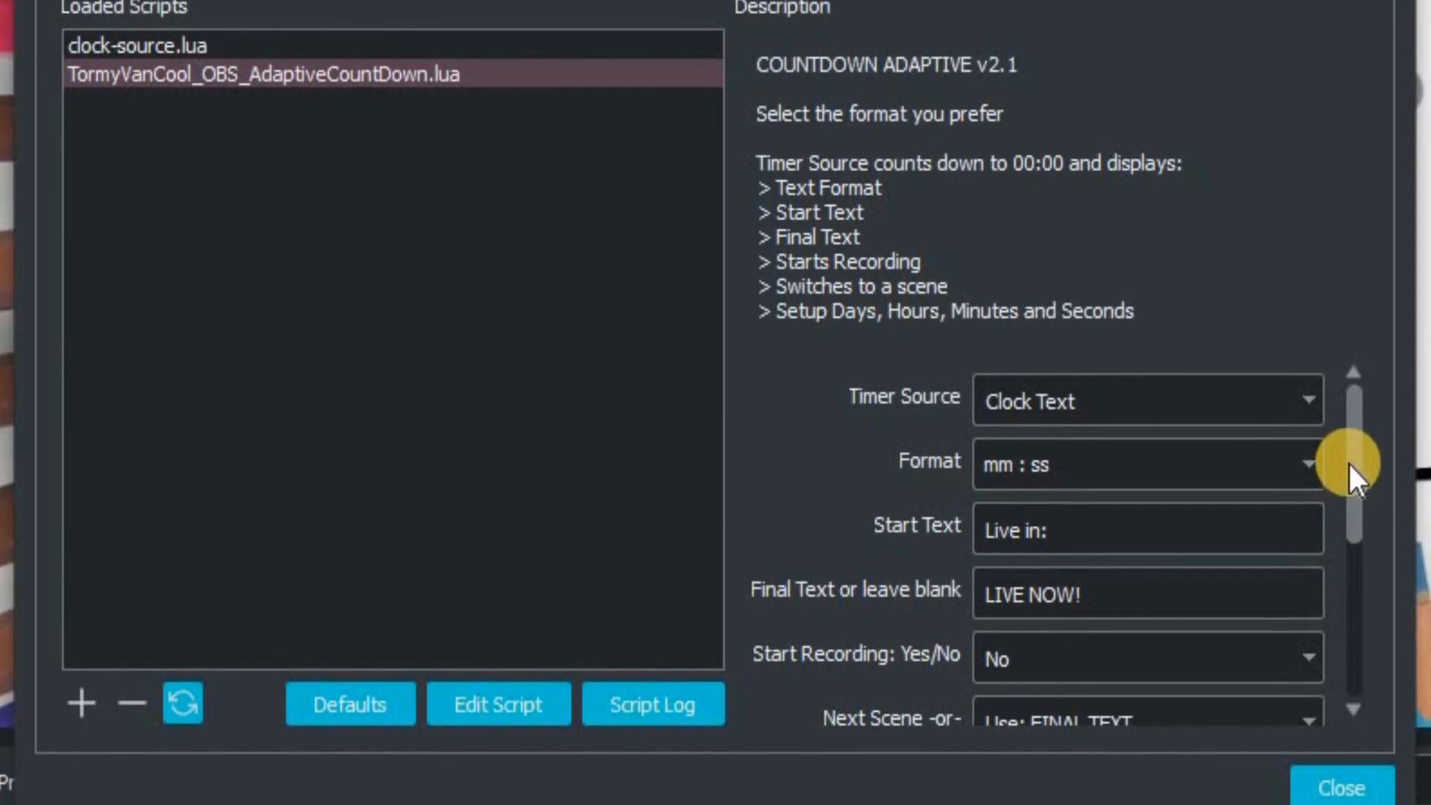
scroll(down, 3)
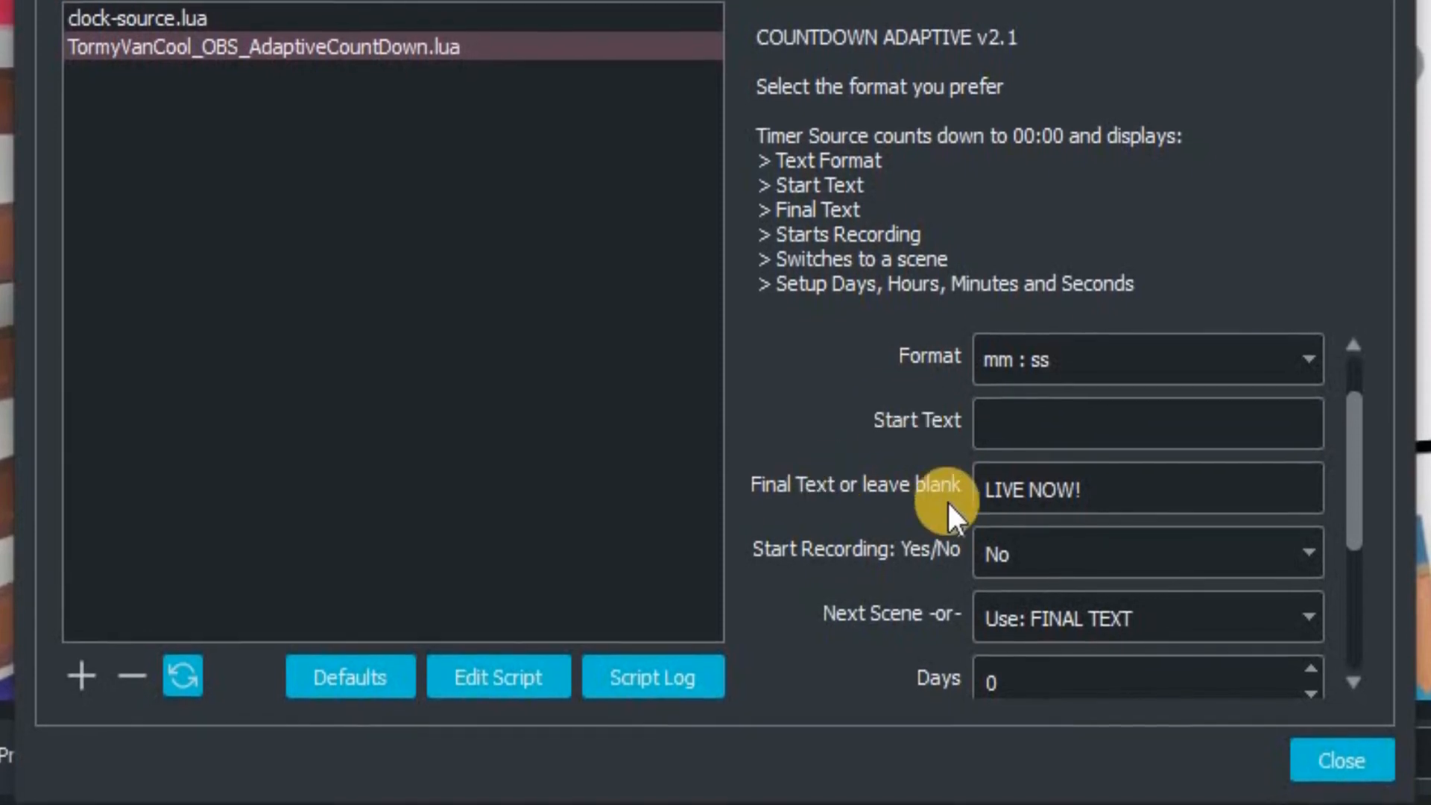
click(1145, 486)
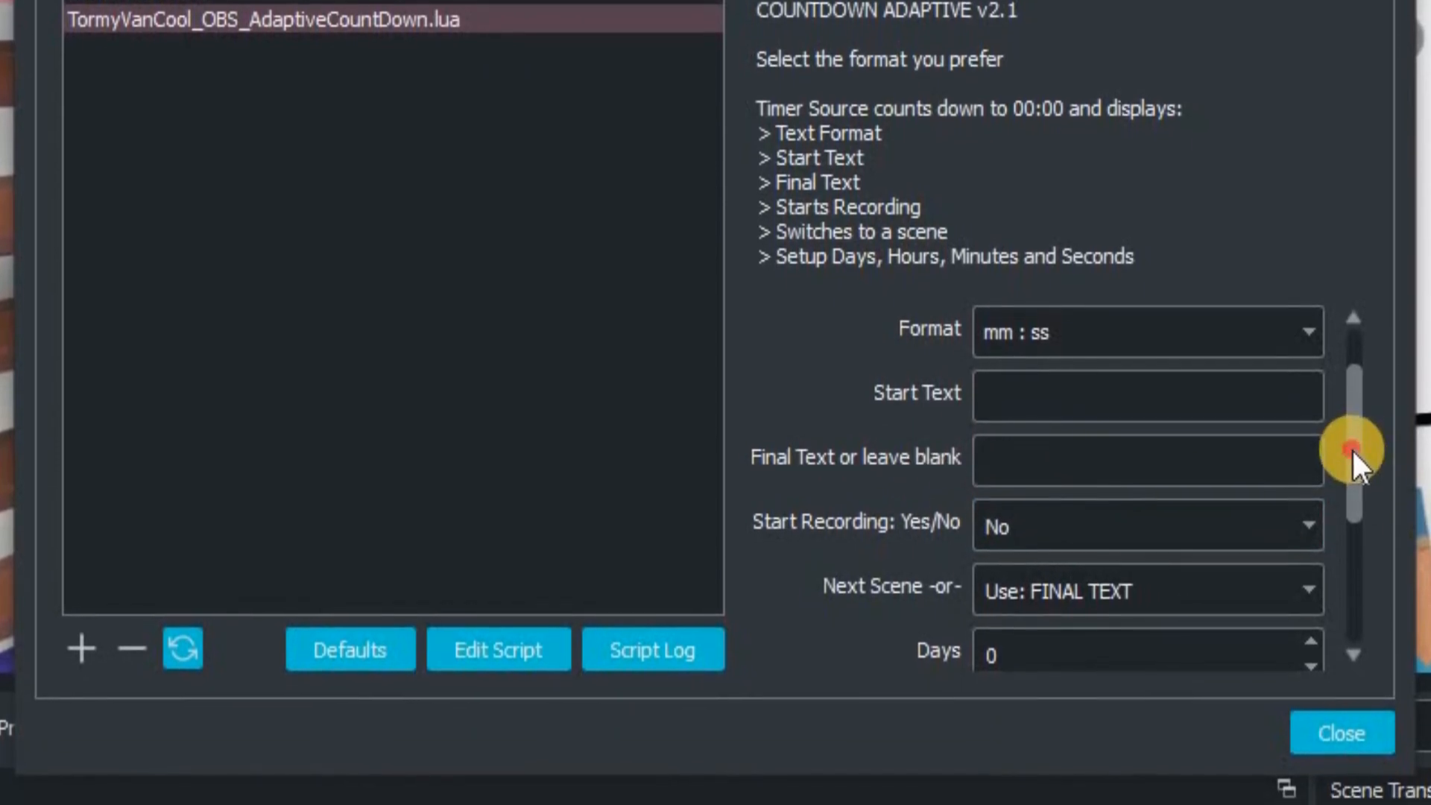
scroll(down, 3)
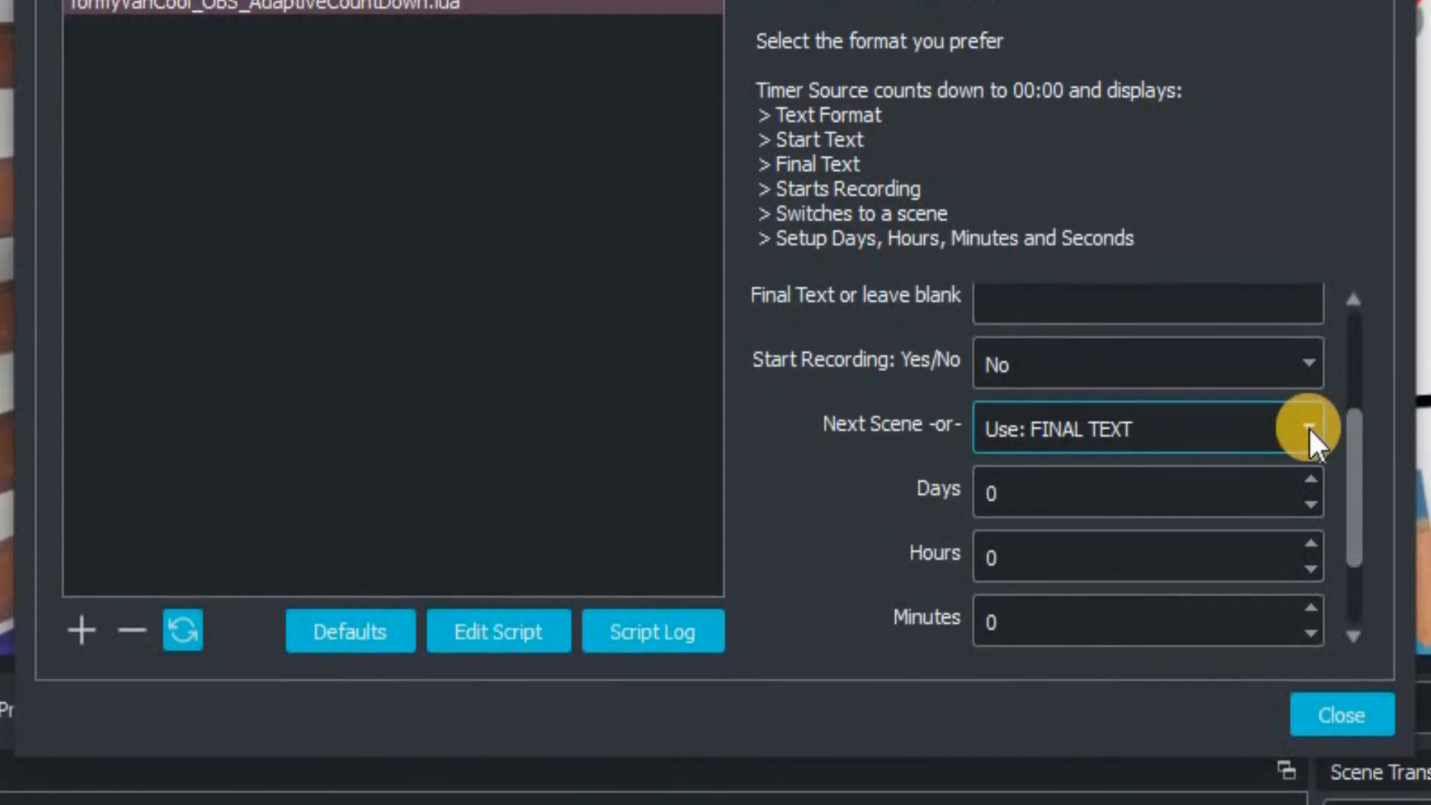
- Set Next Scene to Title Screen and start the countdown with its Seconds value entered
click(1303, 429)
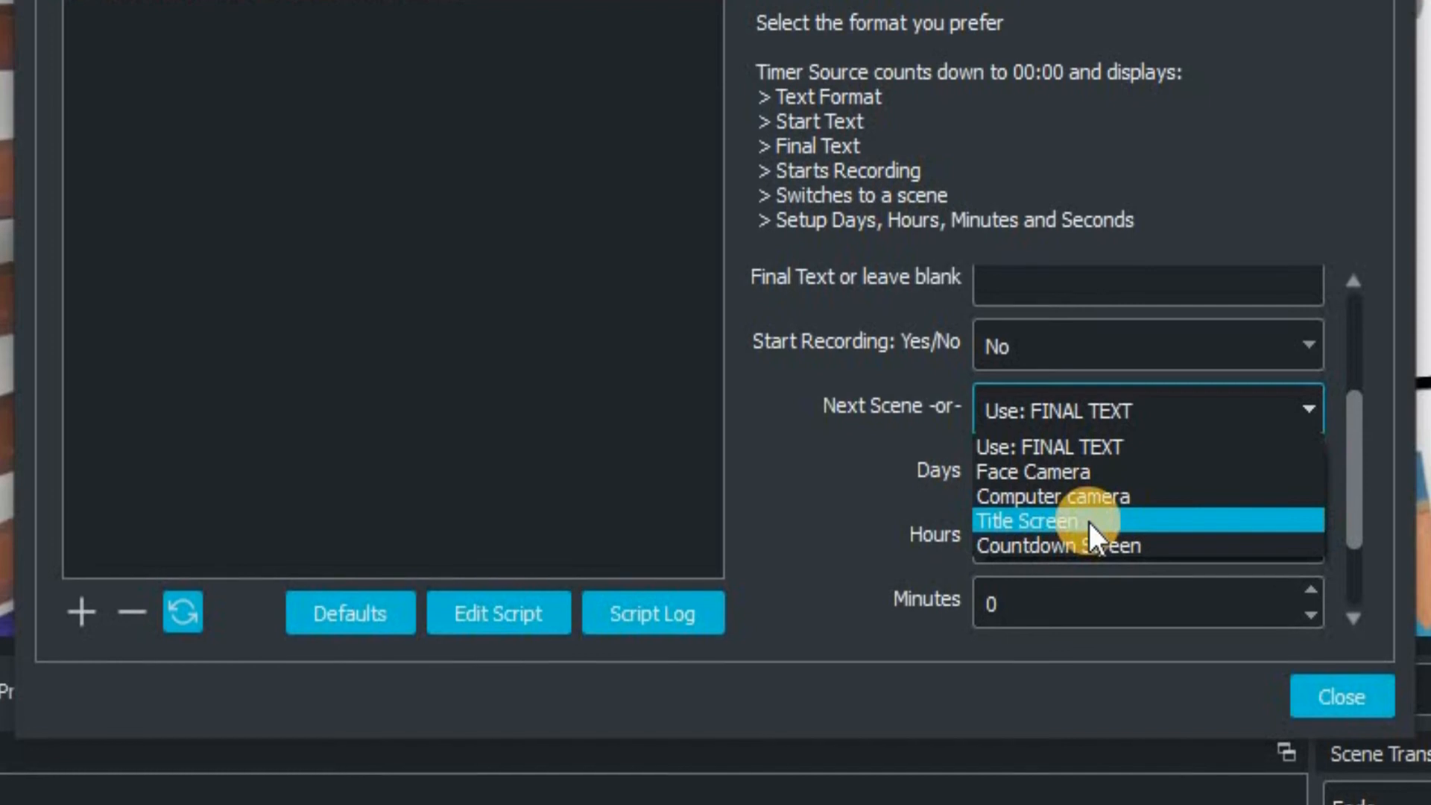
click(1032, 522)
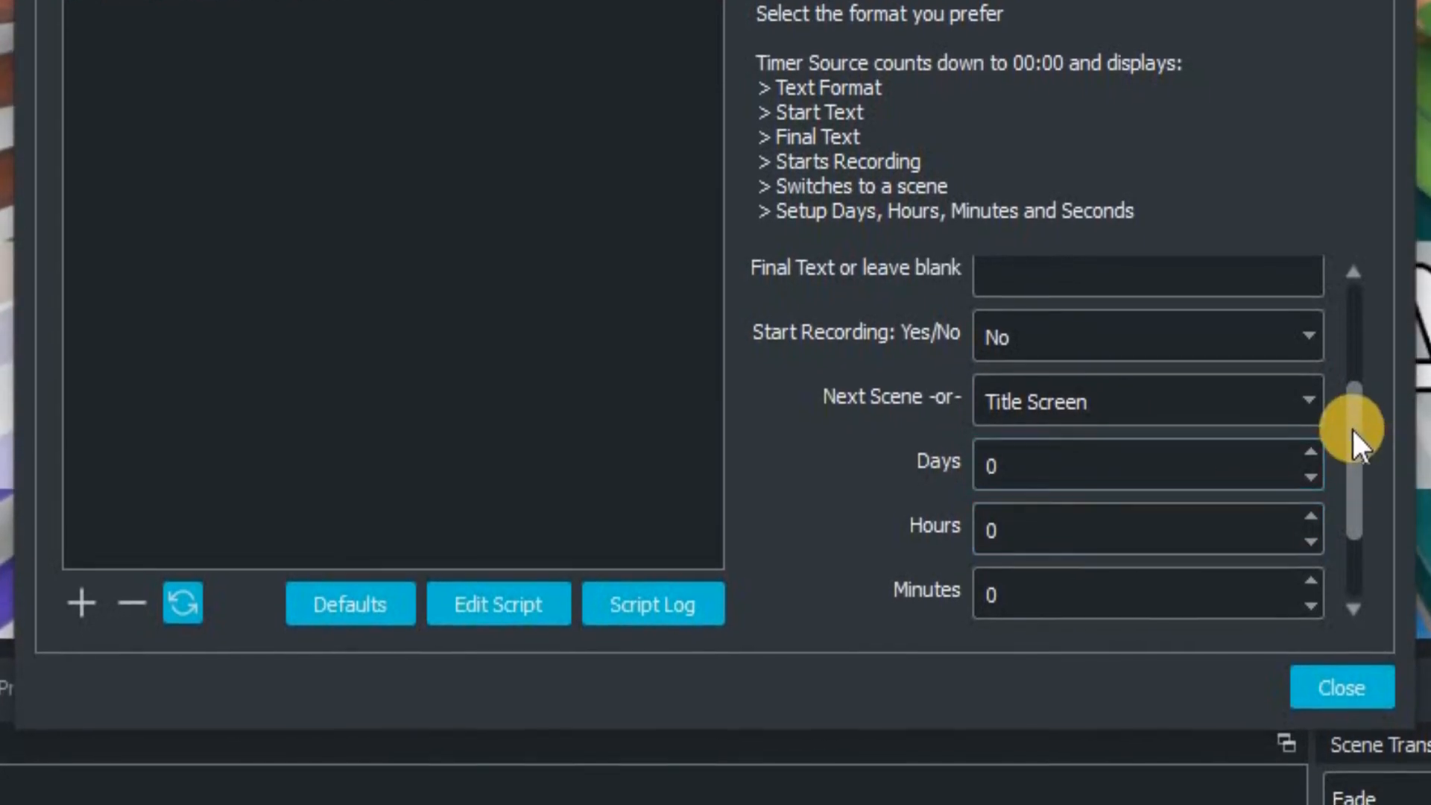
scroll(down, 3)
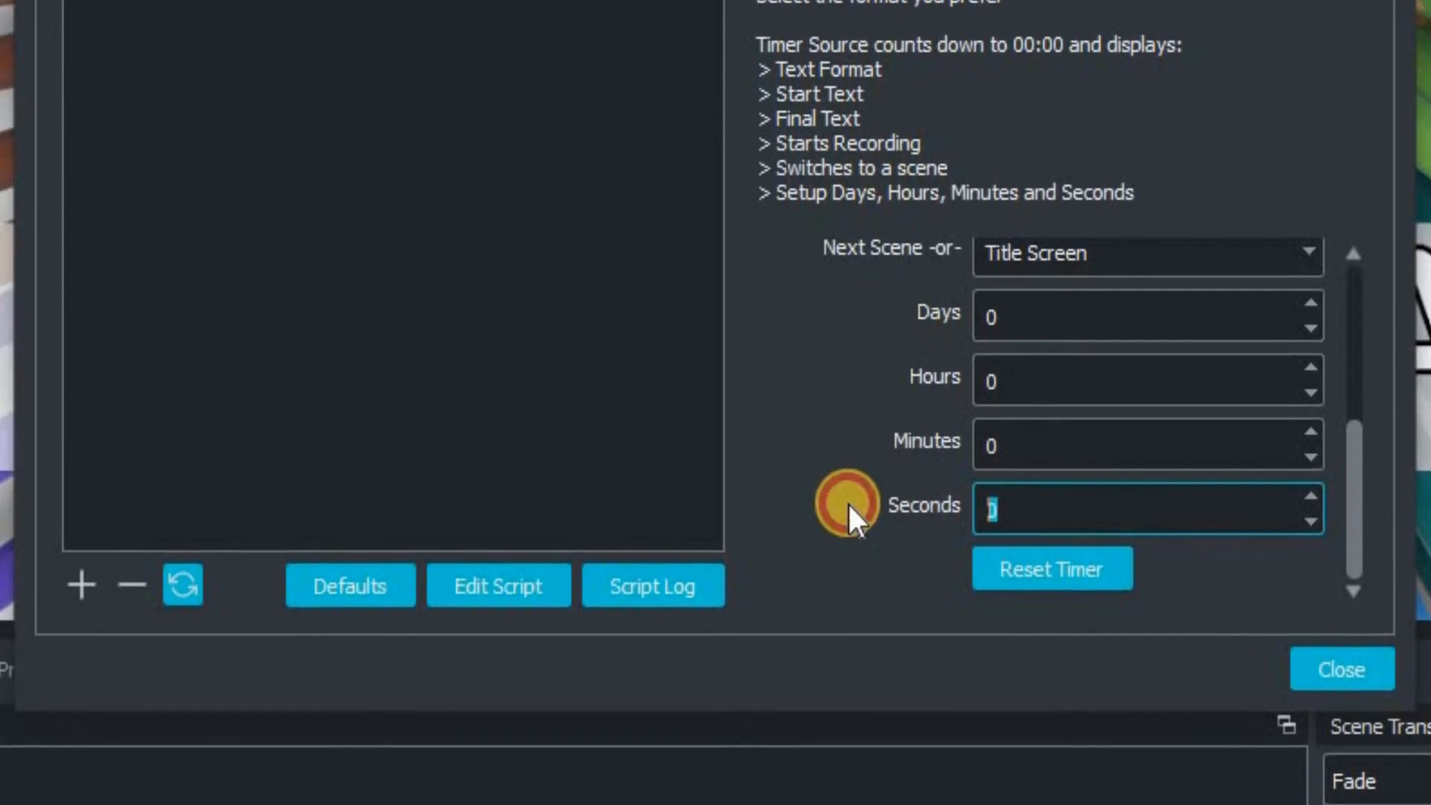
text(2)
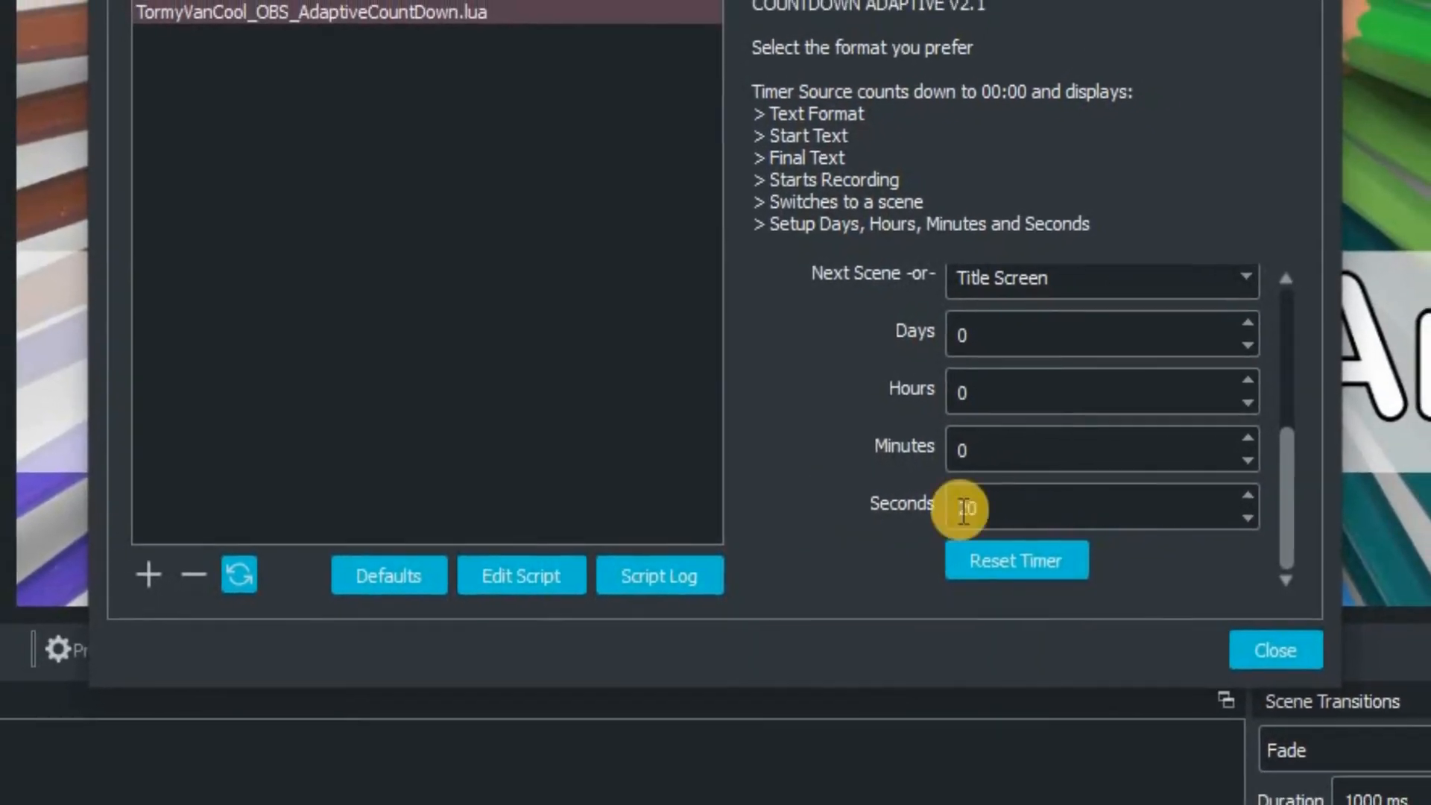
click(1273, 649)
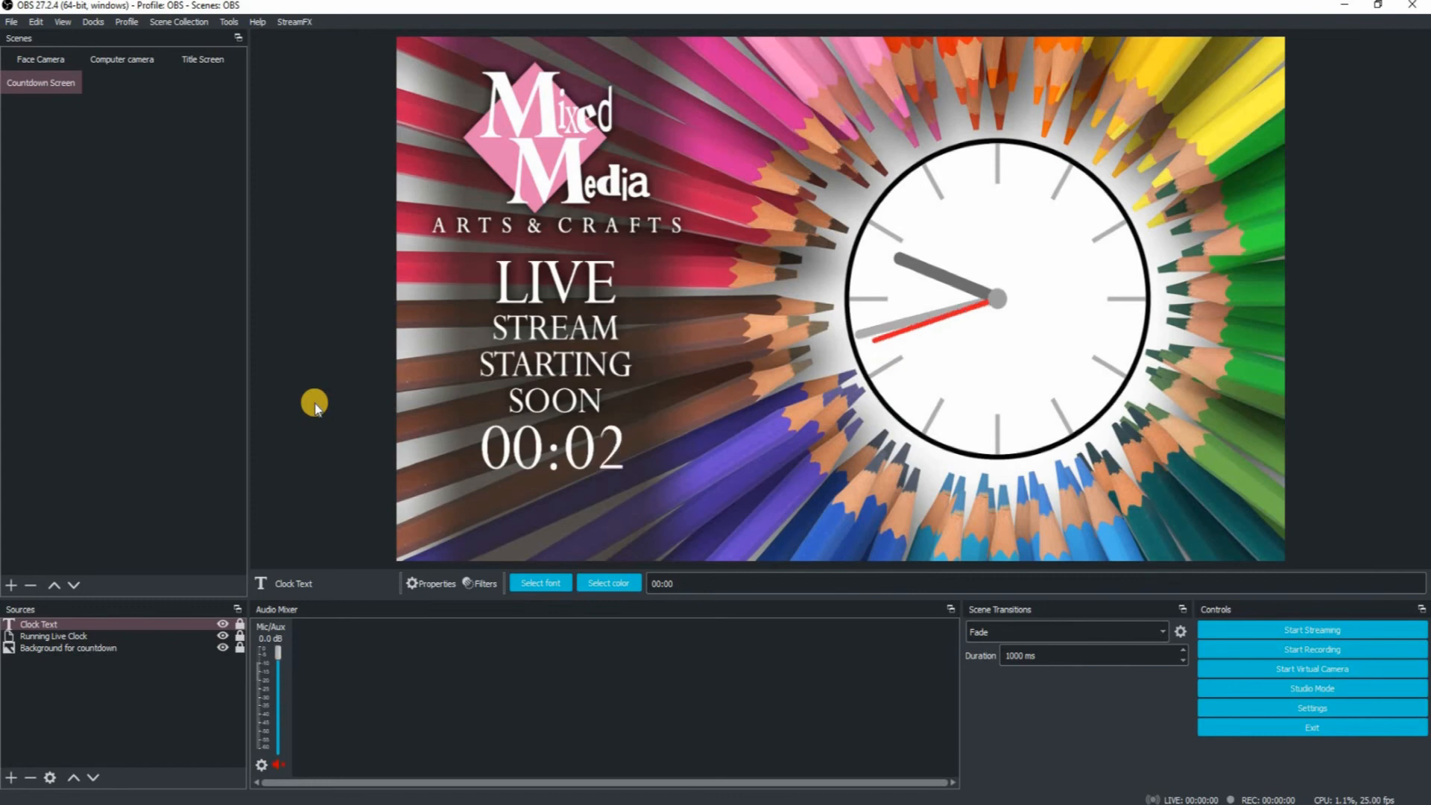
- Close the Scripts window and let the timer reach 00:00, fading to Title Screen
click(201, 58)
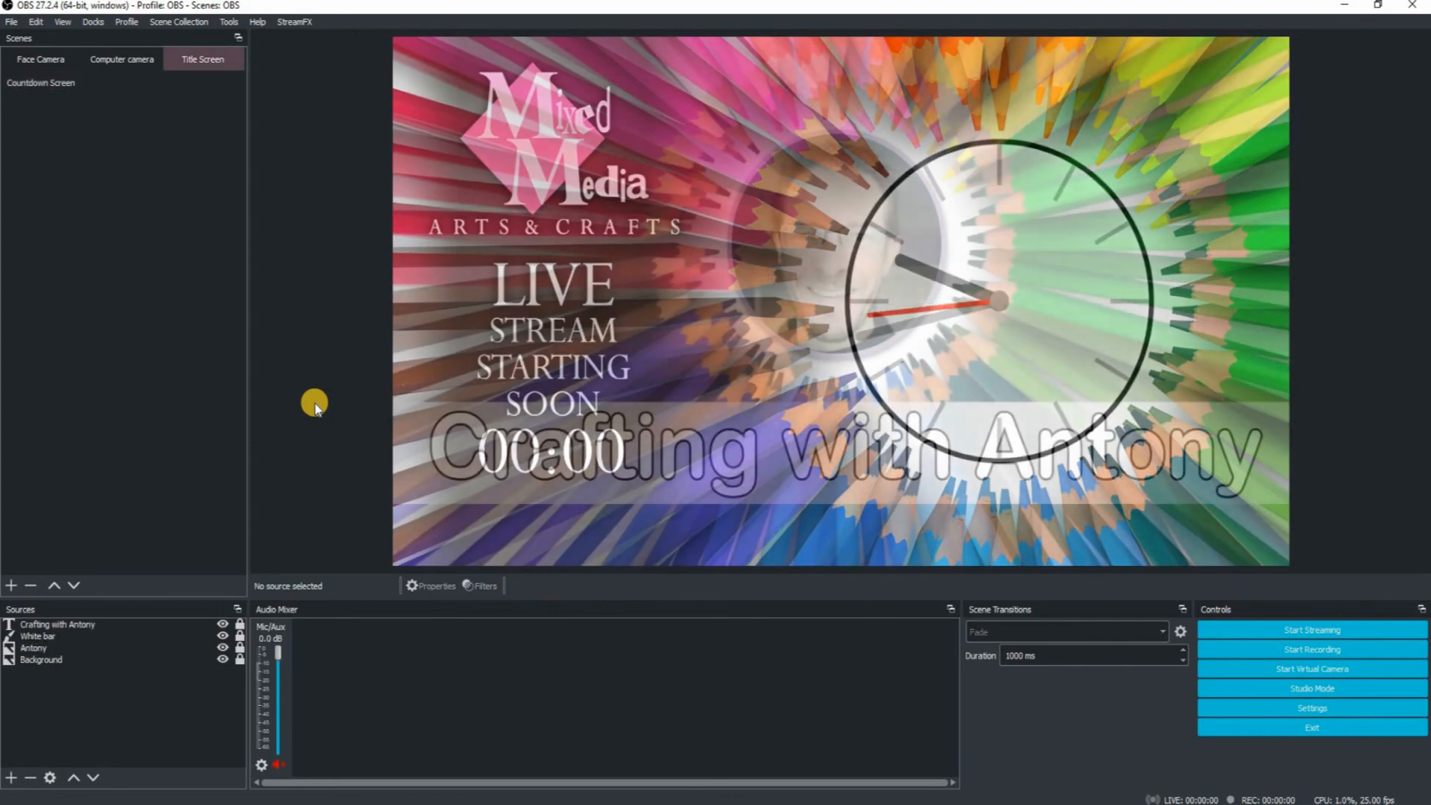